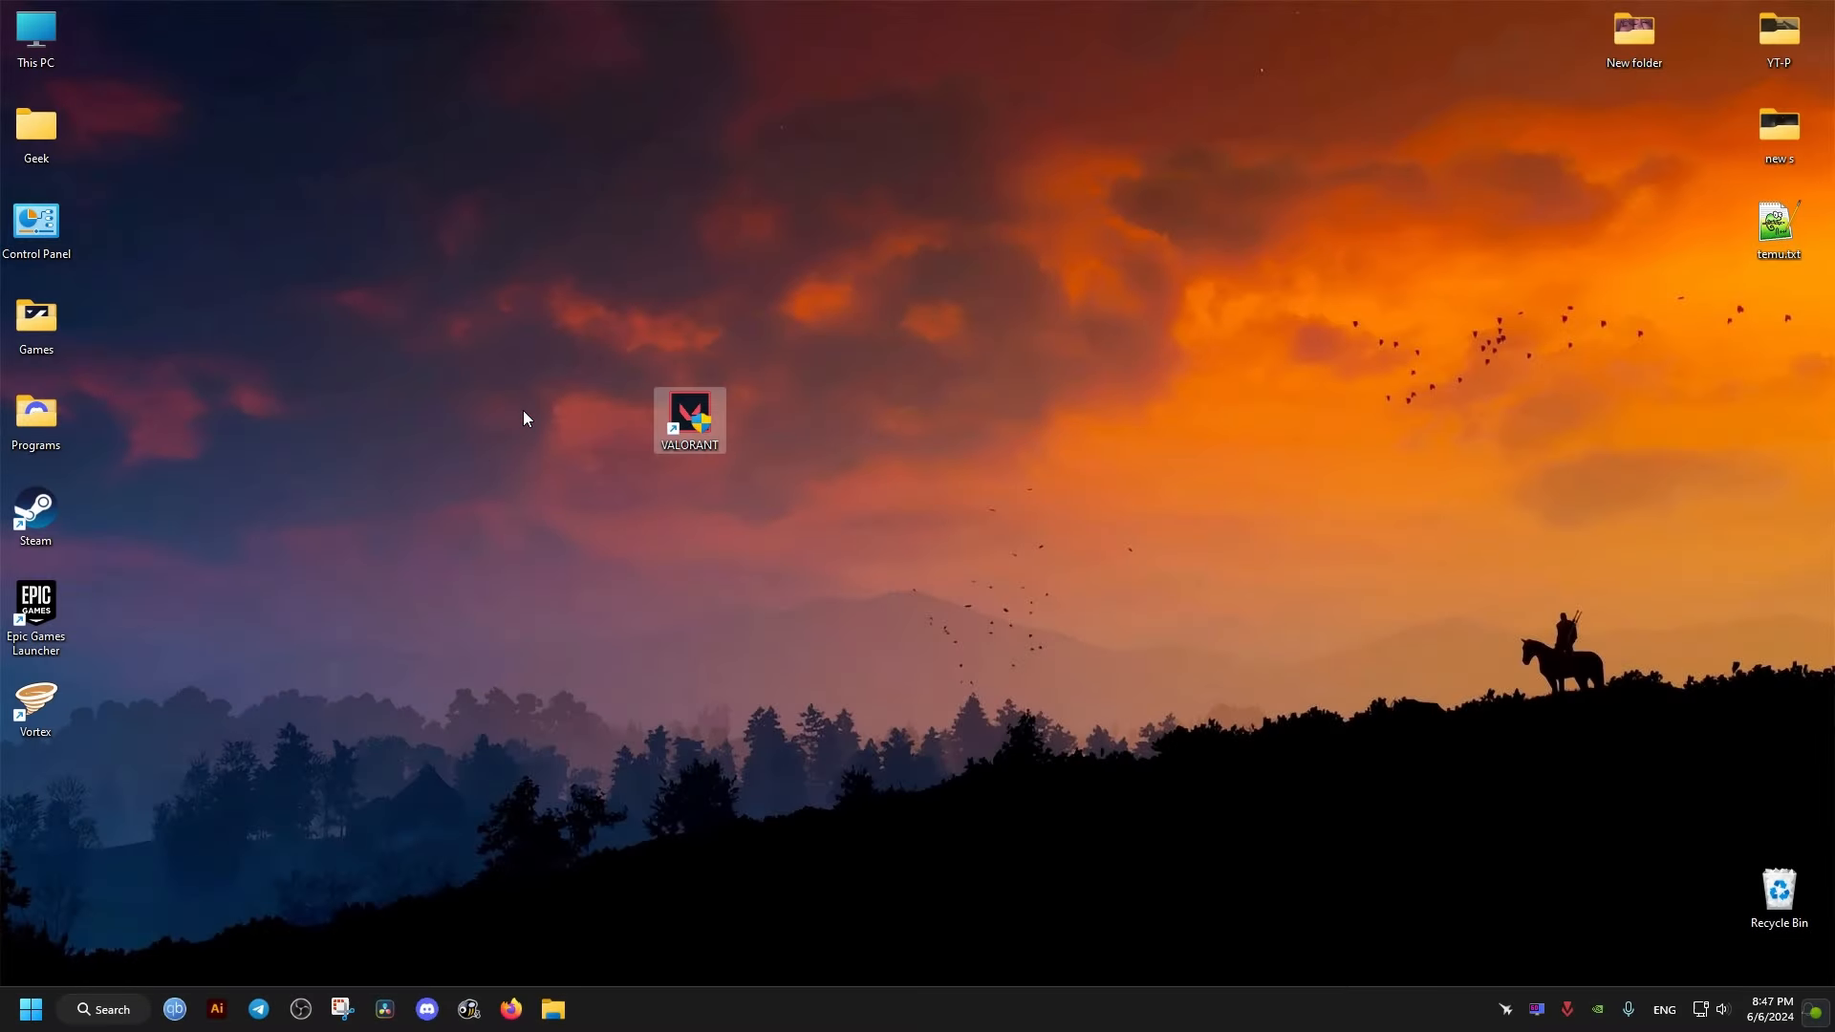
Step: Navigate This PC > C: > Riot Games > VALORANT > live to reach VALORANT.exe
double_click(35, 28)
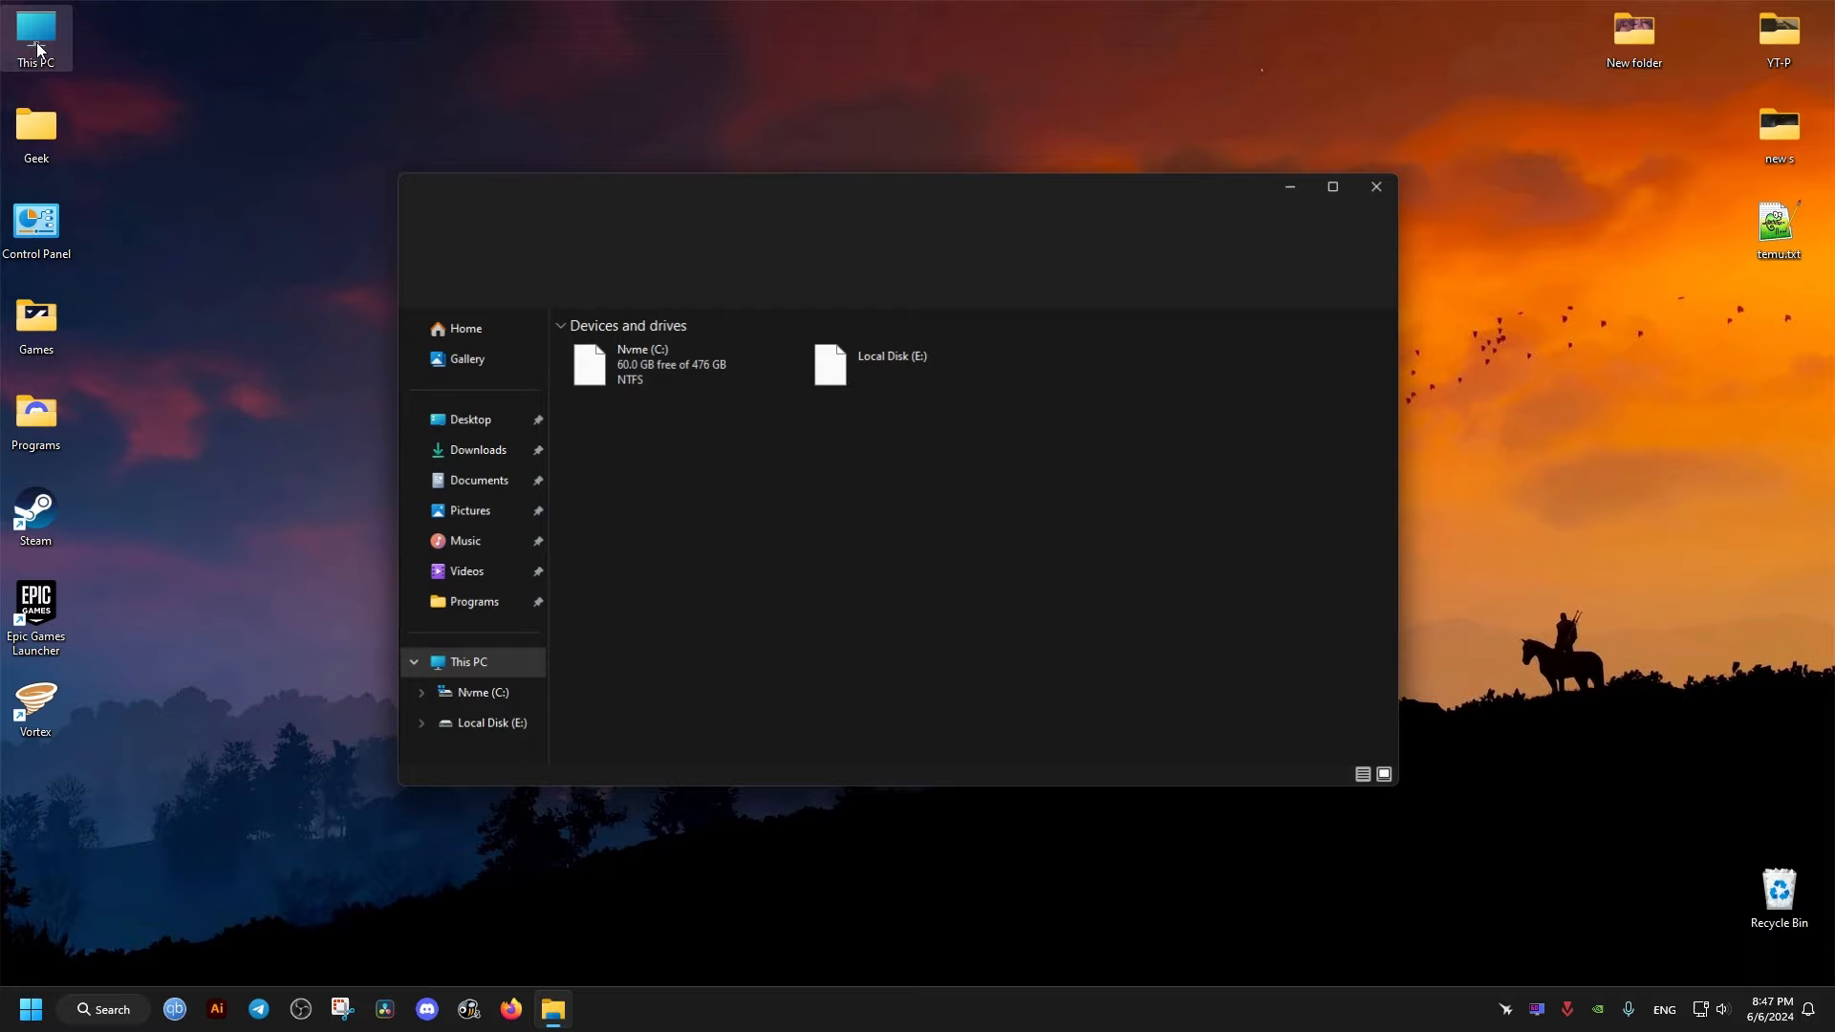
click(678, 363)
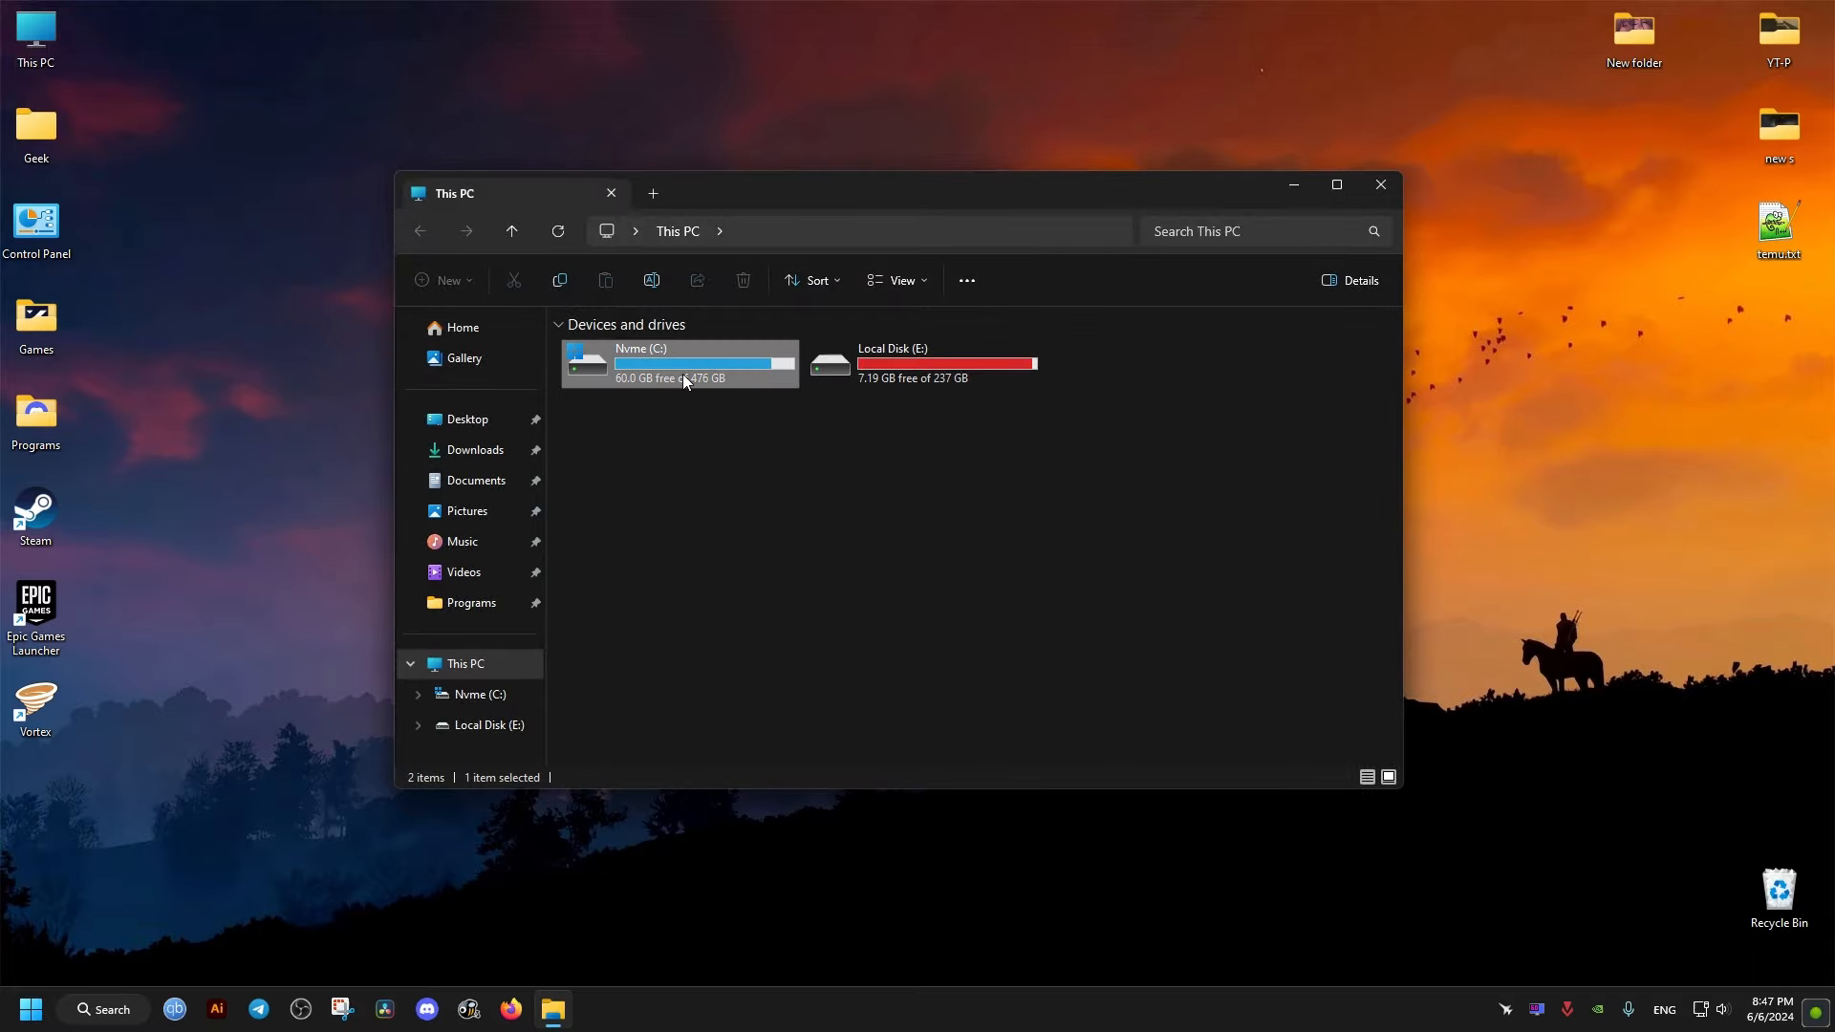
double_click(678, 364)
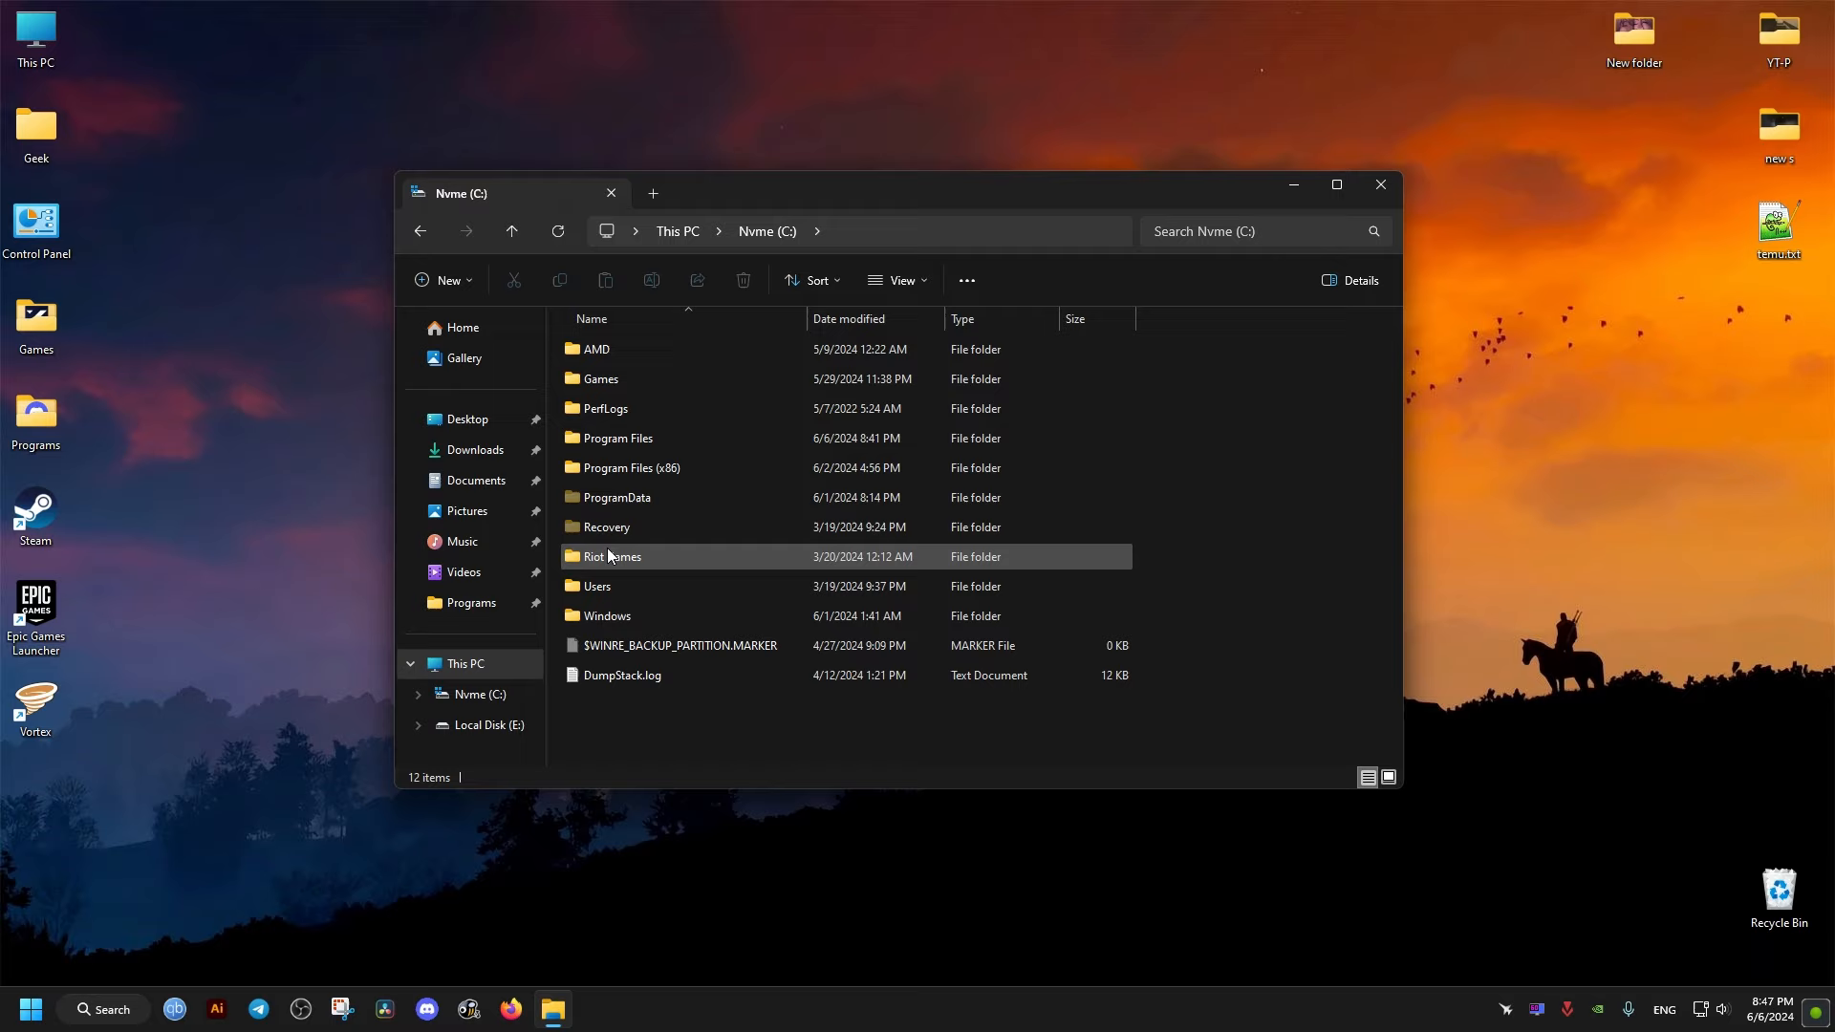
double_click(614, 557)
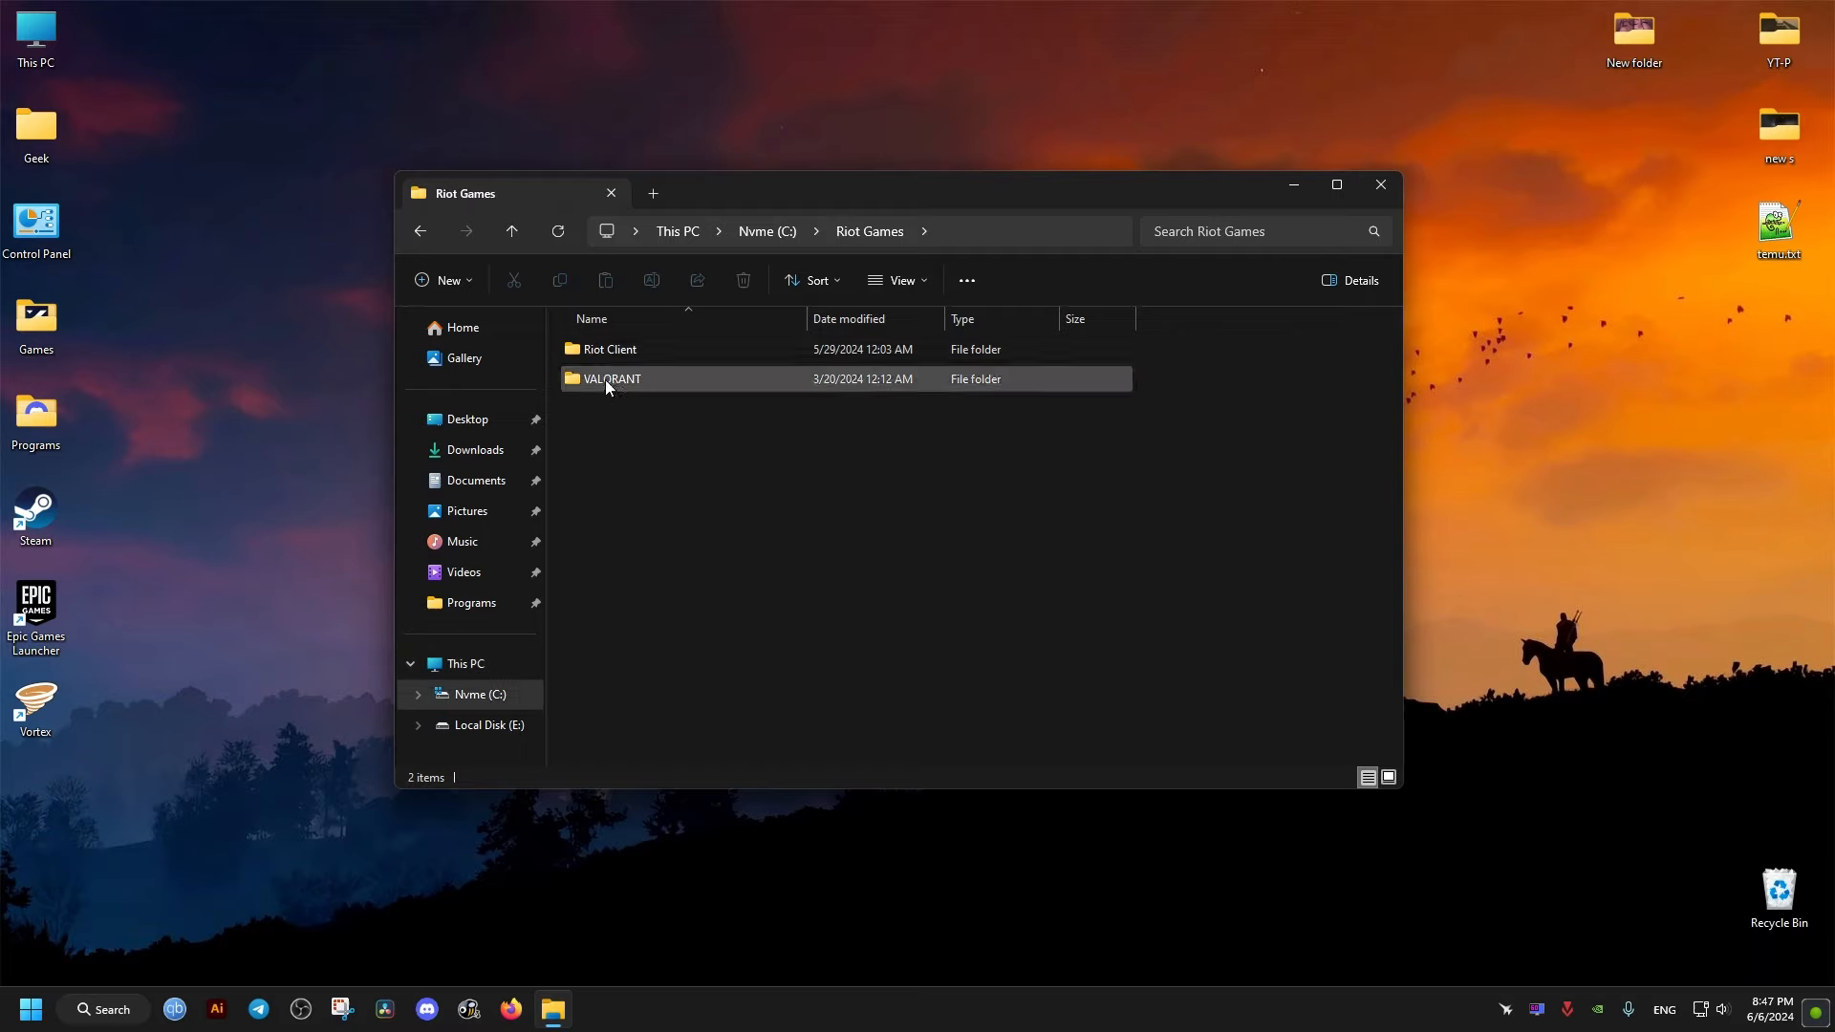
double_click(612, 379)
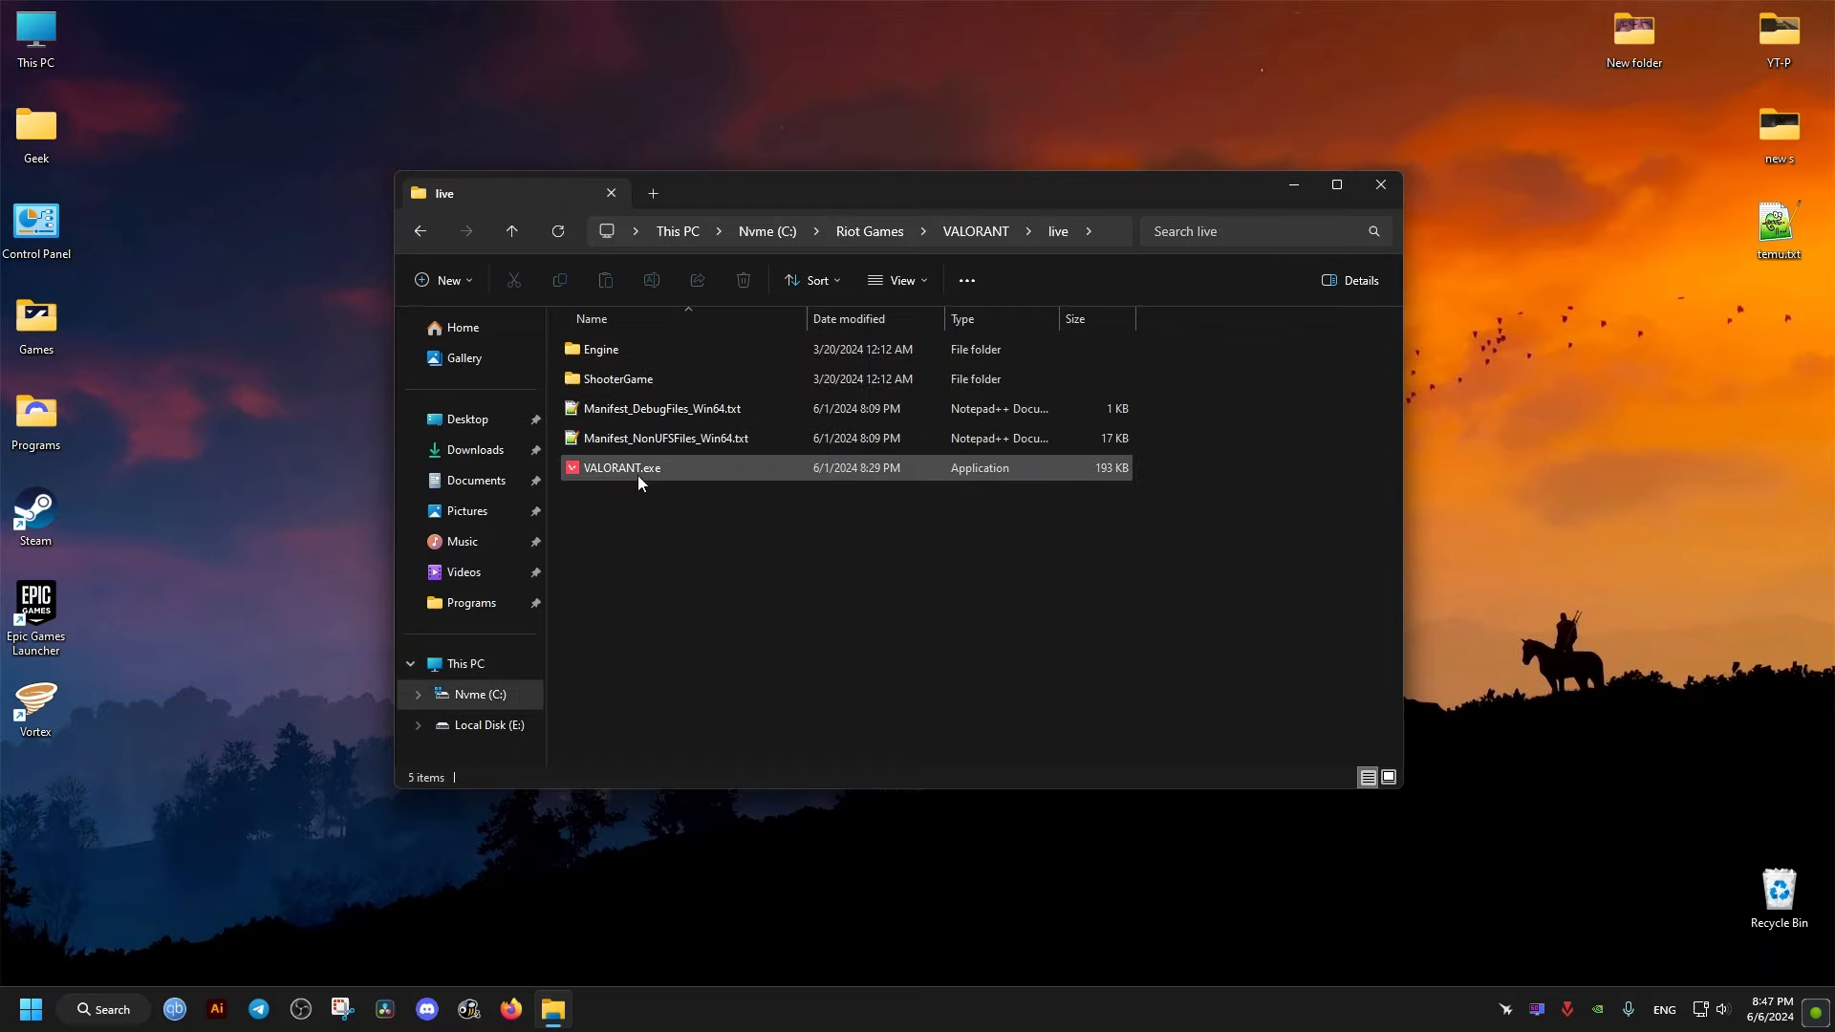
Step: In VALORANT.exe's Compatibility properties, disable fullscreen optimizations
right_click(620, 466)
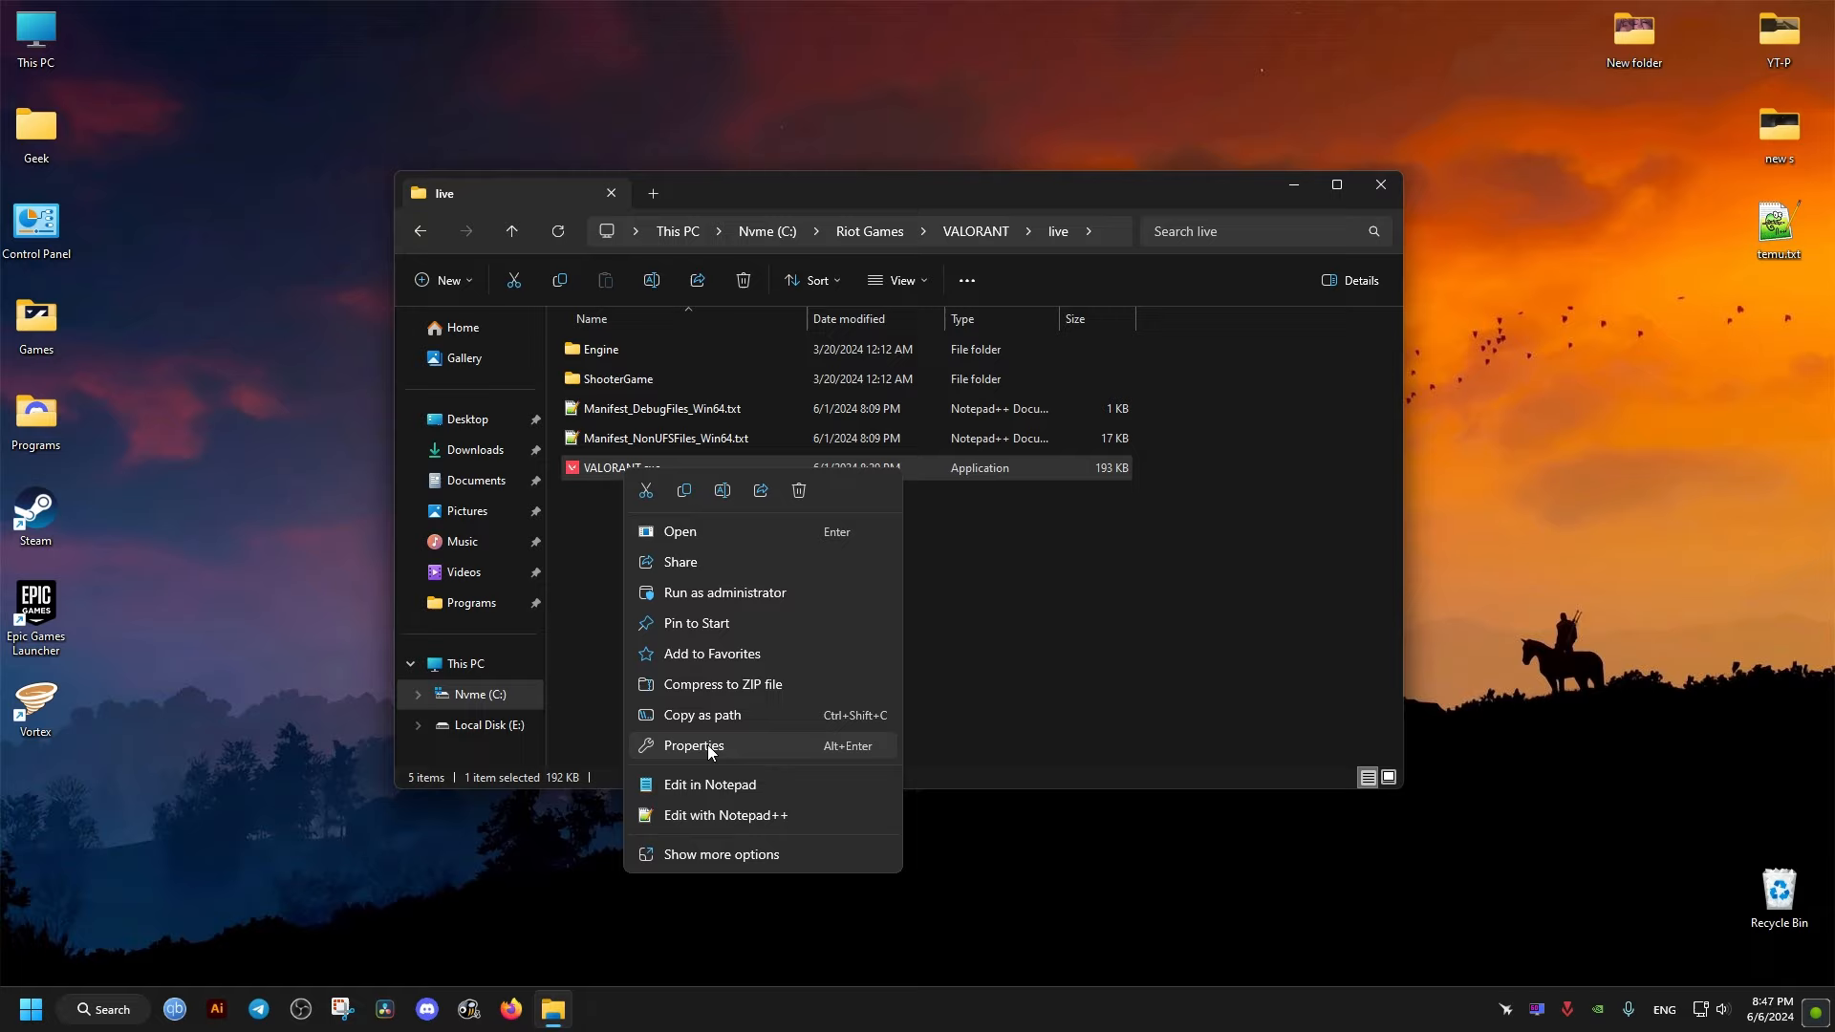
click(692, 745)
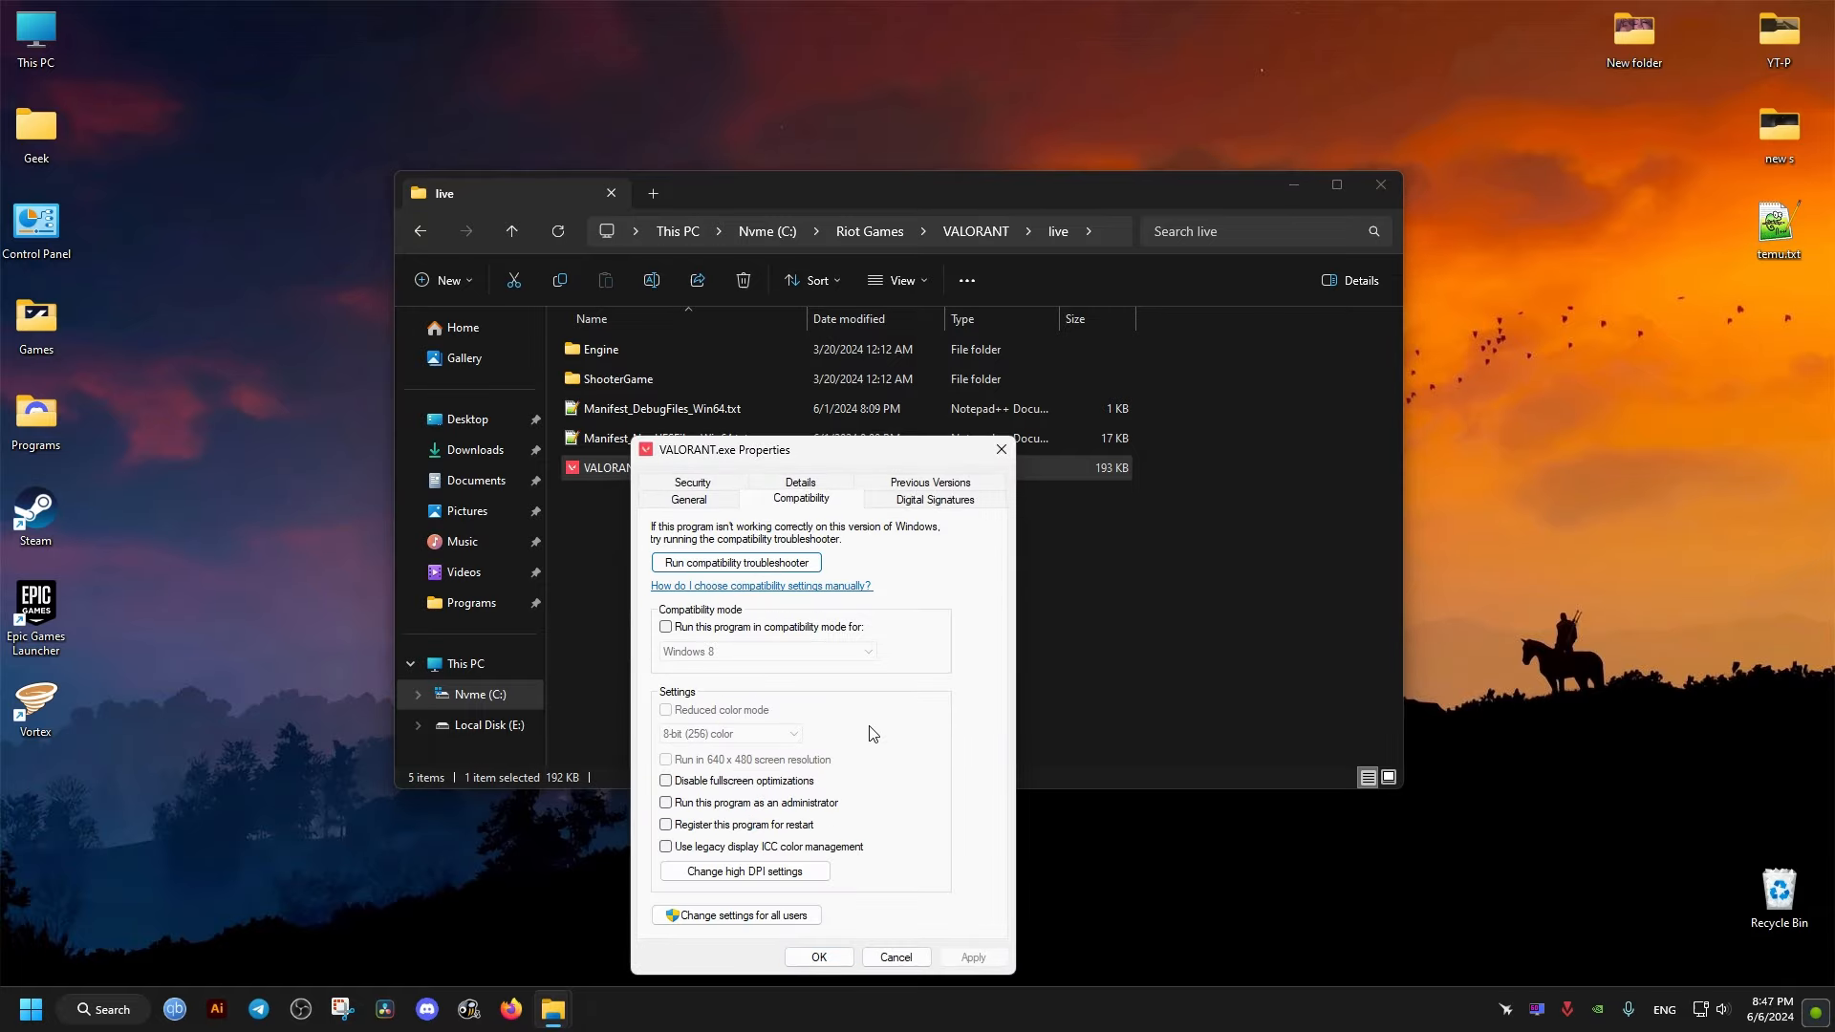
click(665, 779)
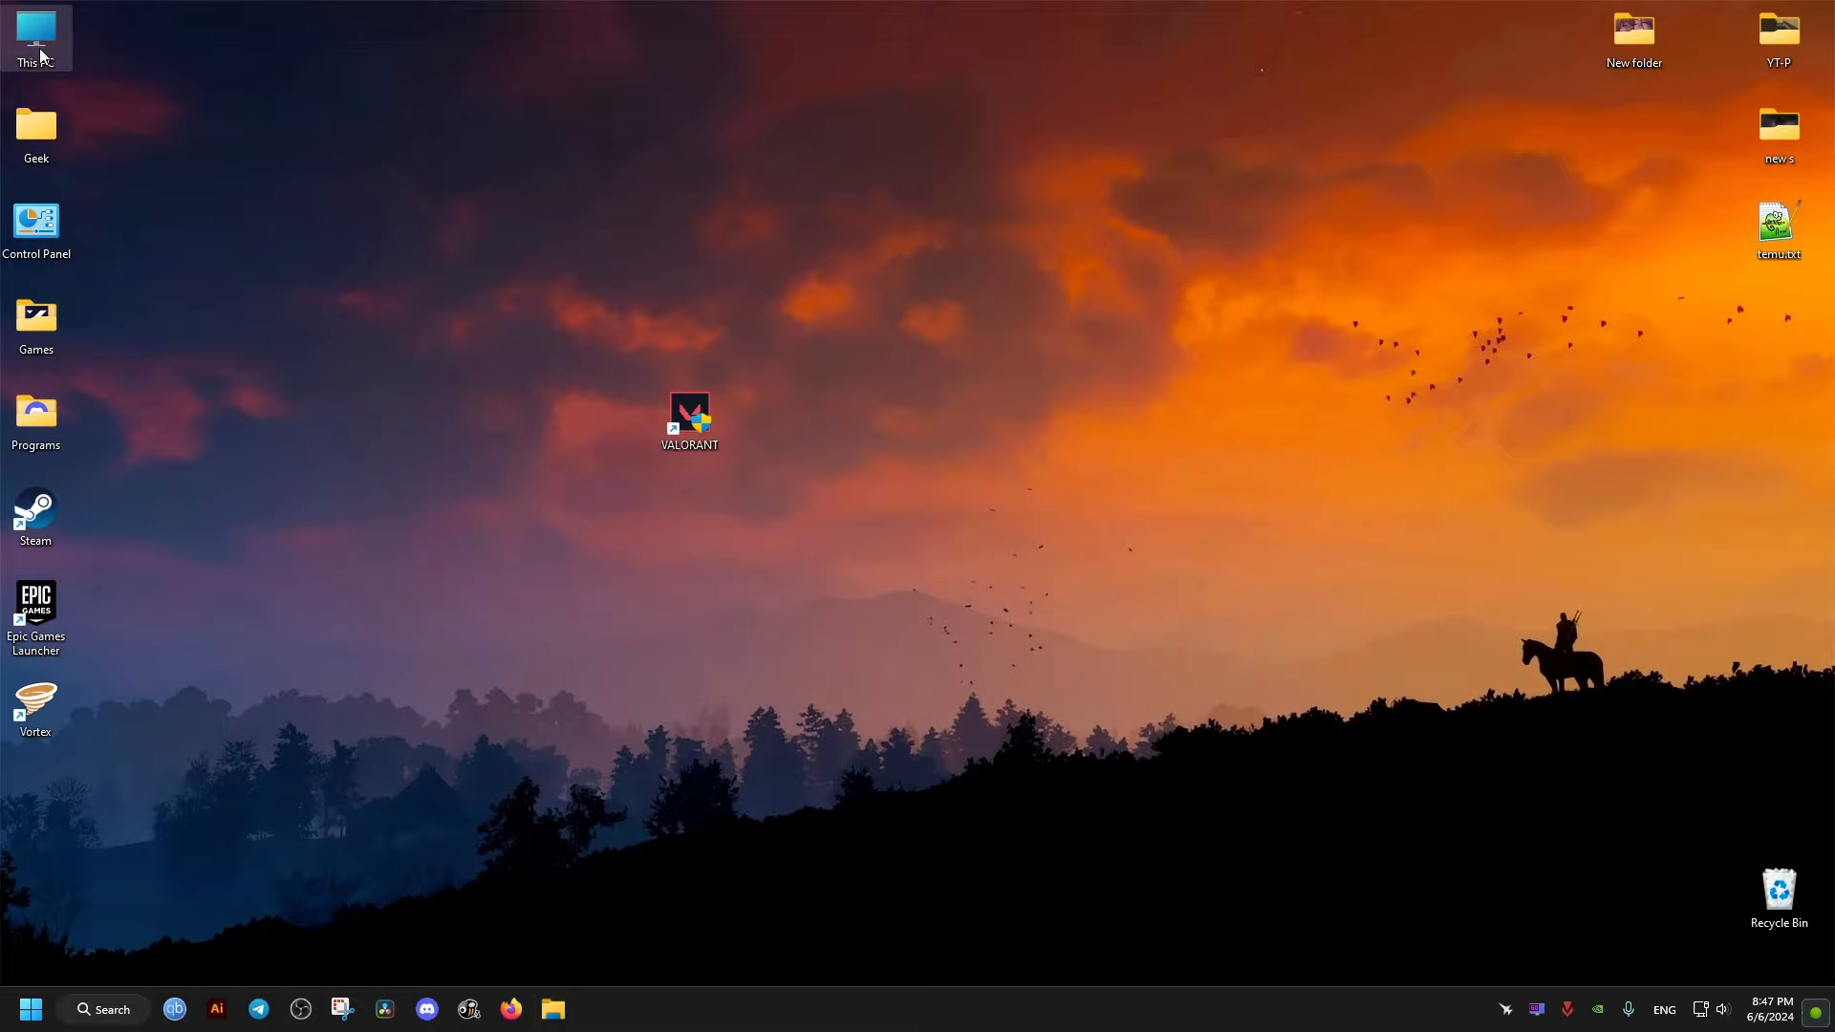
Step: From This PC's Properties, reach the Advanced performance options showing the 1024 MB paging file
right_click(778, 627)
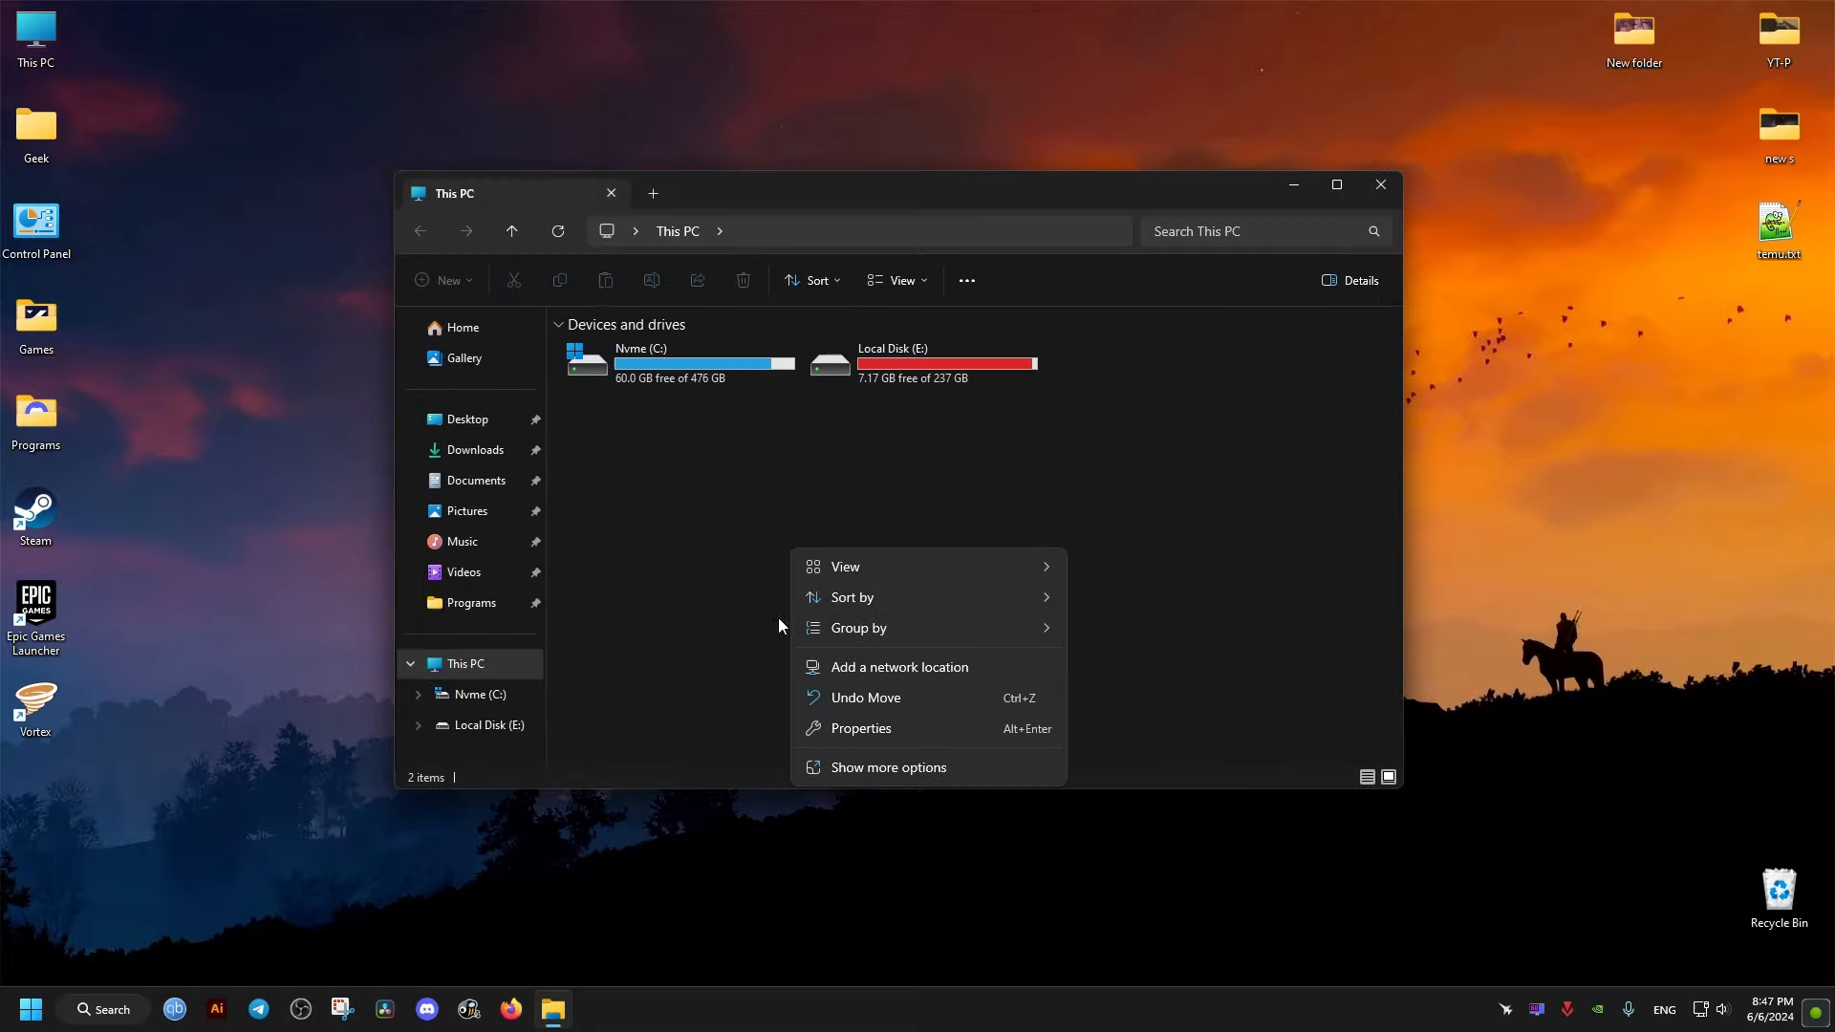
click(858, 729)
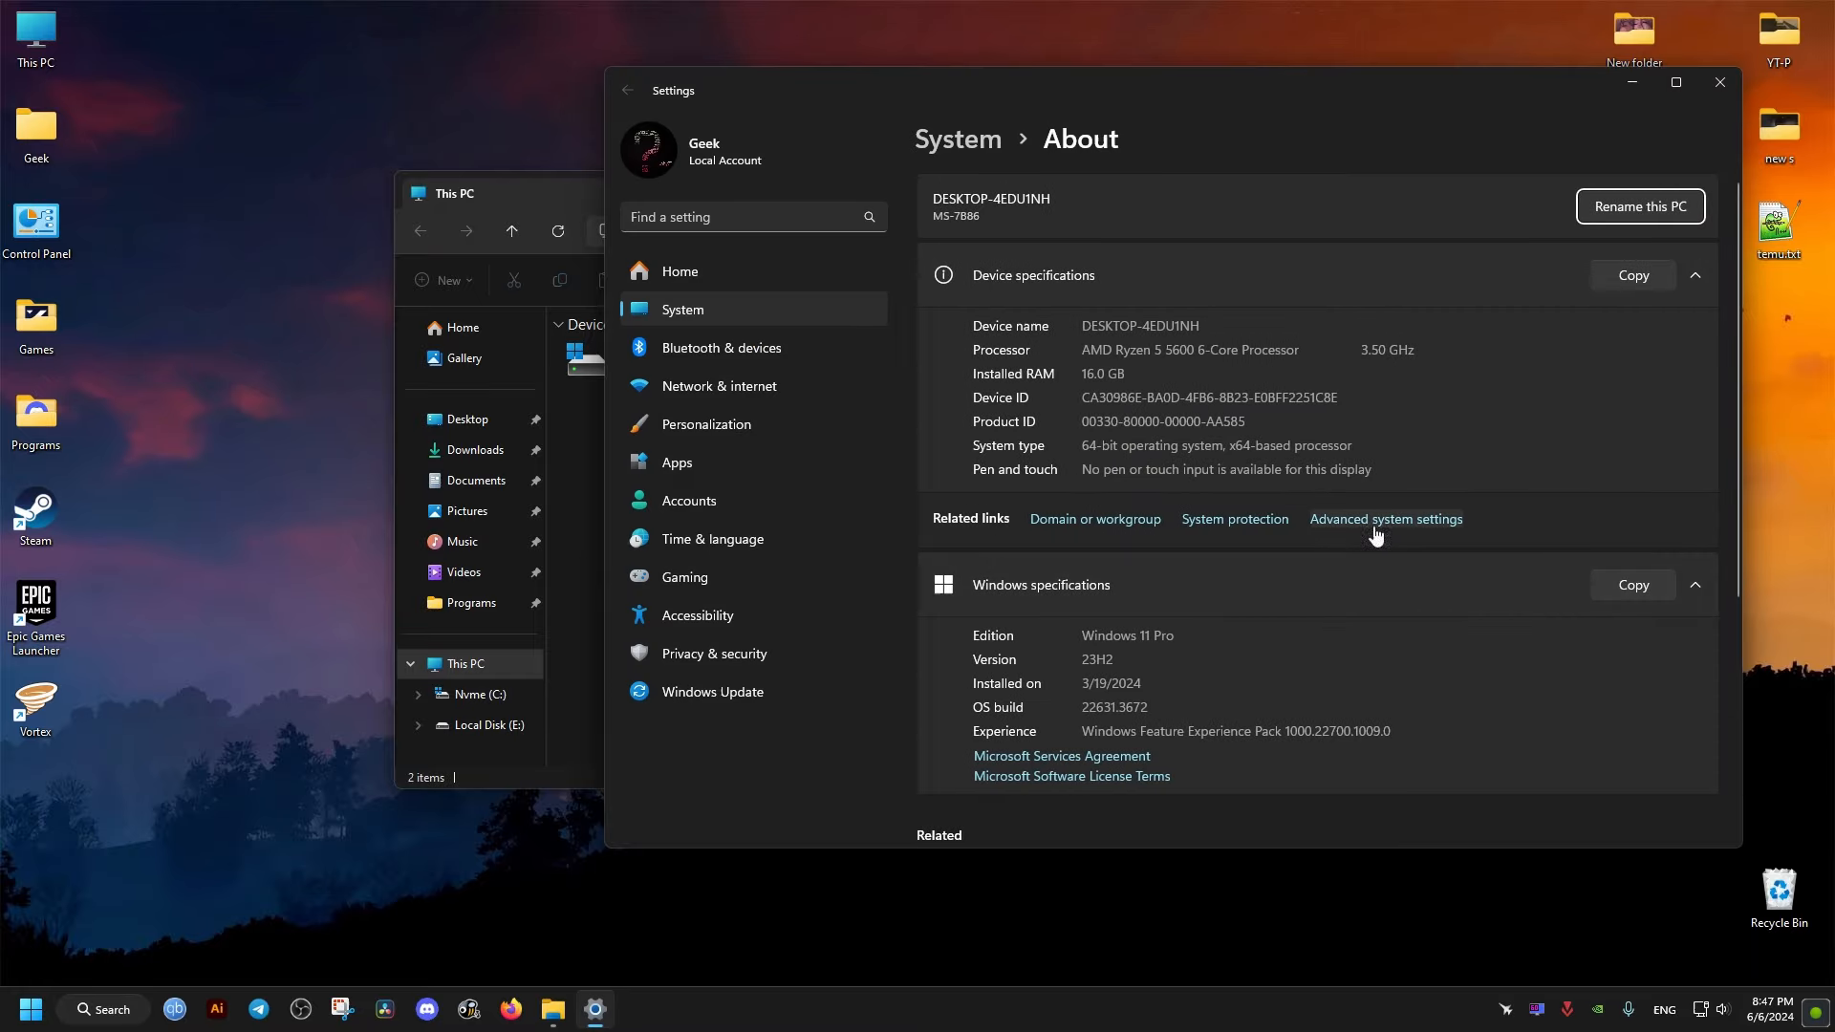
click(1386, 518)
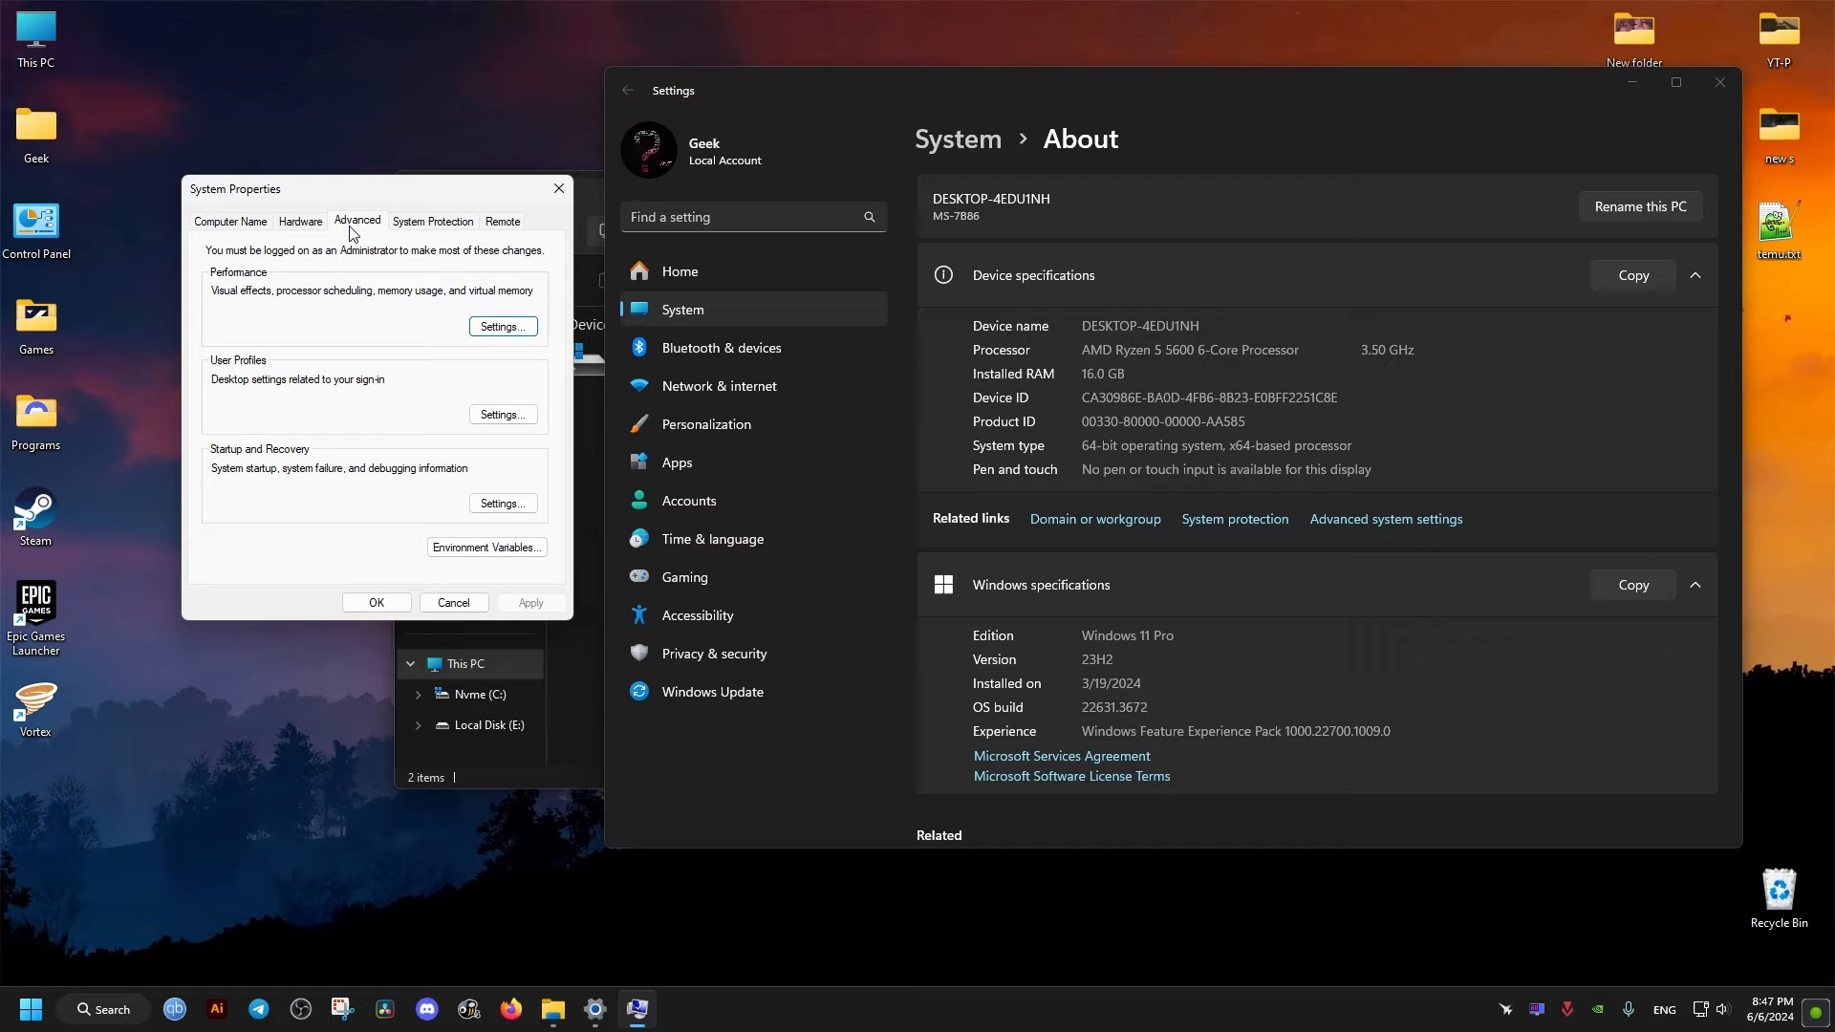
click(503, 327)
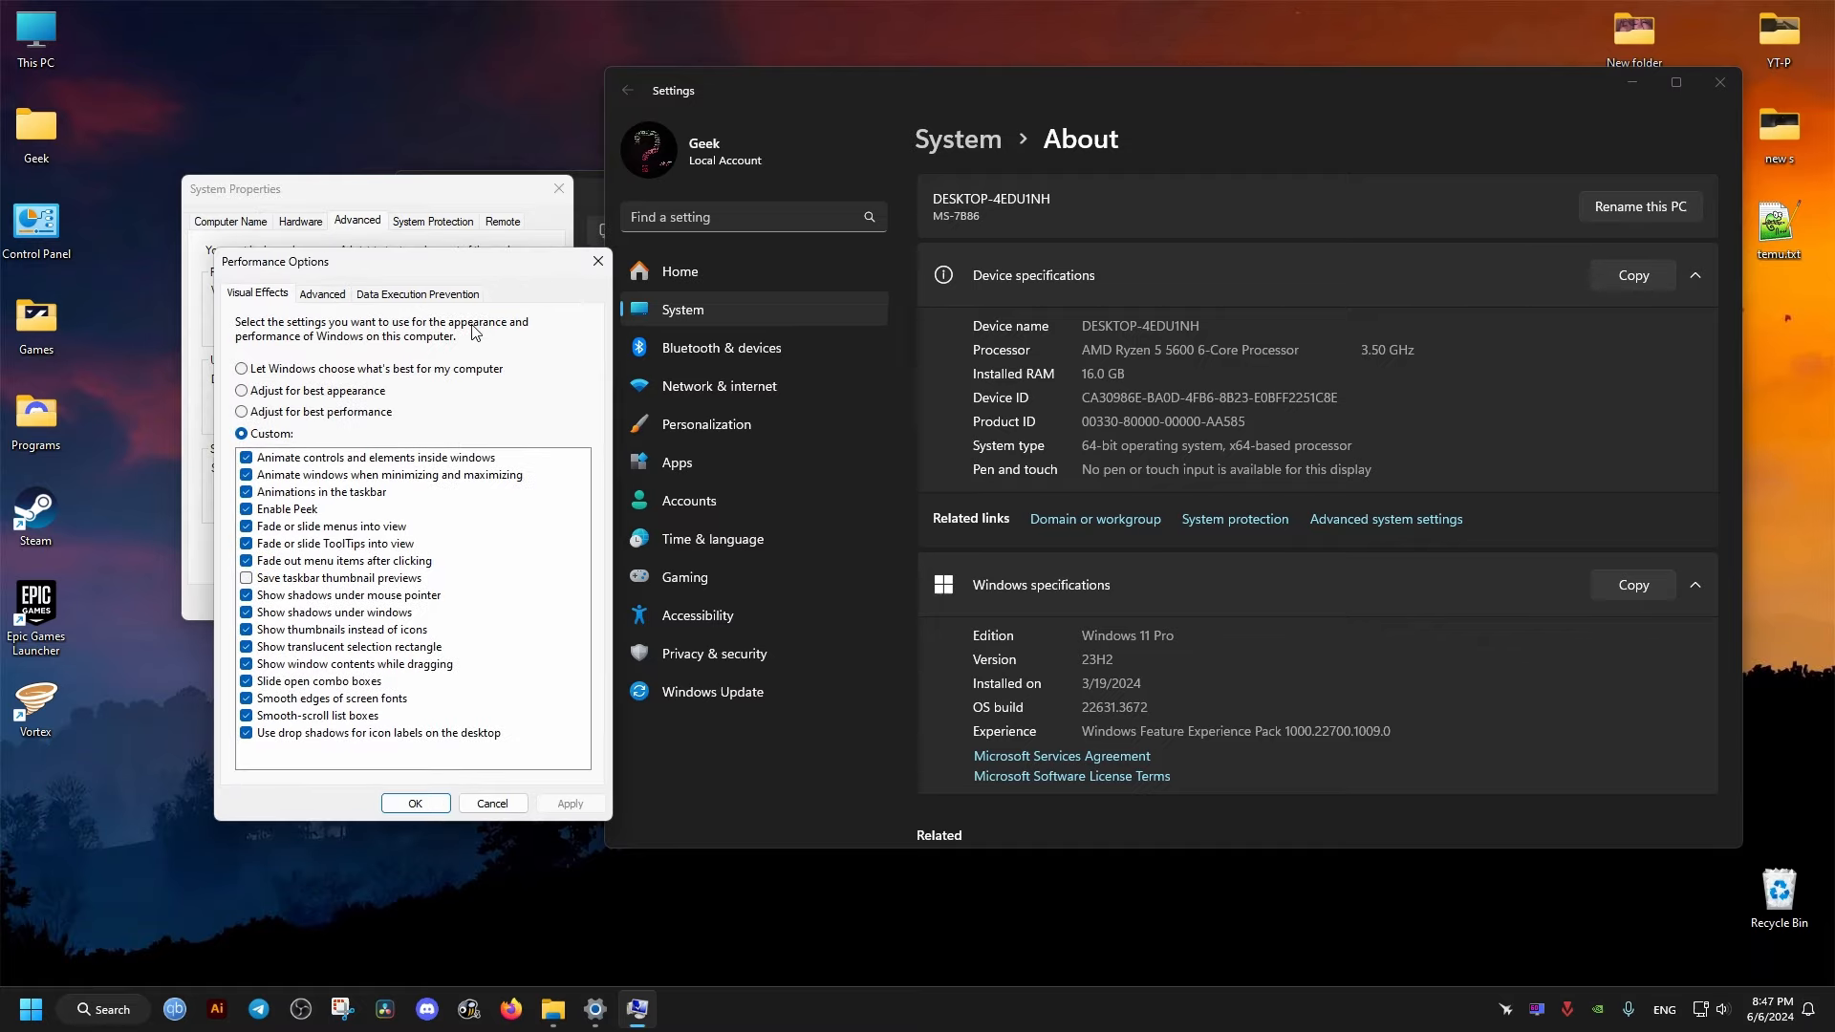
click(321, 296)
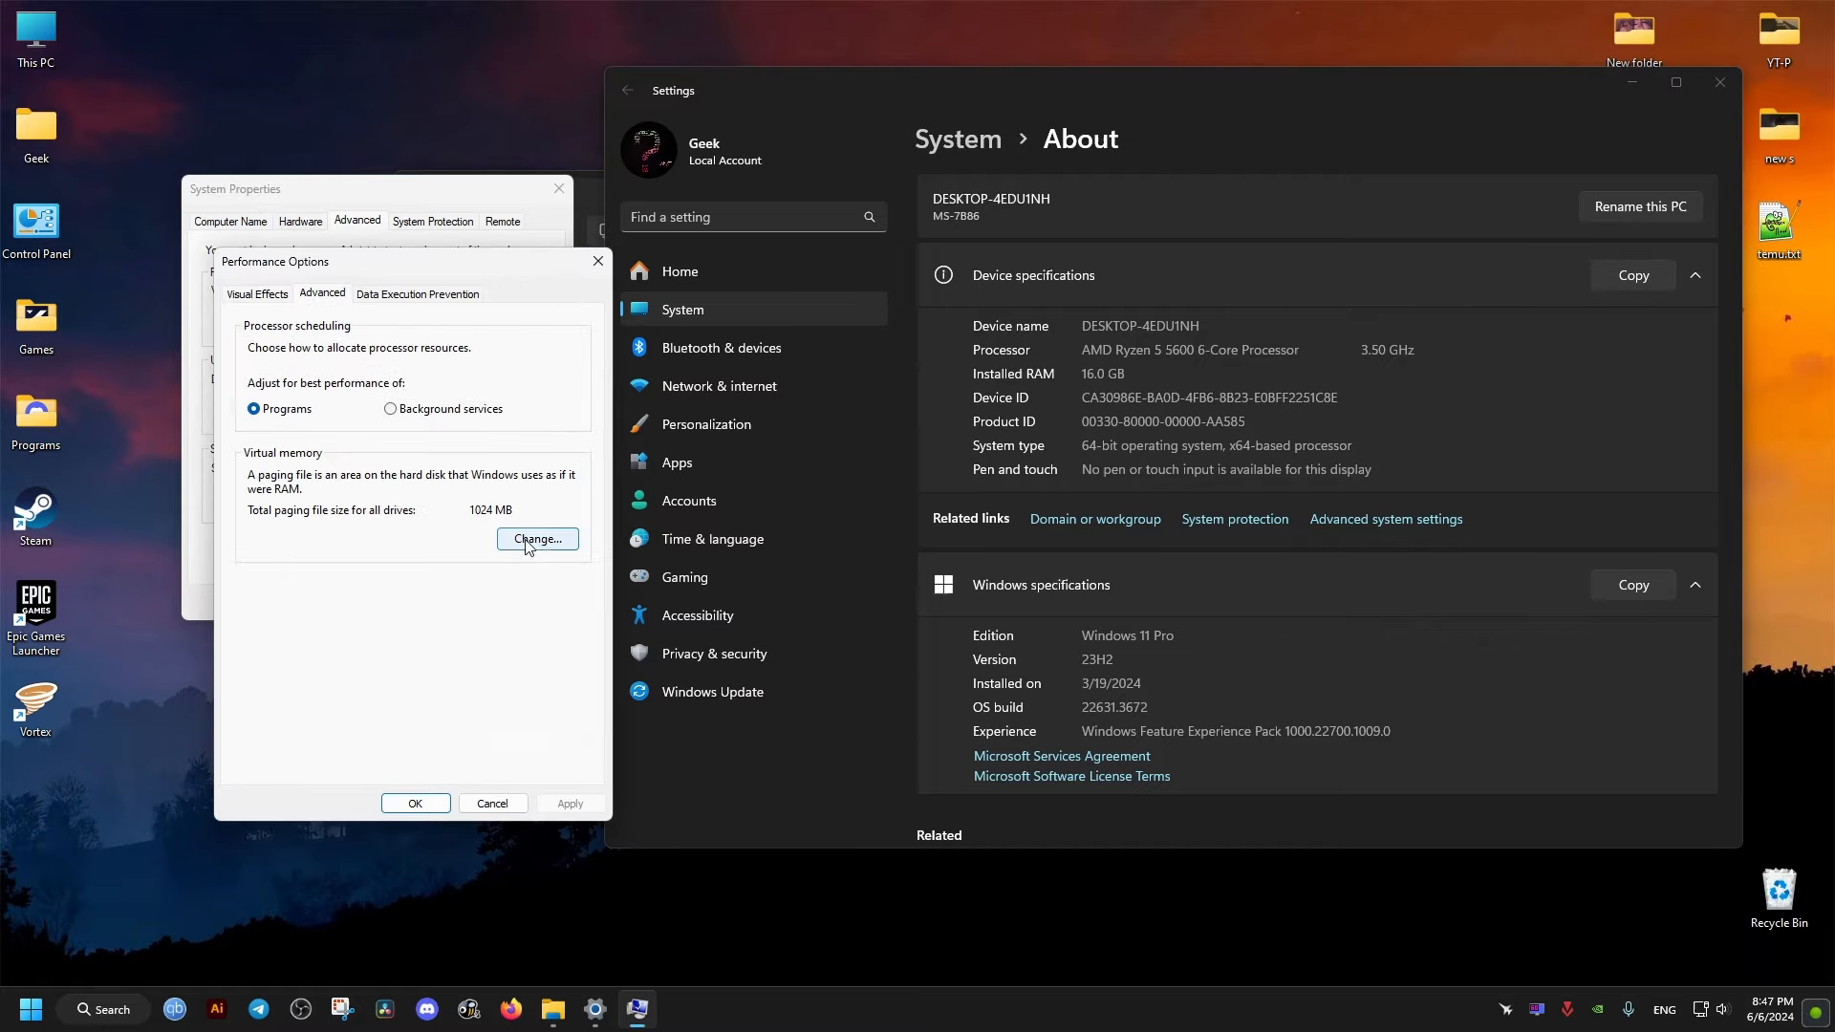
Step: Set a custom 4333 MB paging file on drive C instead of automatic management
click(535, 539)
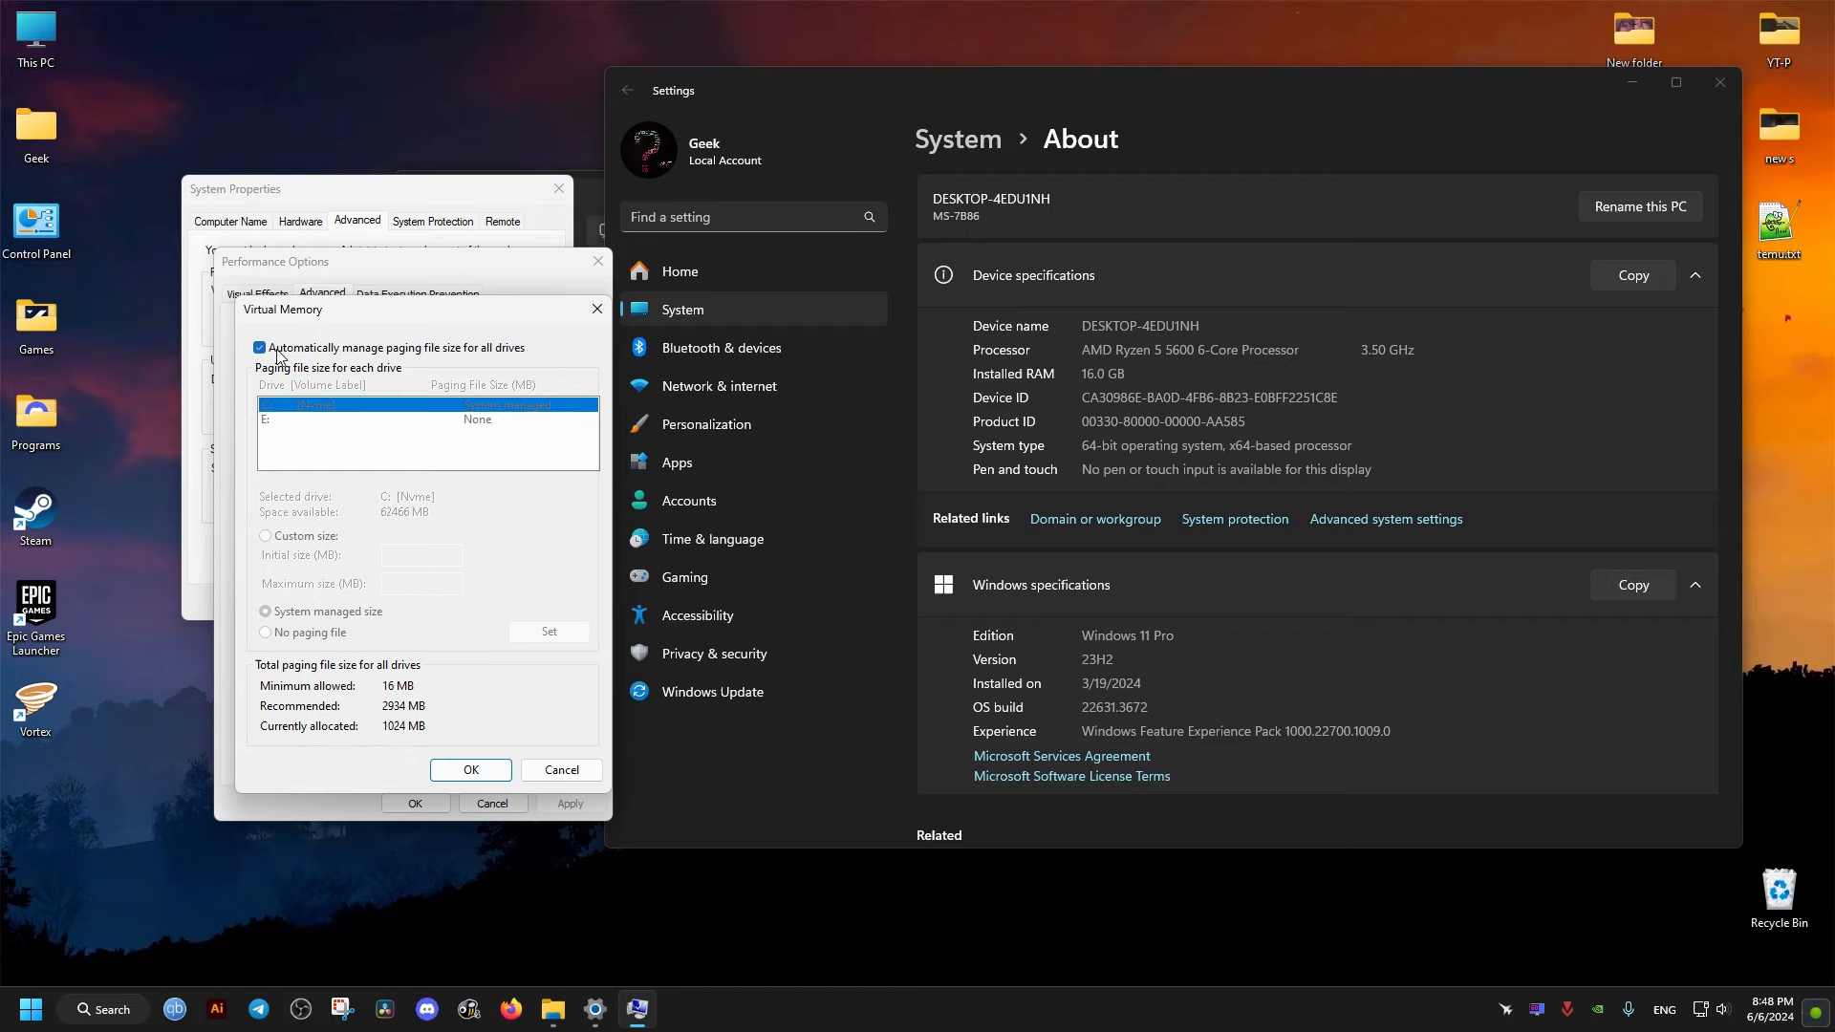
click(260, 348)
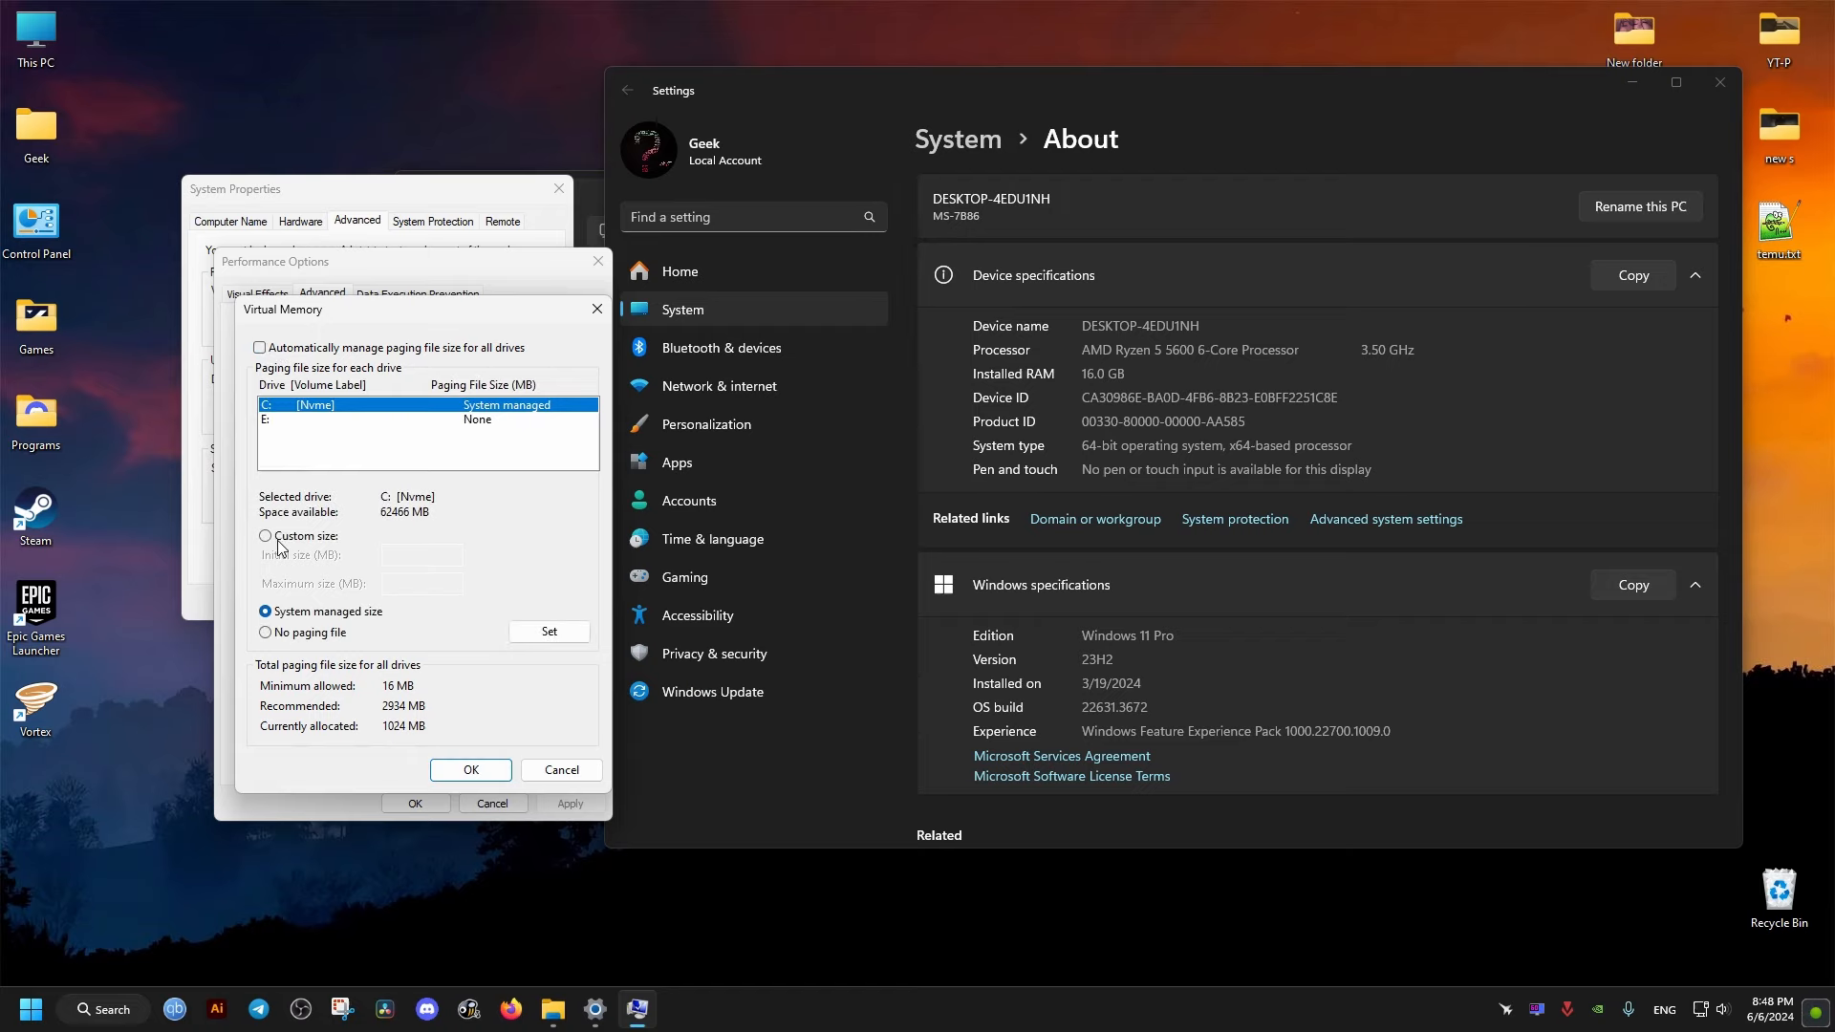
click(266, 535)
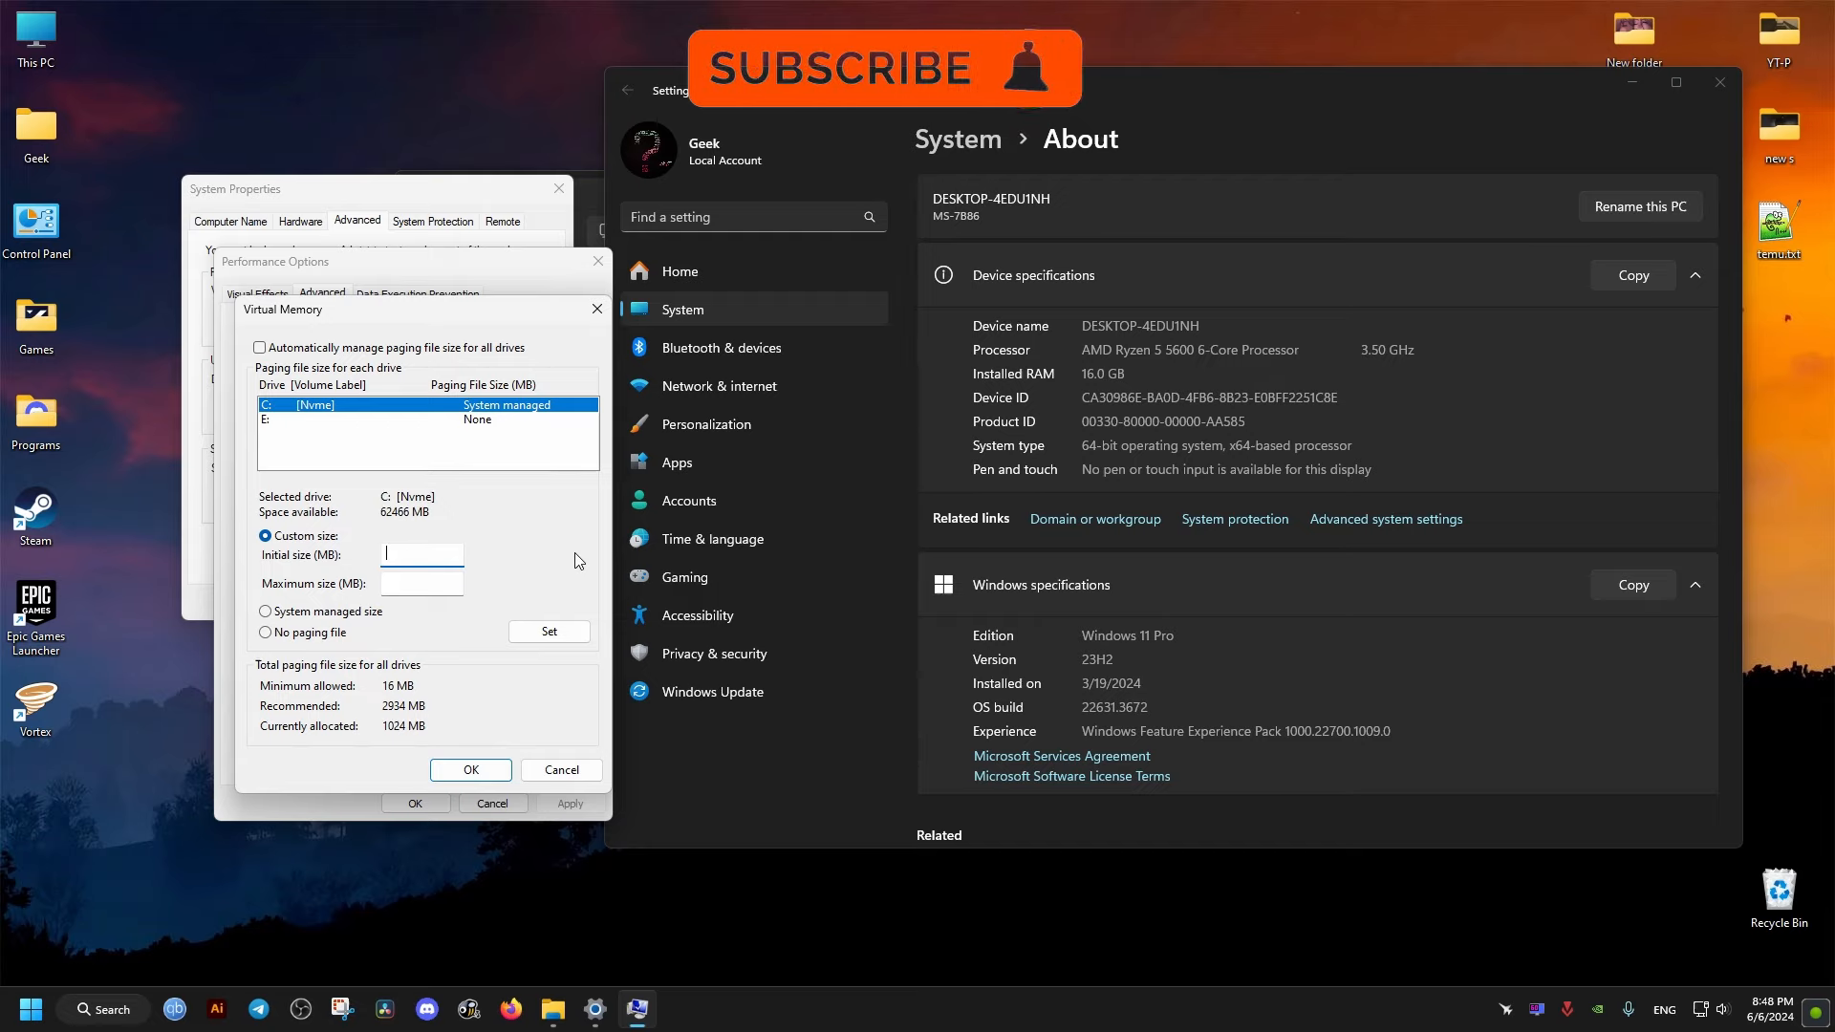
text(43333)
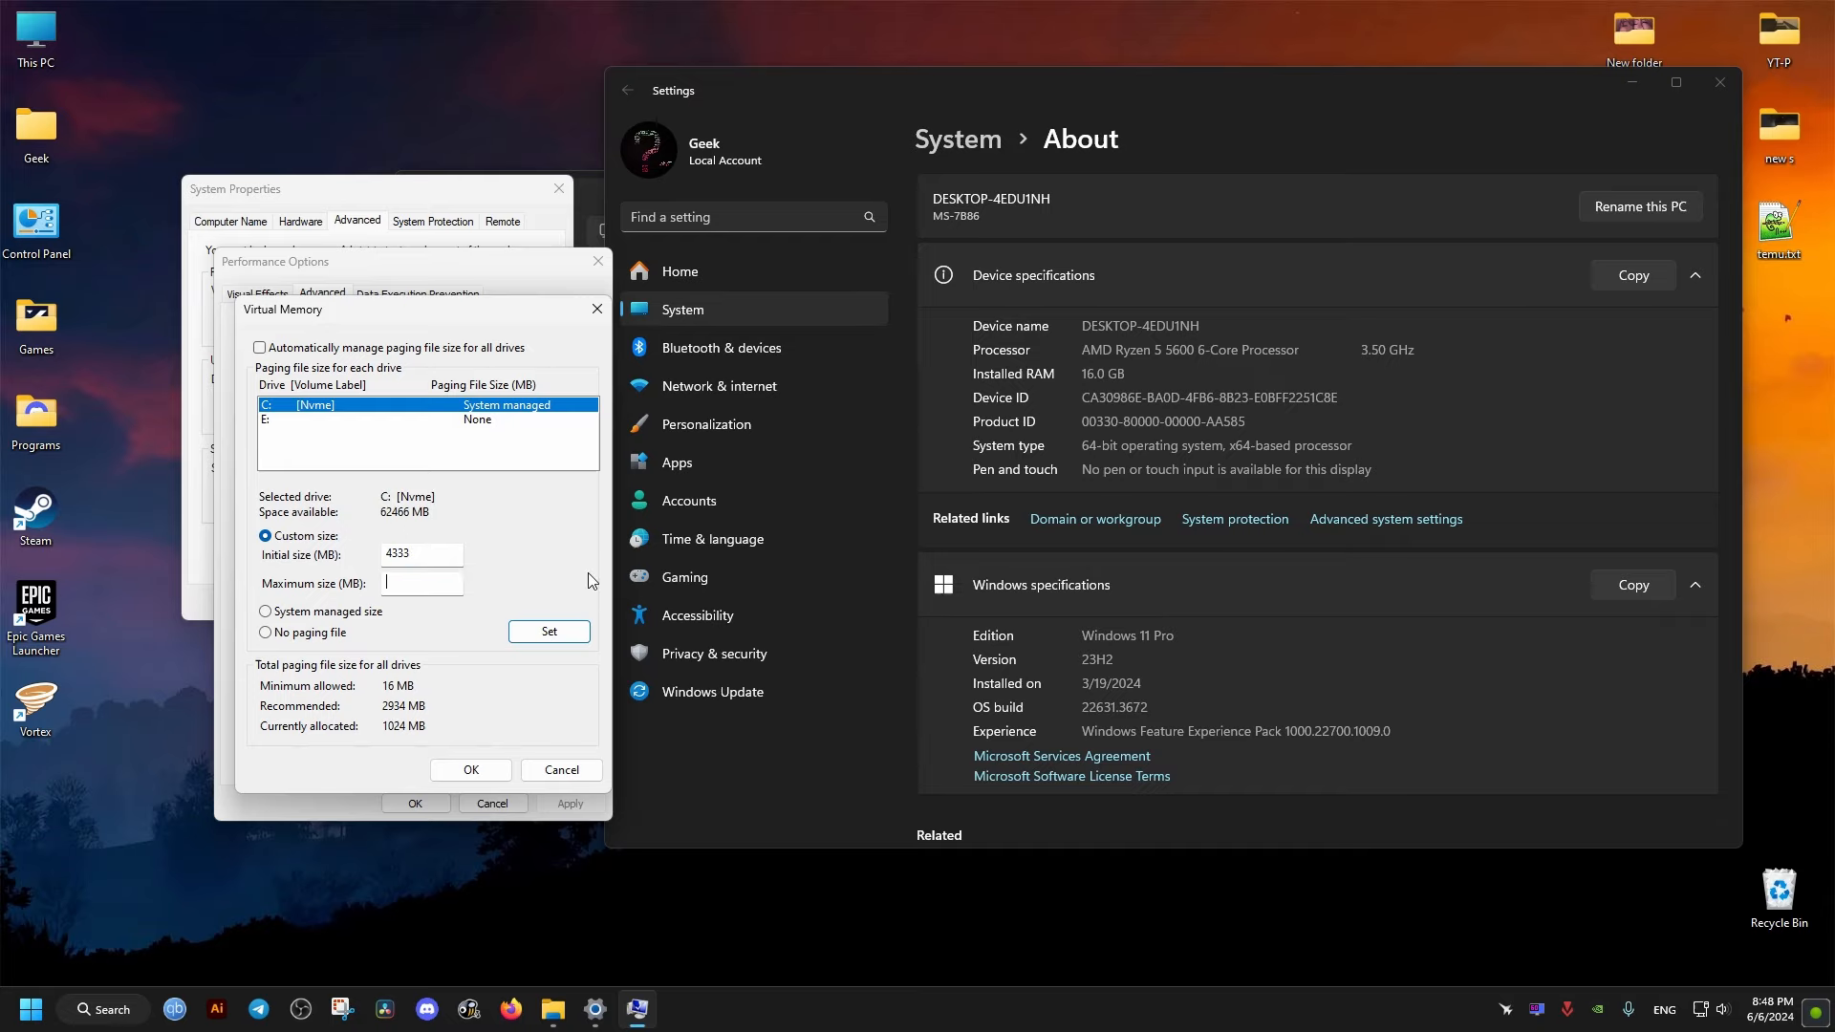
text(4333)
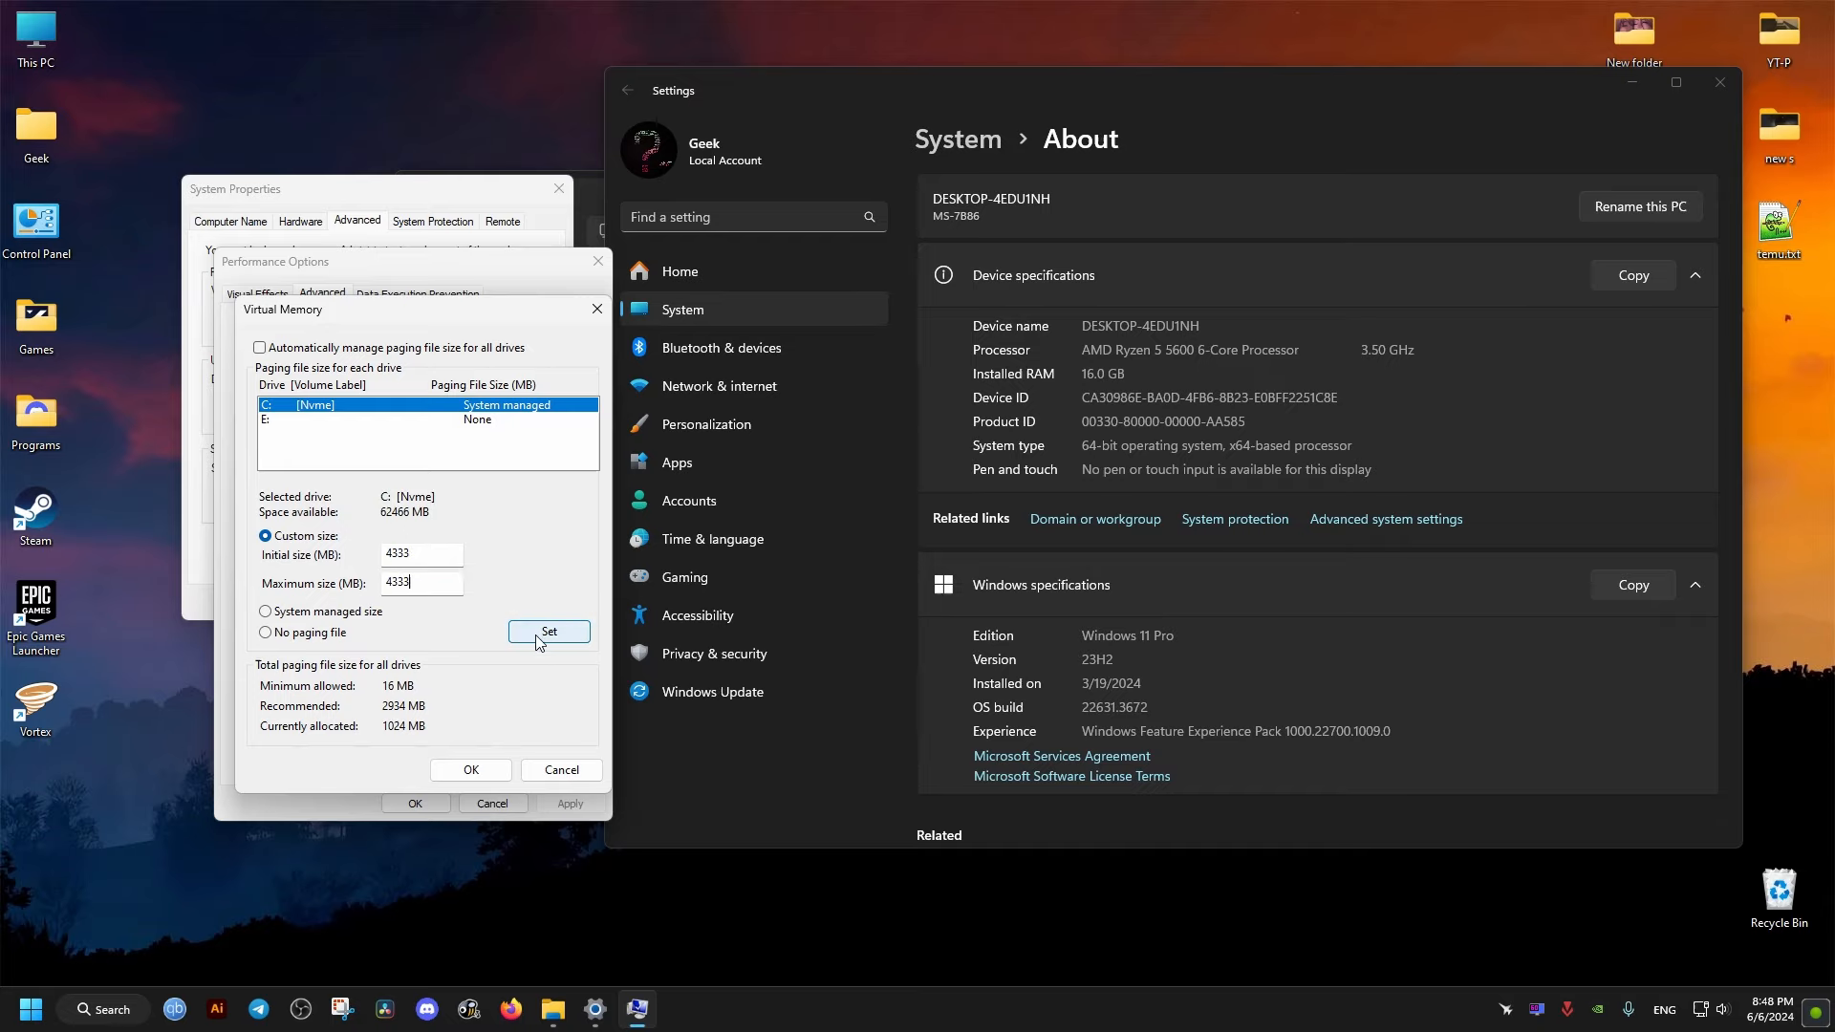
click(549, 630)
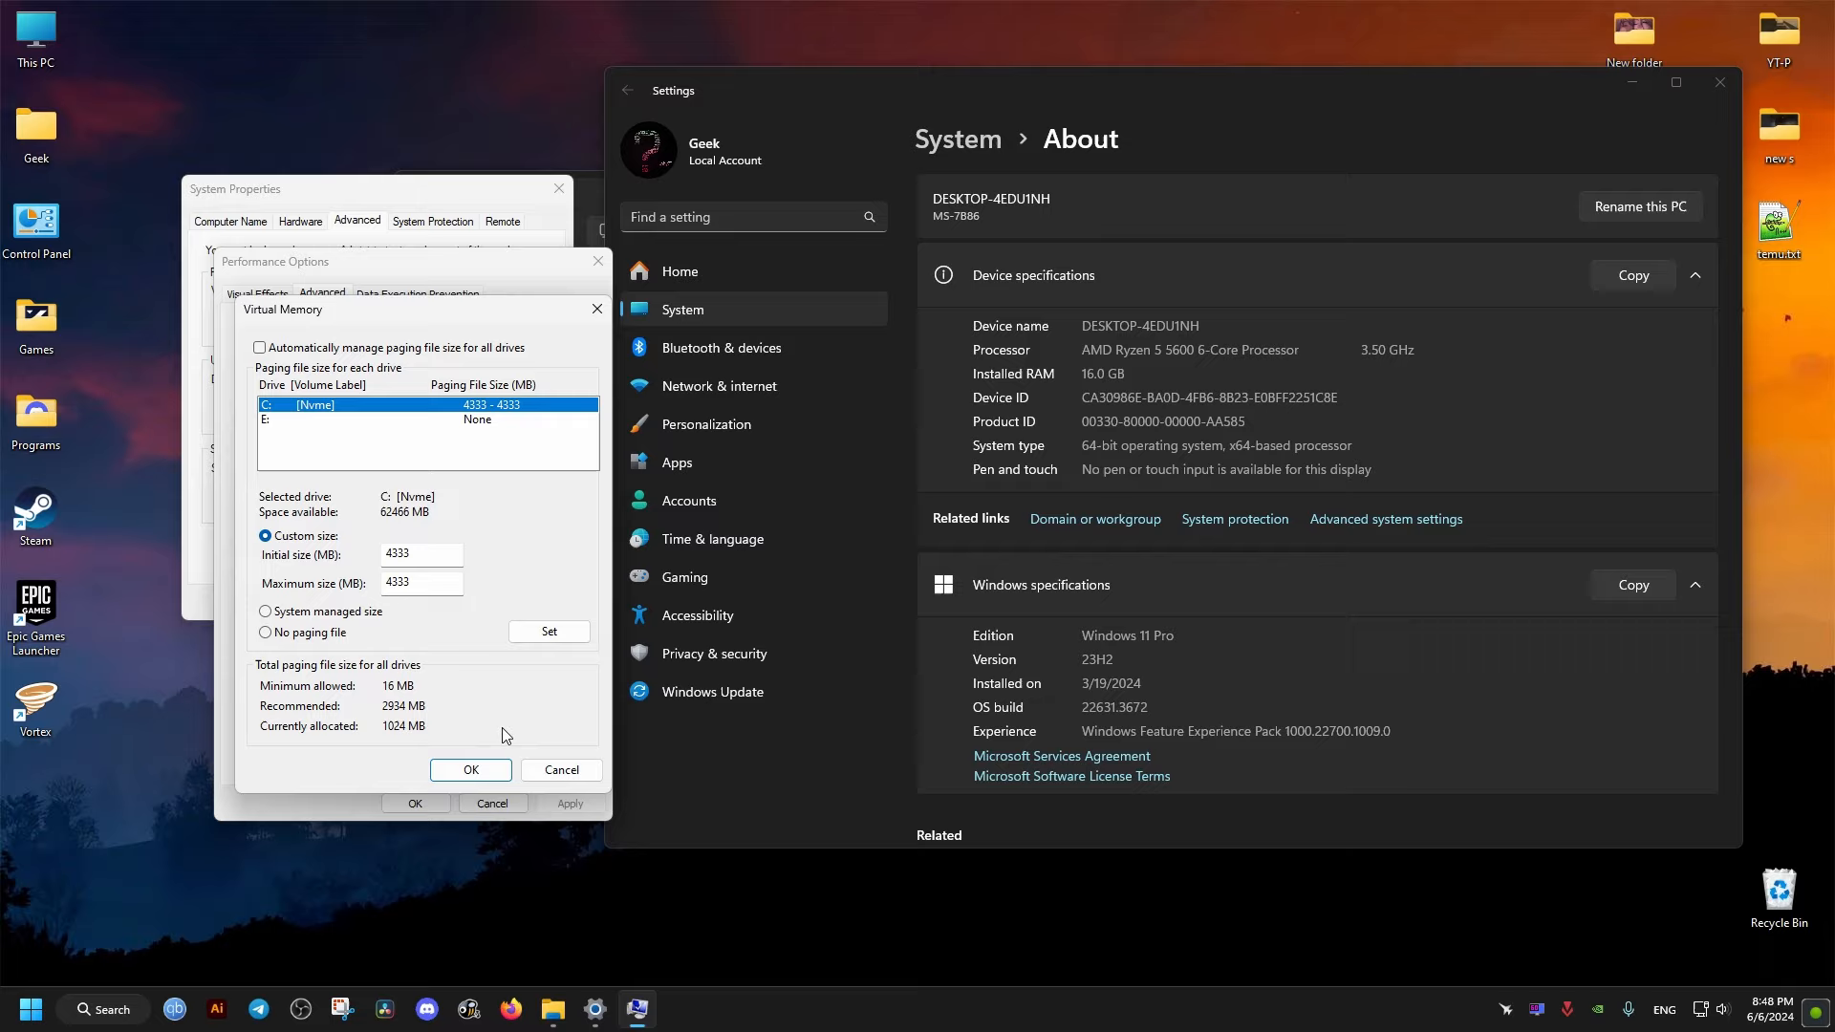
click(471, 769)
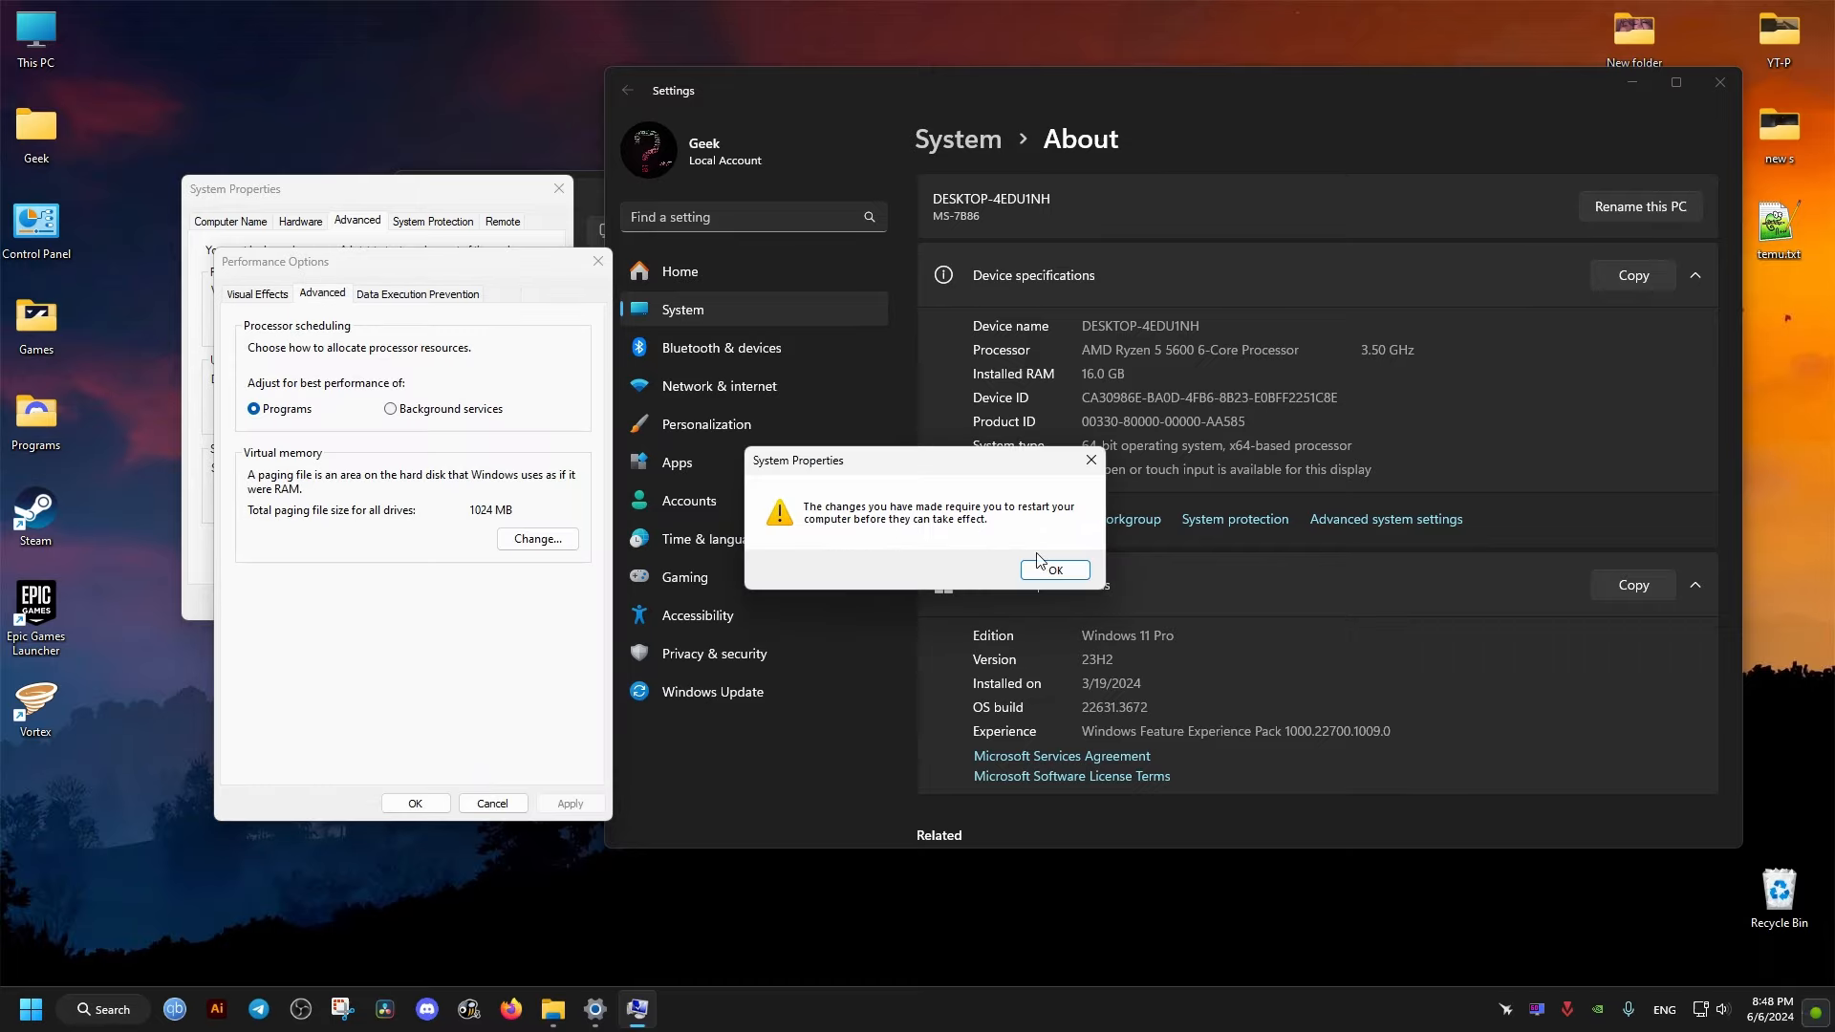
Step: Confirm the performance and system dialogs, postpone the restart, and close Settings
click(1051, 572)
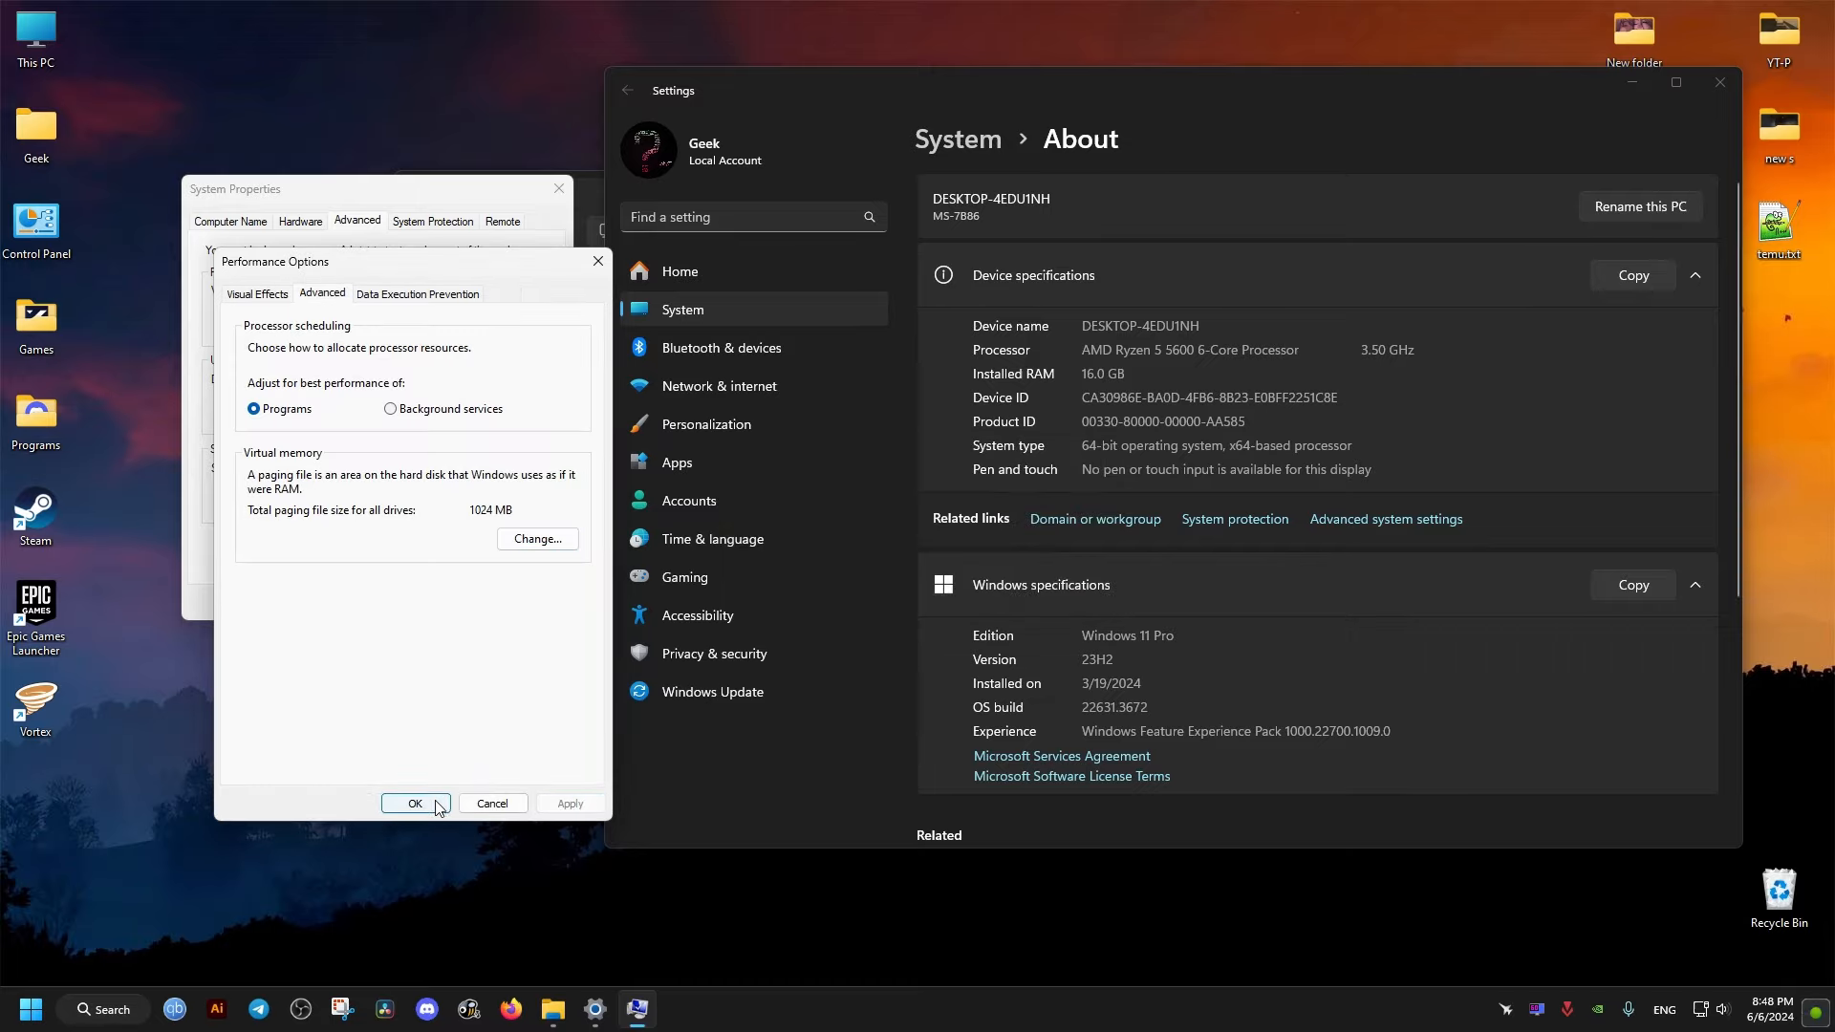
click(413, 806)
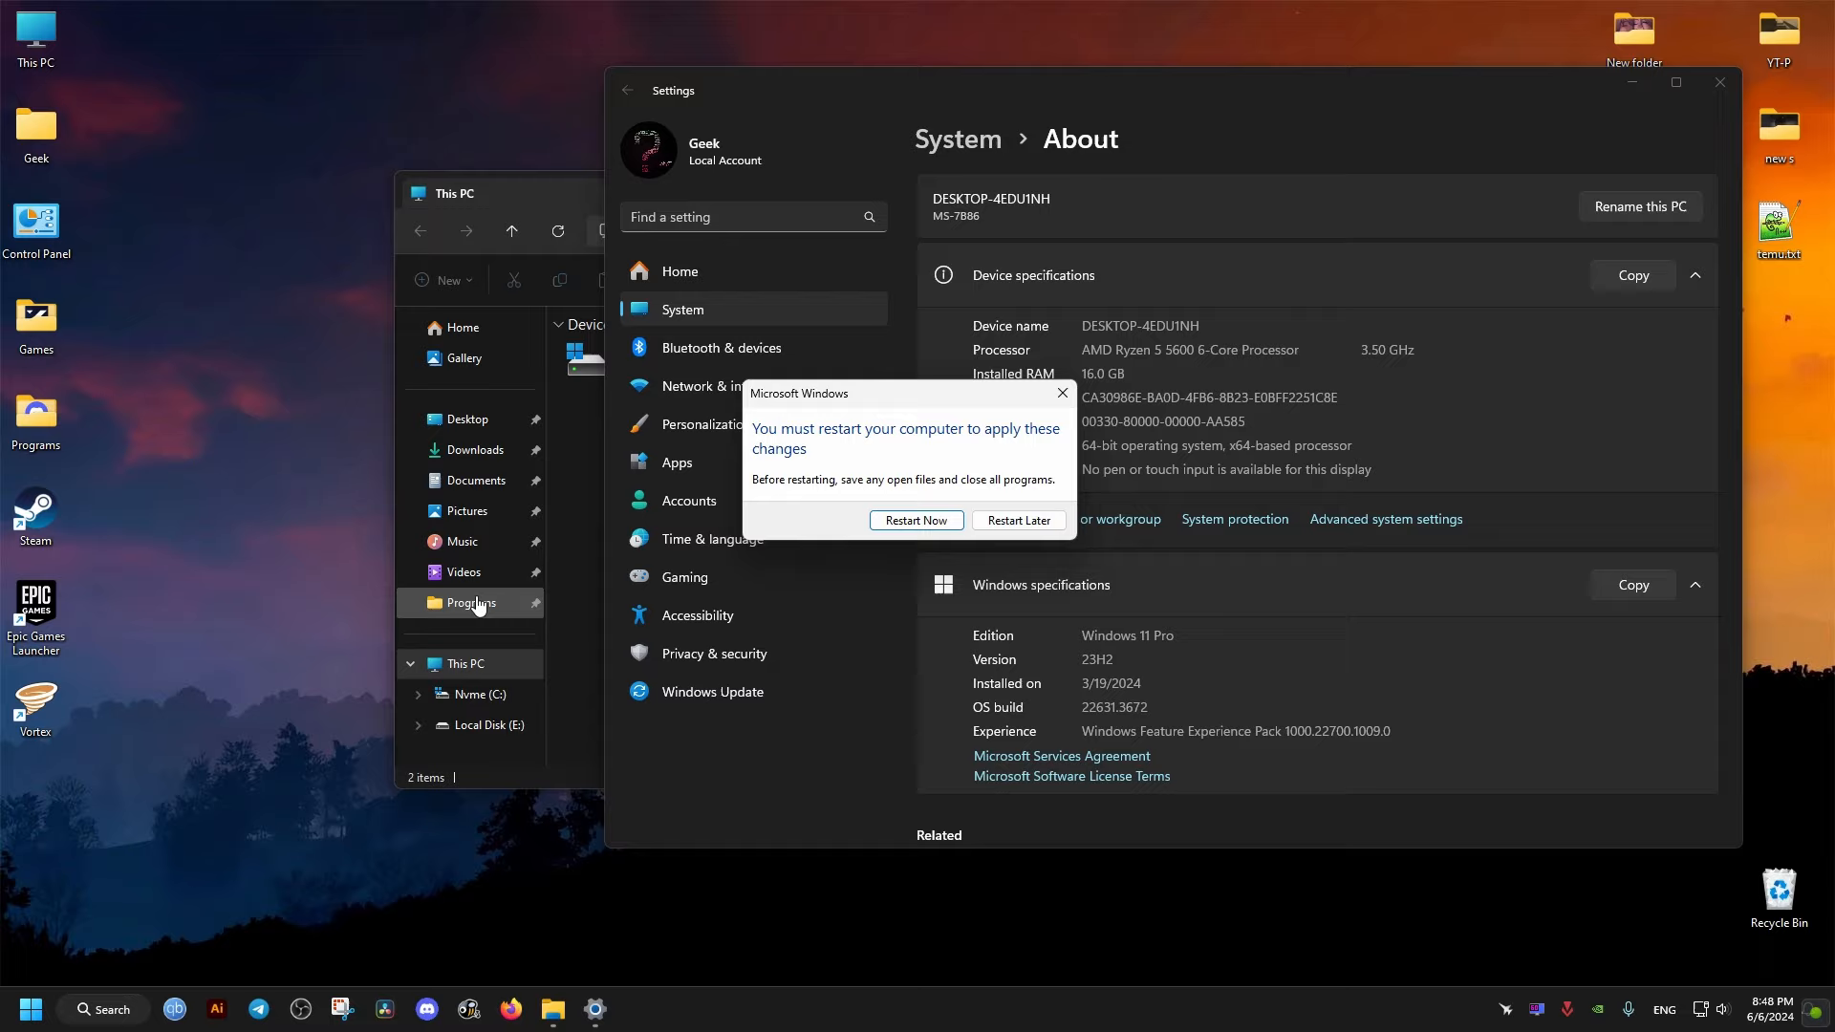
click(1017, 520)
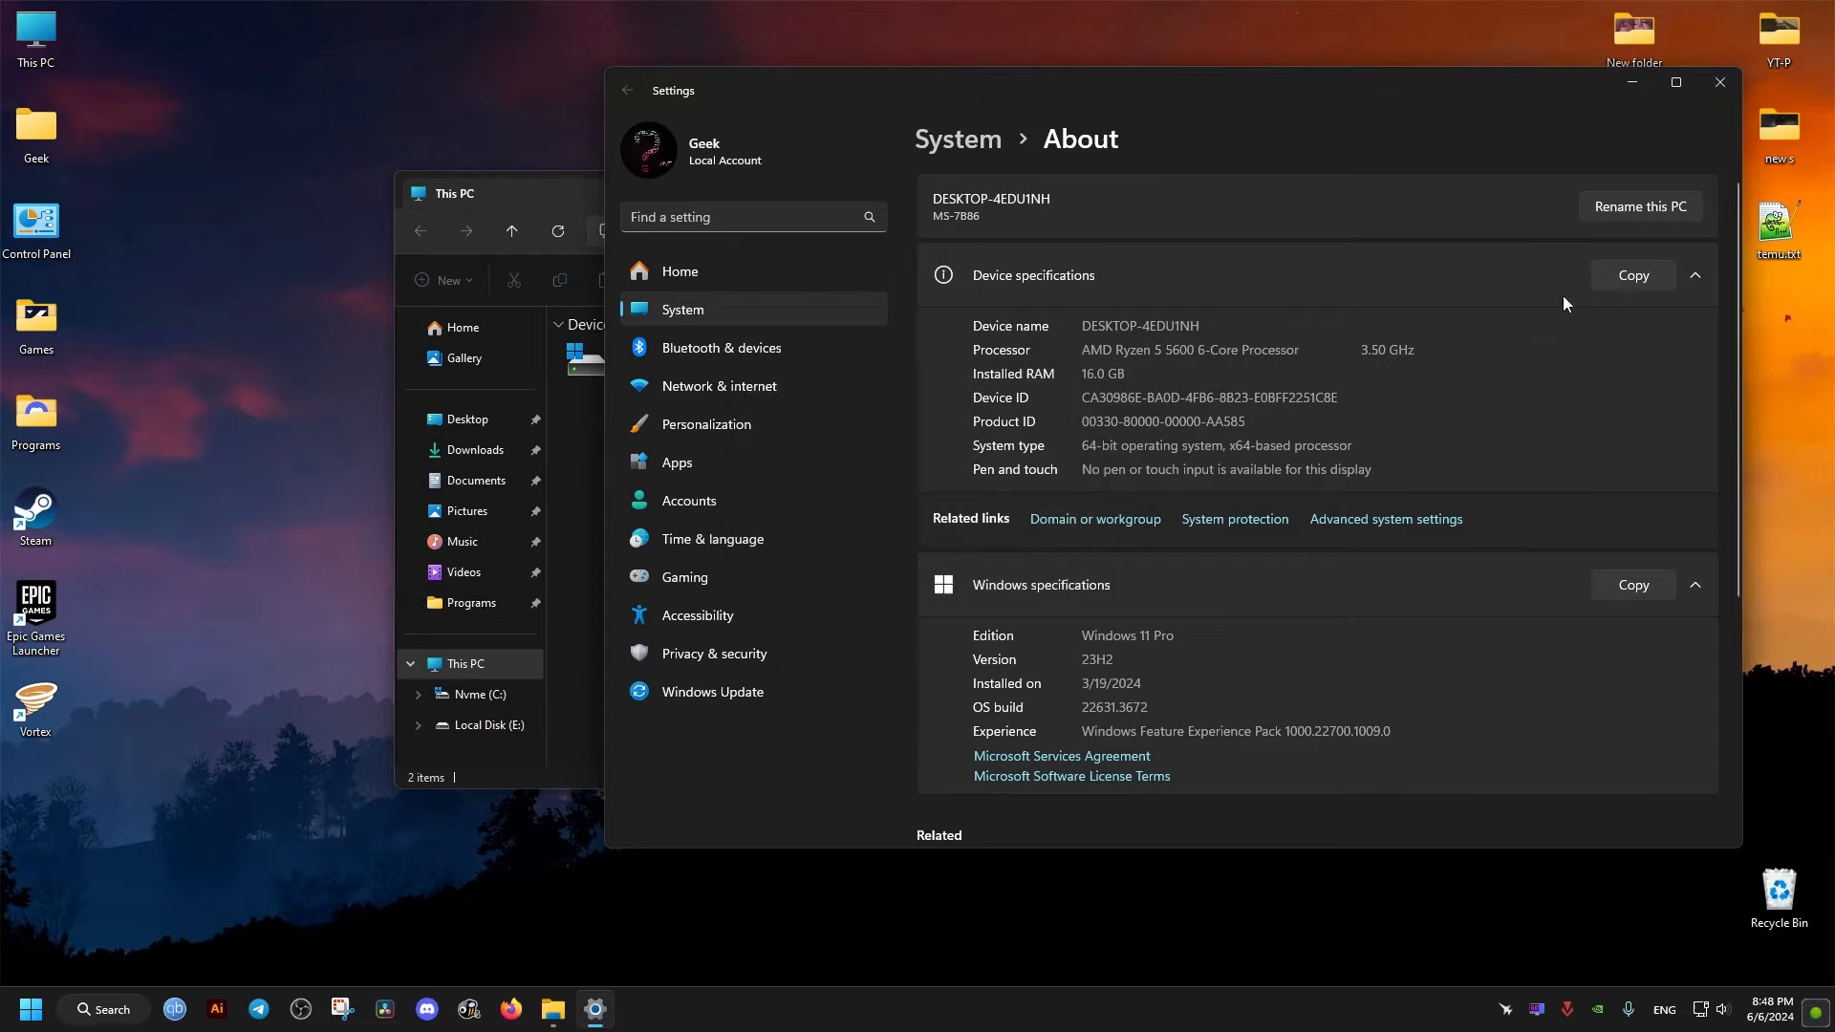
click(1718, 82)
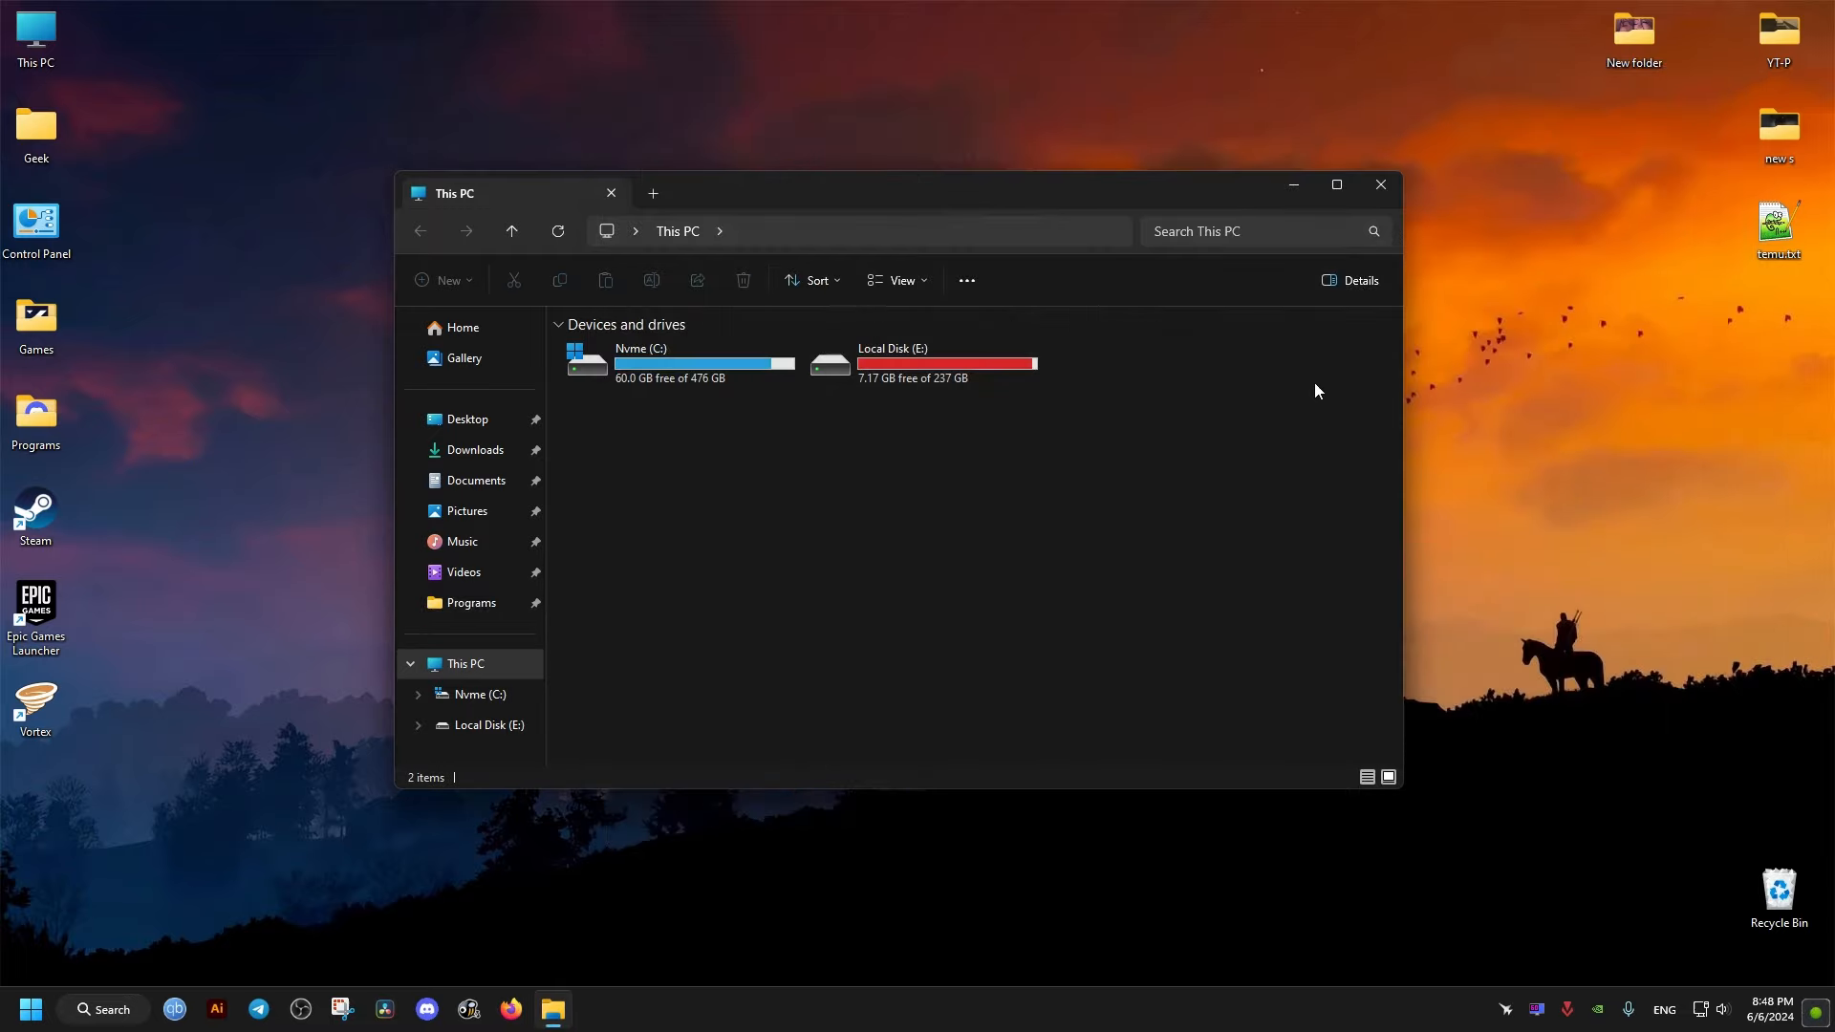
mouse_move(1381, 186)
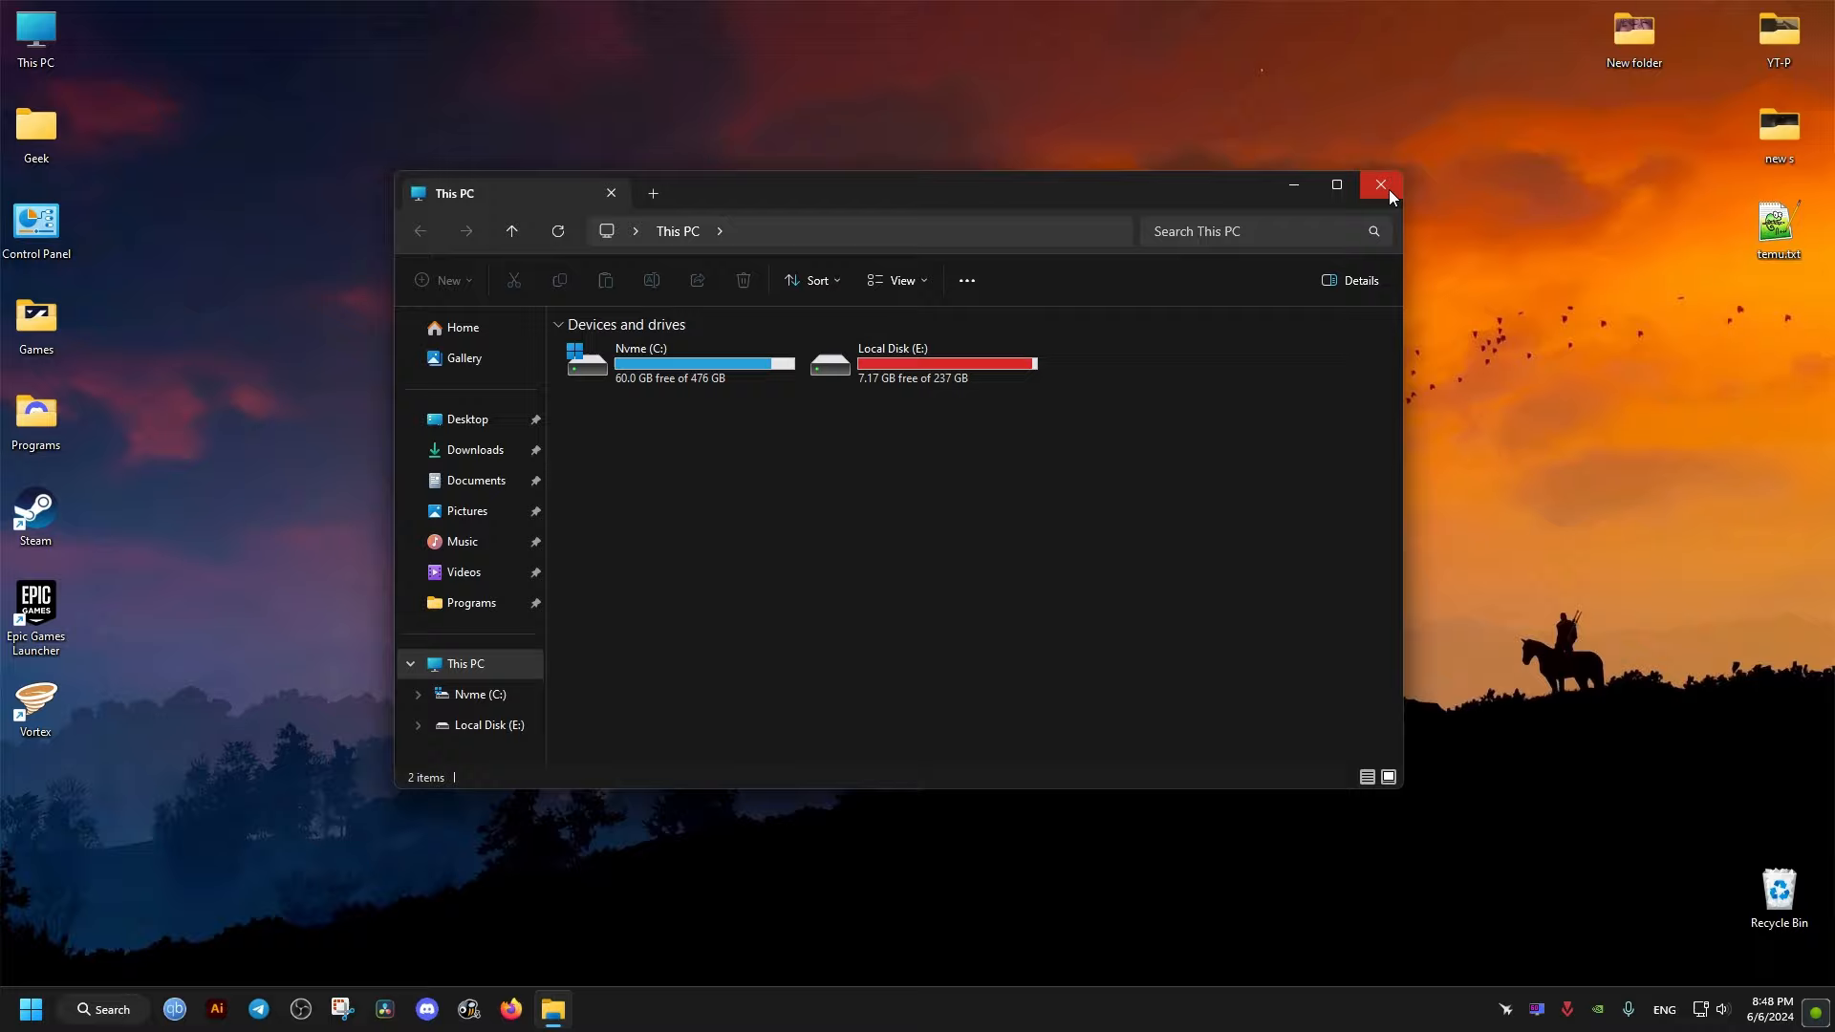
Step: Turn off hardware-accelerated GPU scheduling in Default graphics settings and close Settings
click(32, 1009)
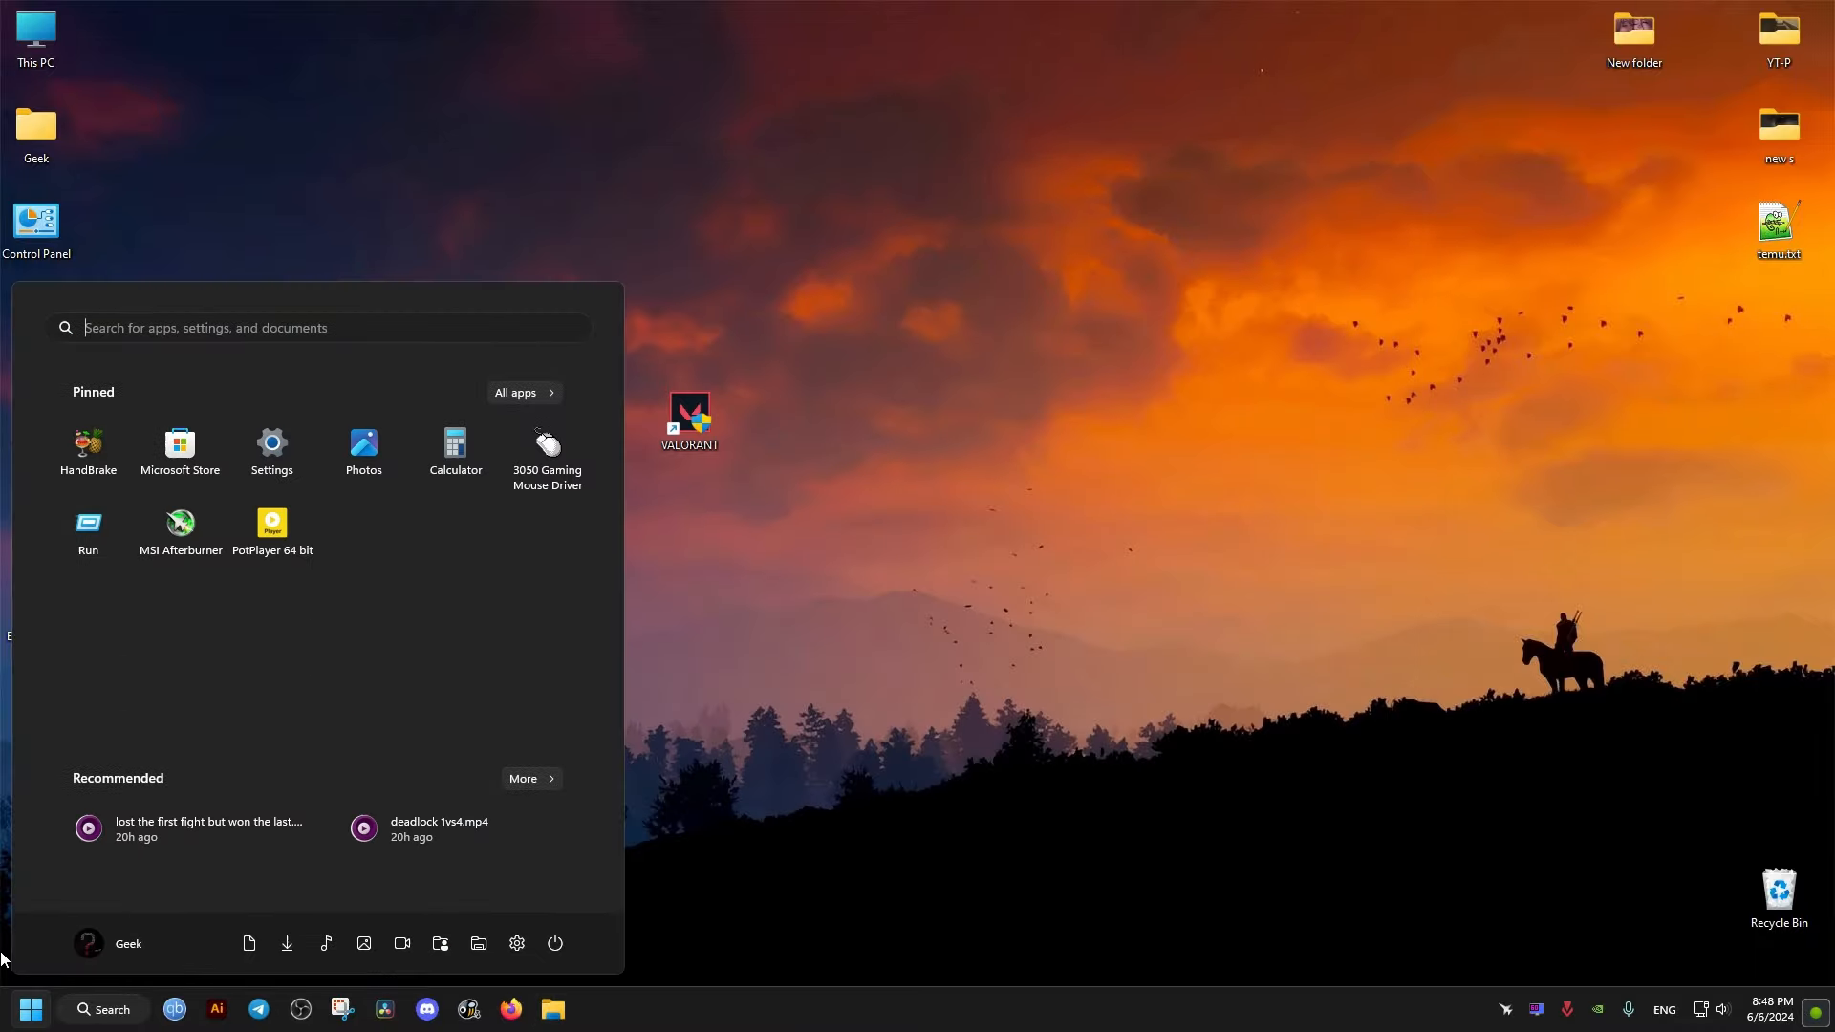
click(271, 442)
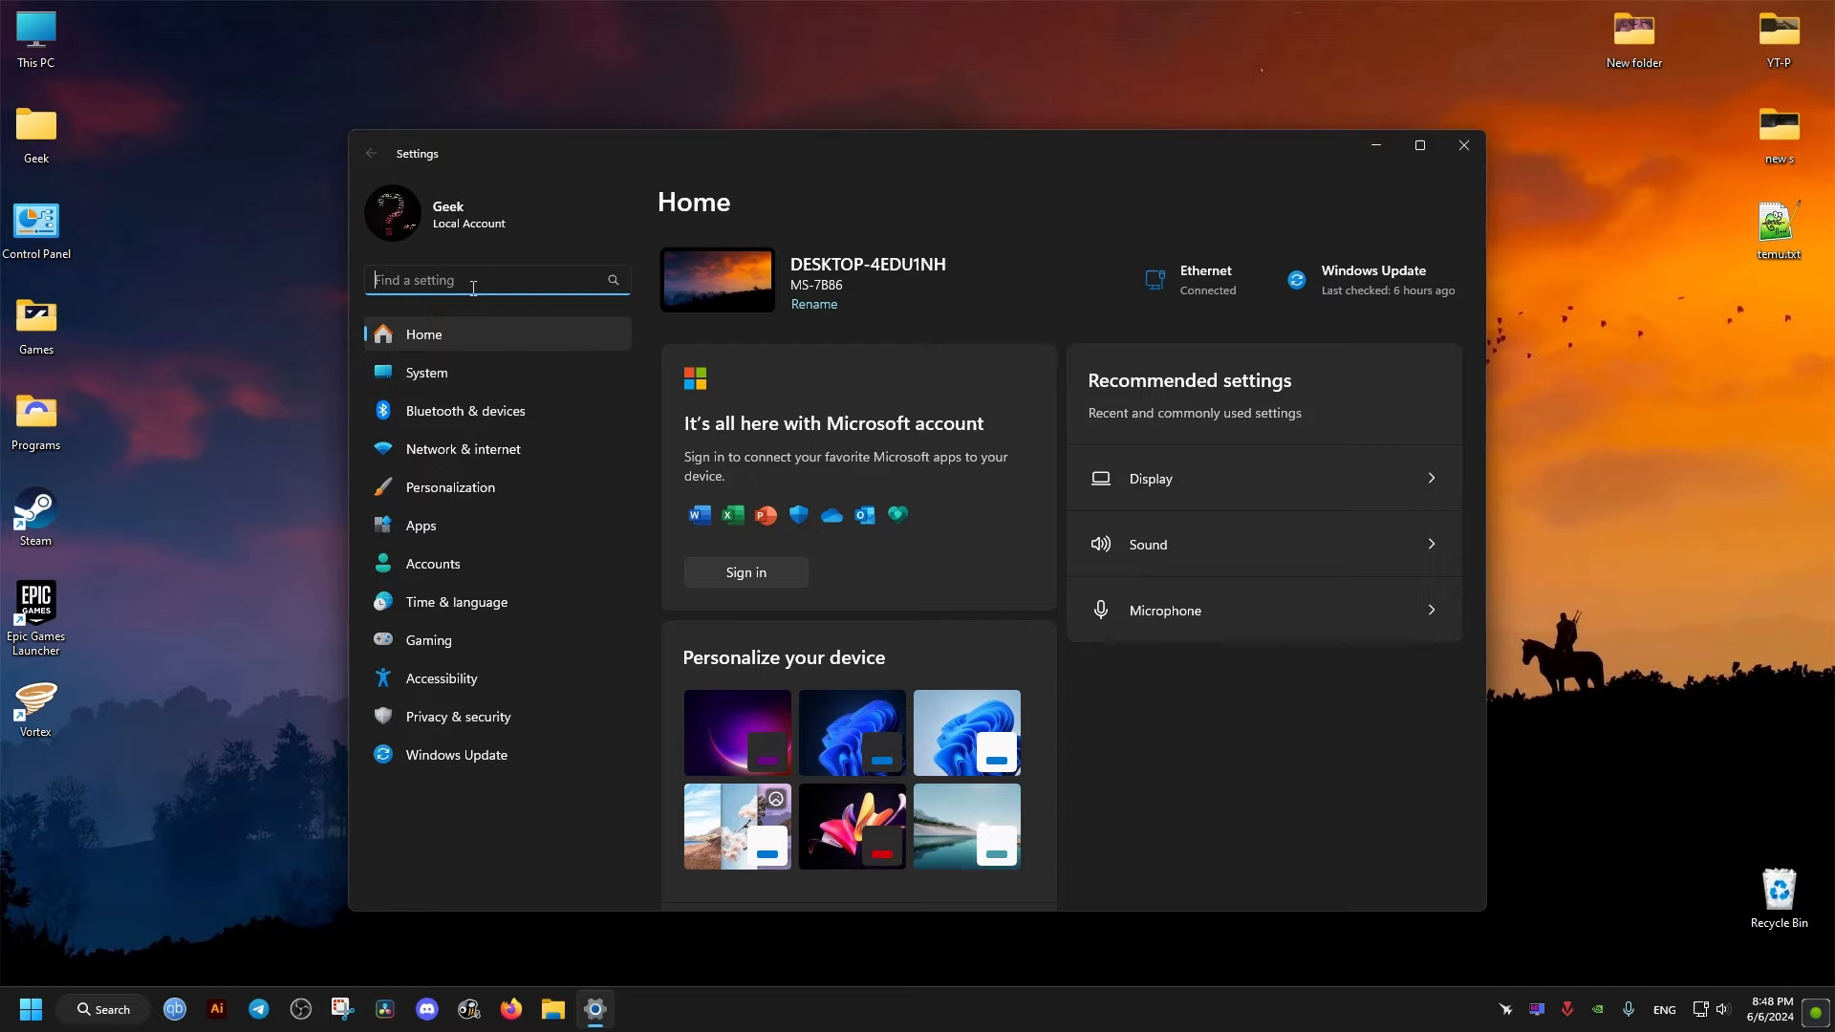
click(428, 640)
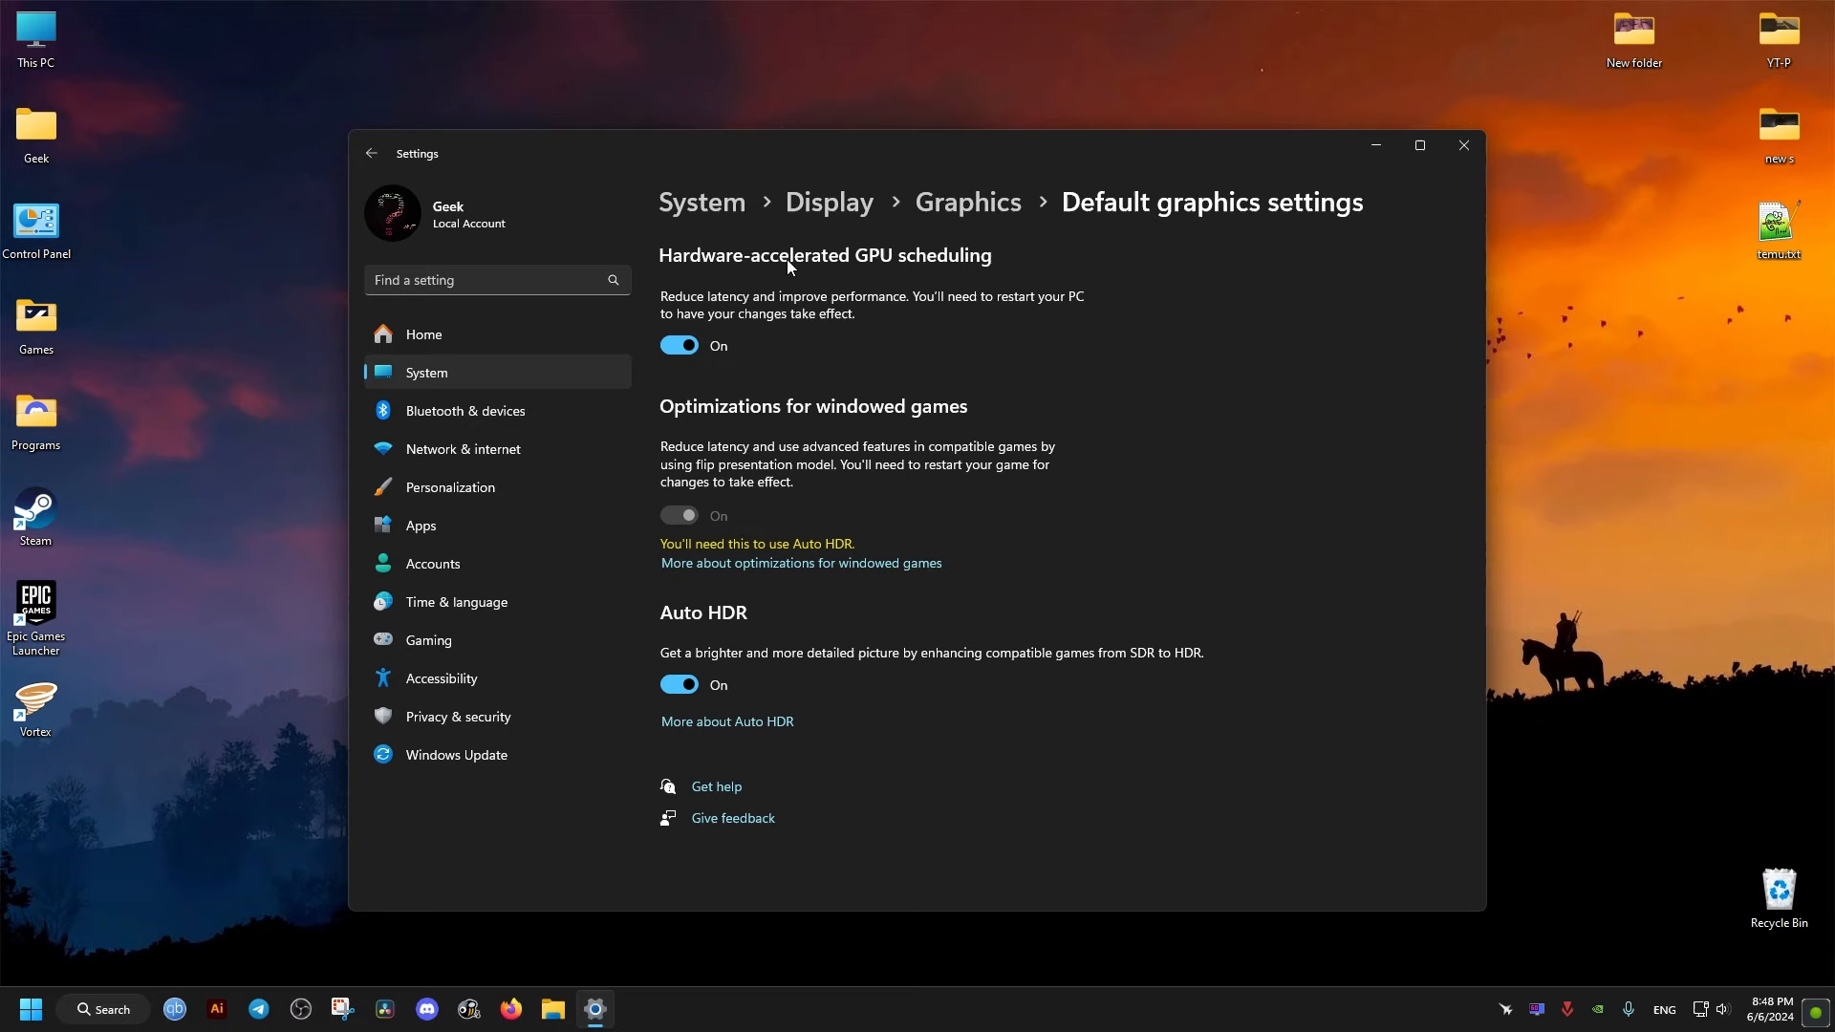
click(676, 346)
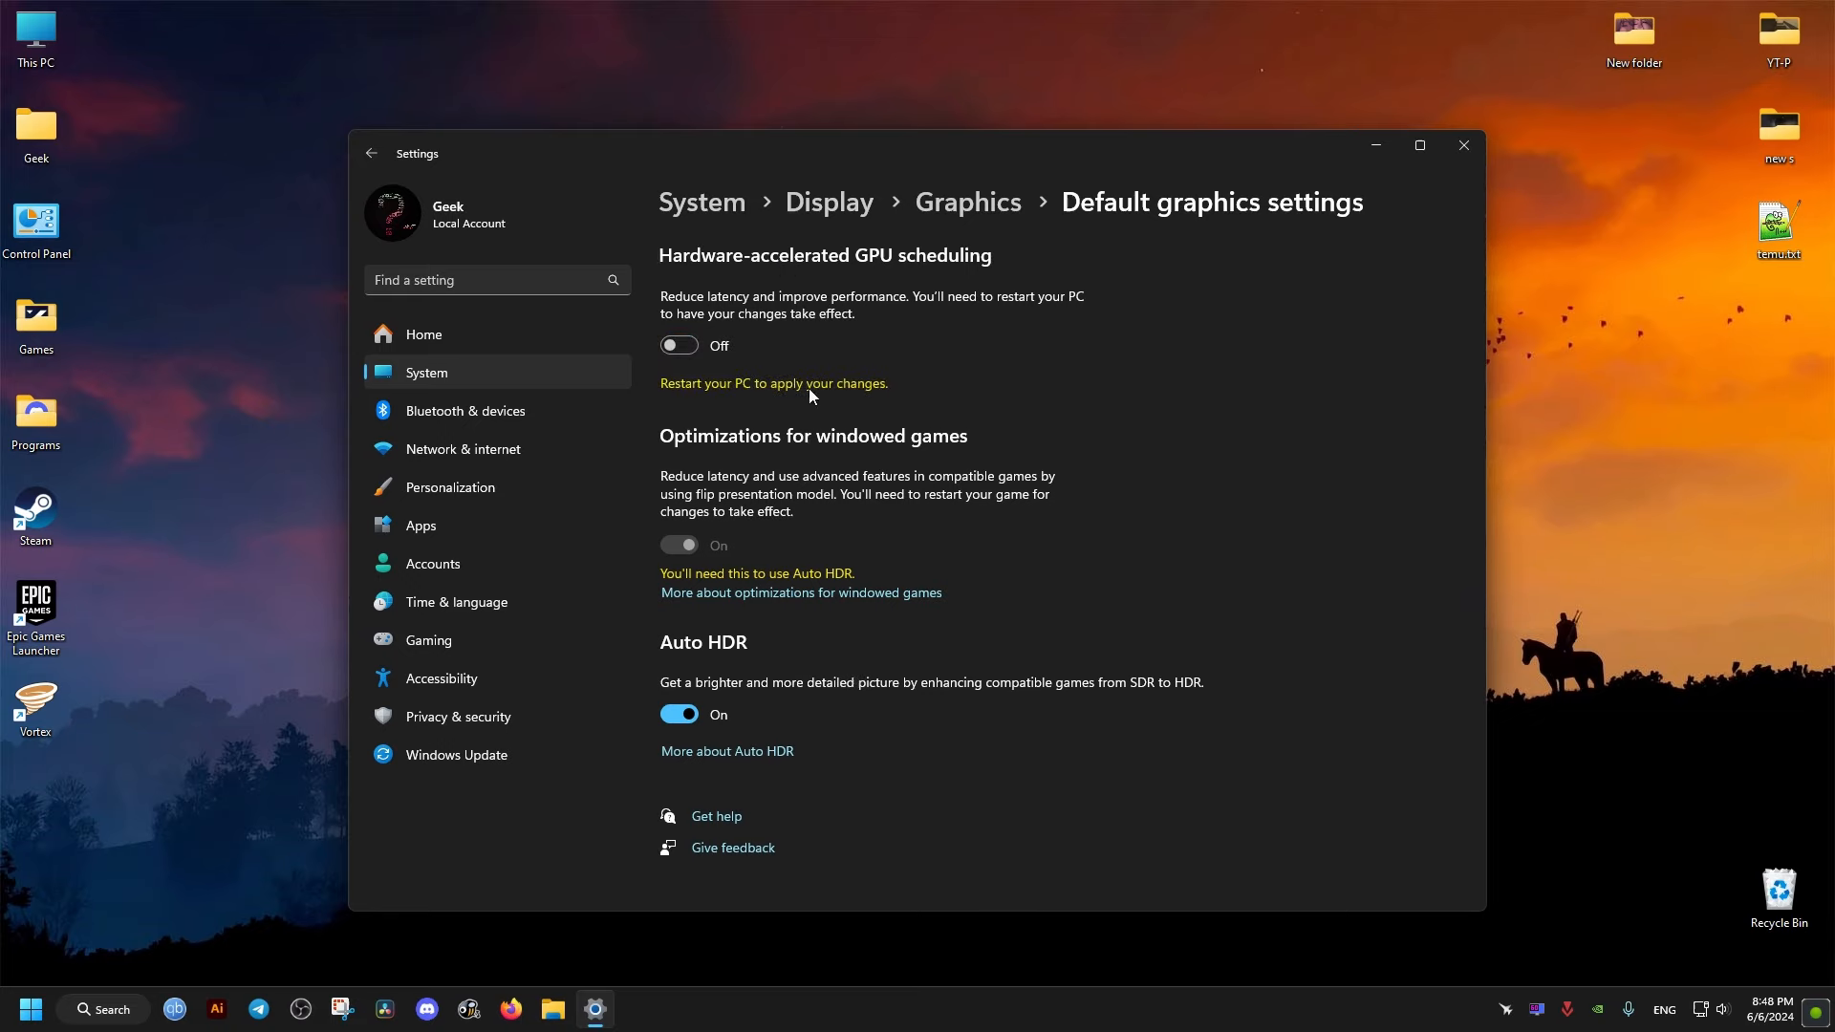
mouse_move(1464, 146)
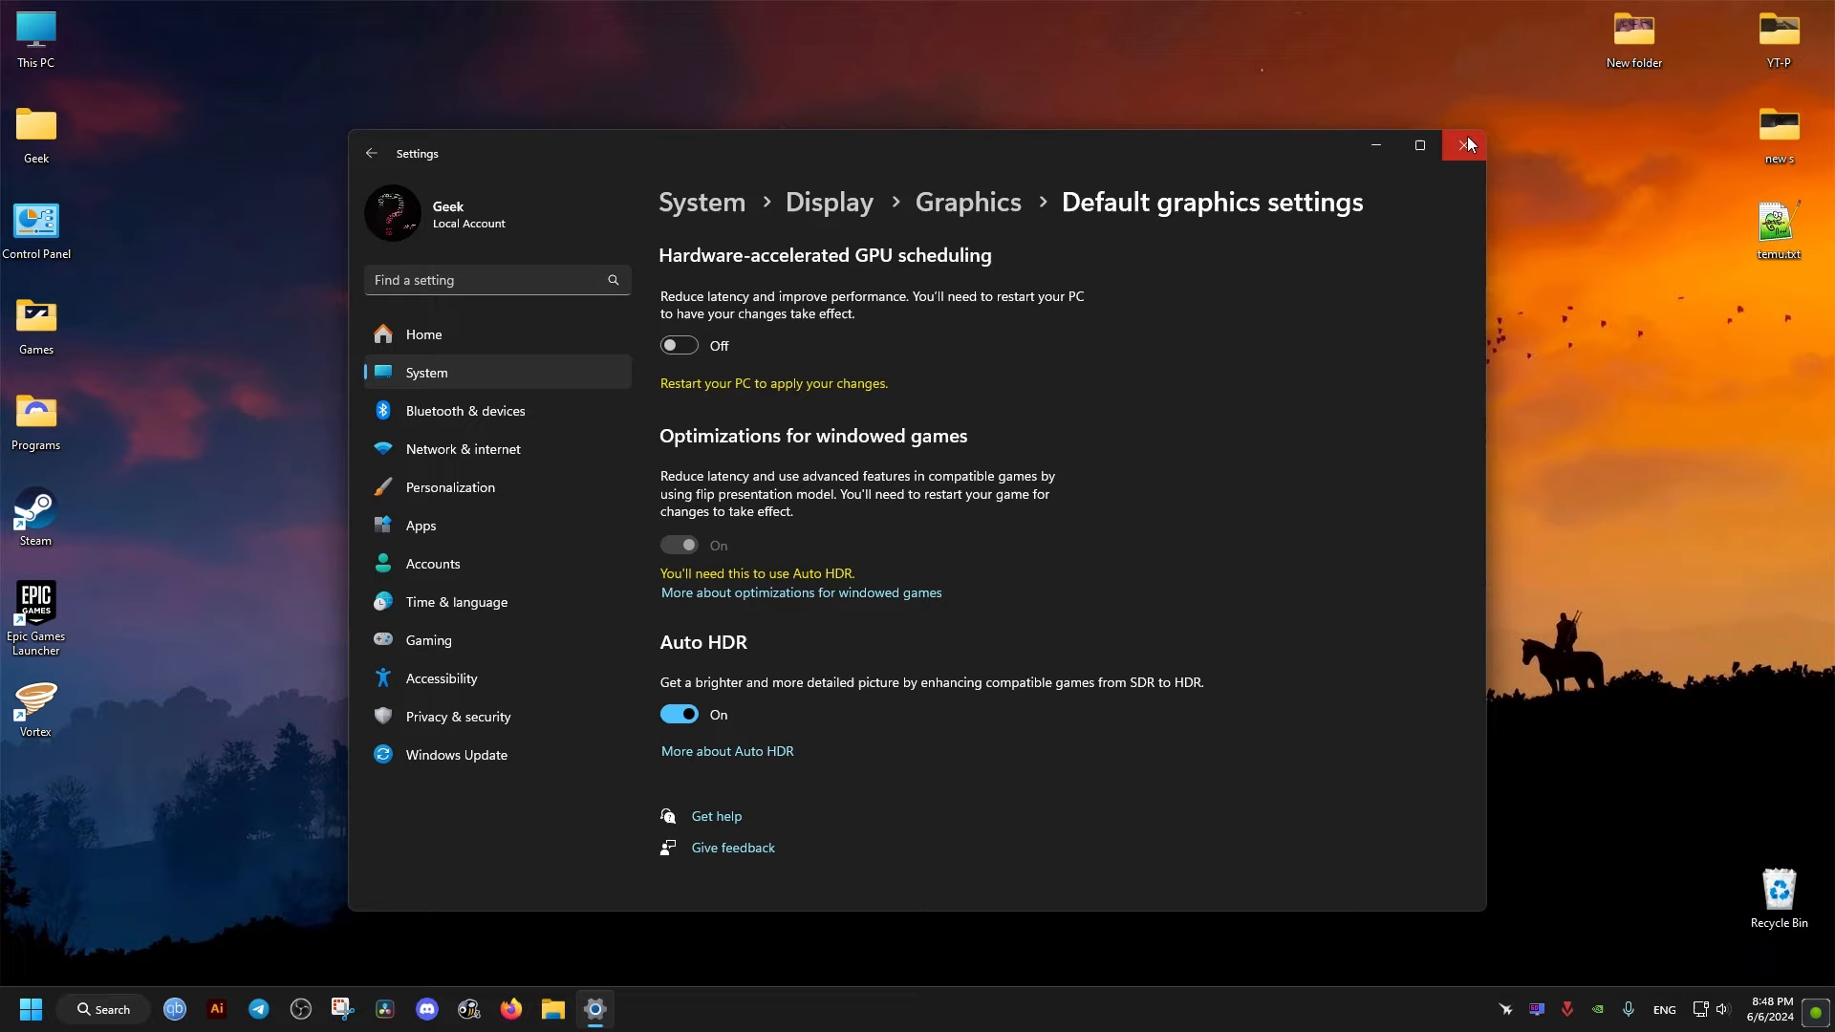
click(1466, 145)
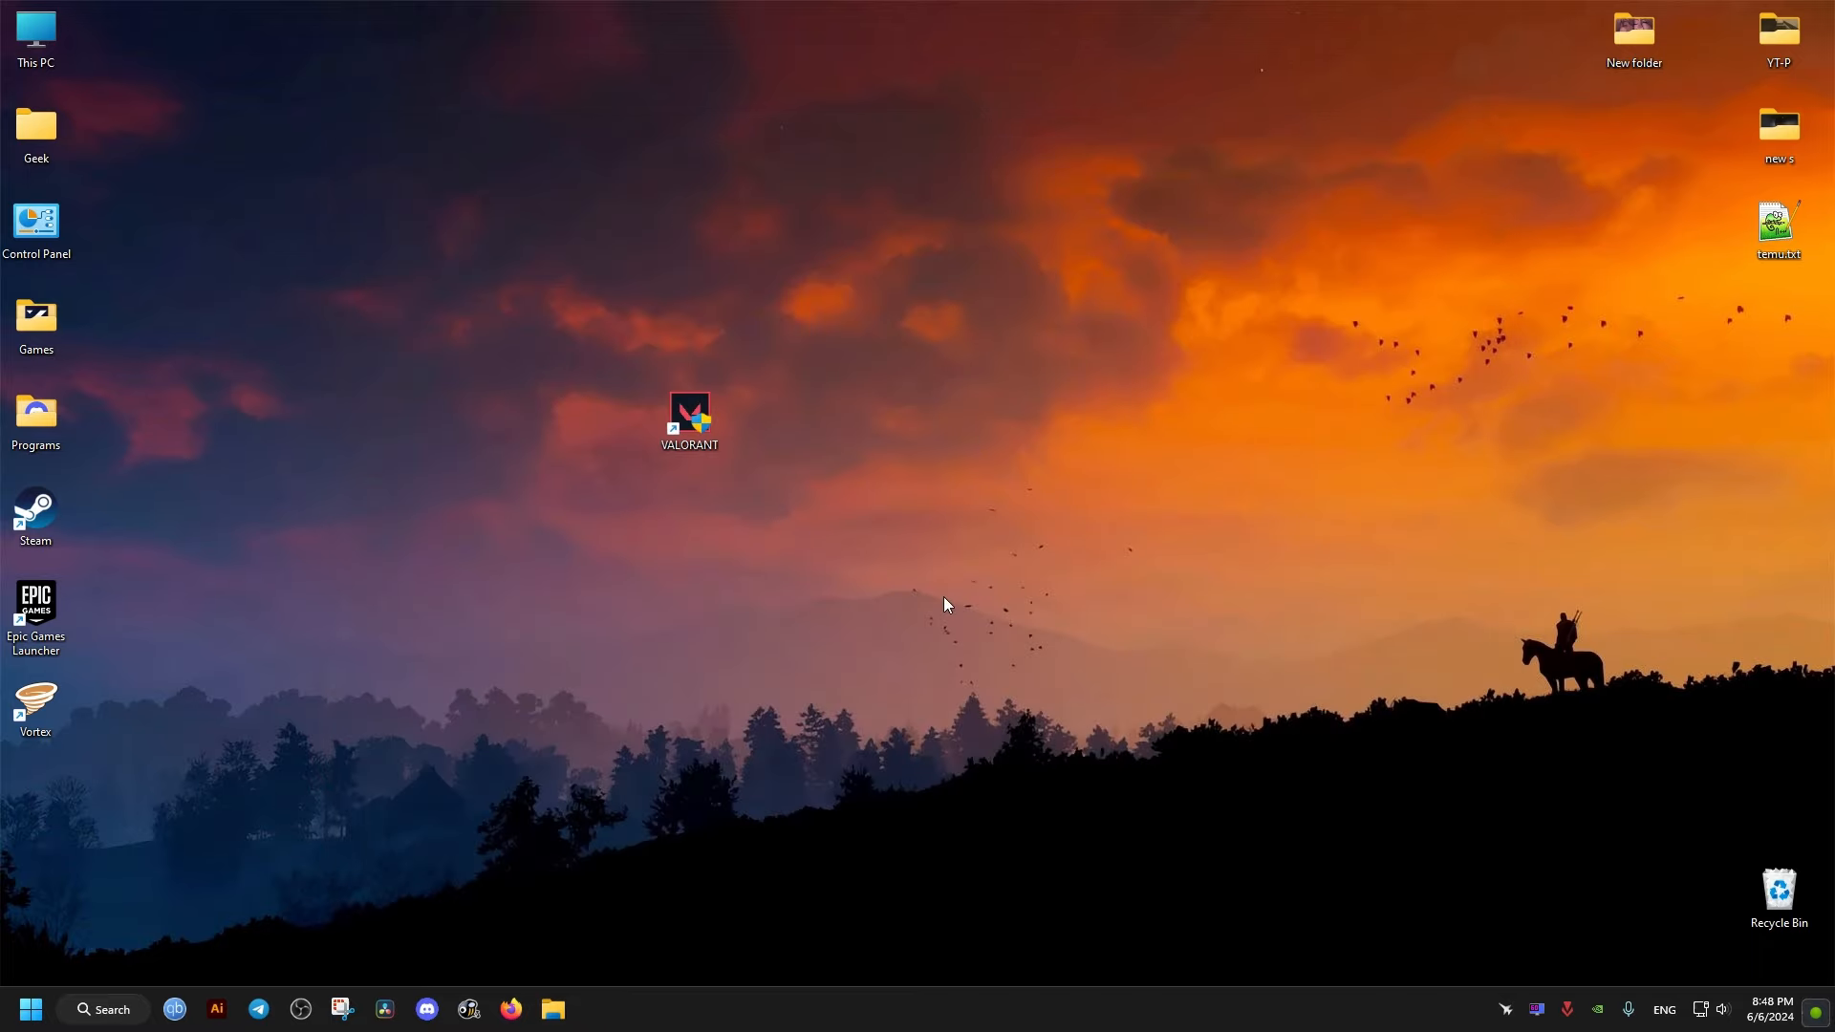
mouse_move(1056, 655)
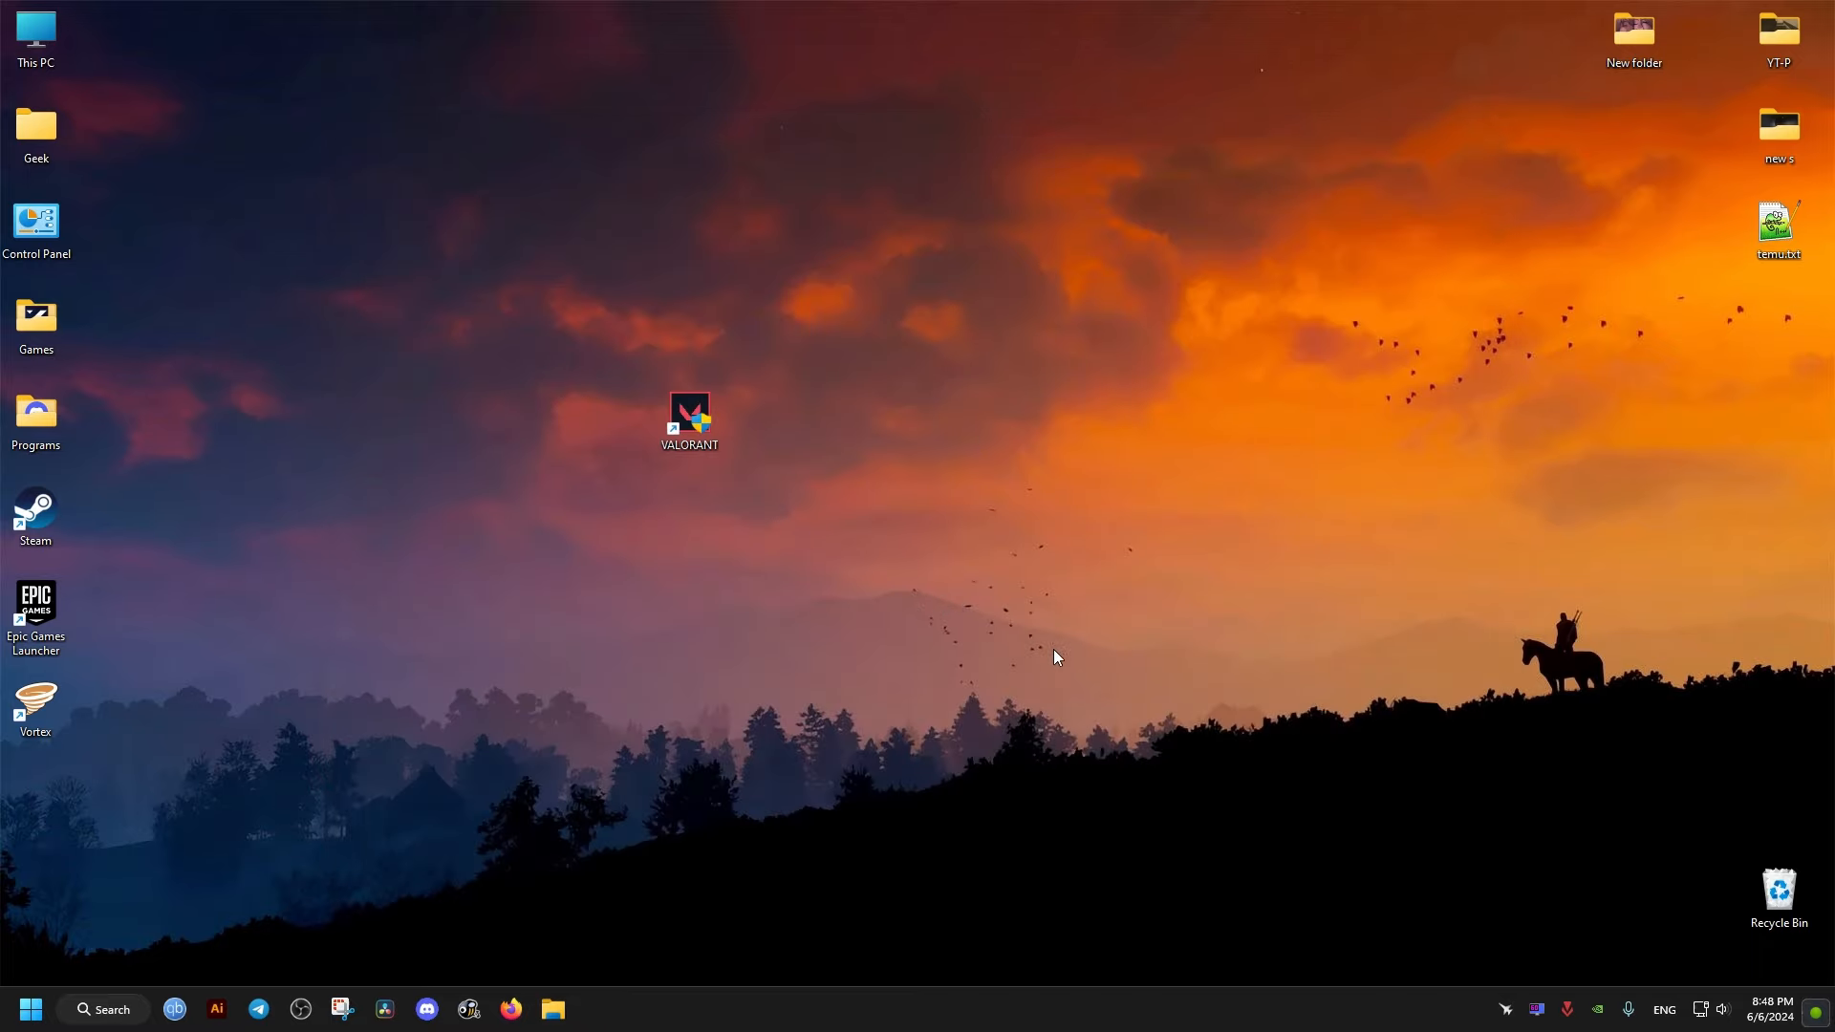
Step: Launch MSI Afterburner and run Check now, confirming the installed version is current
click(1508, 1007)
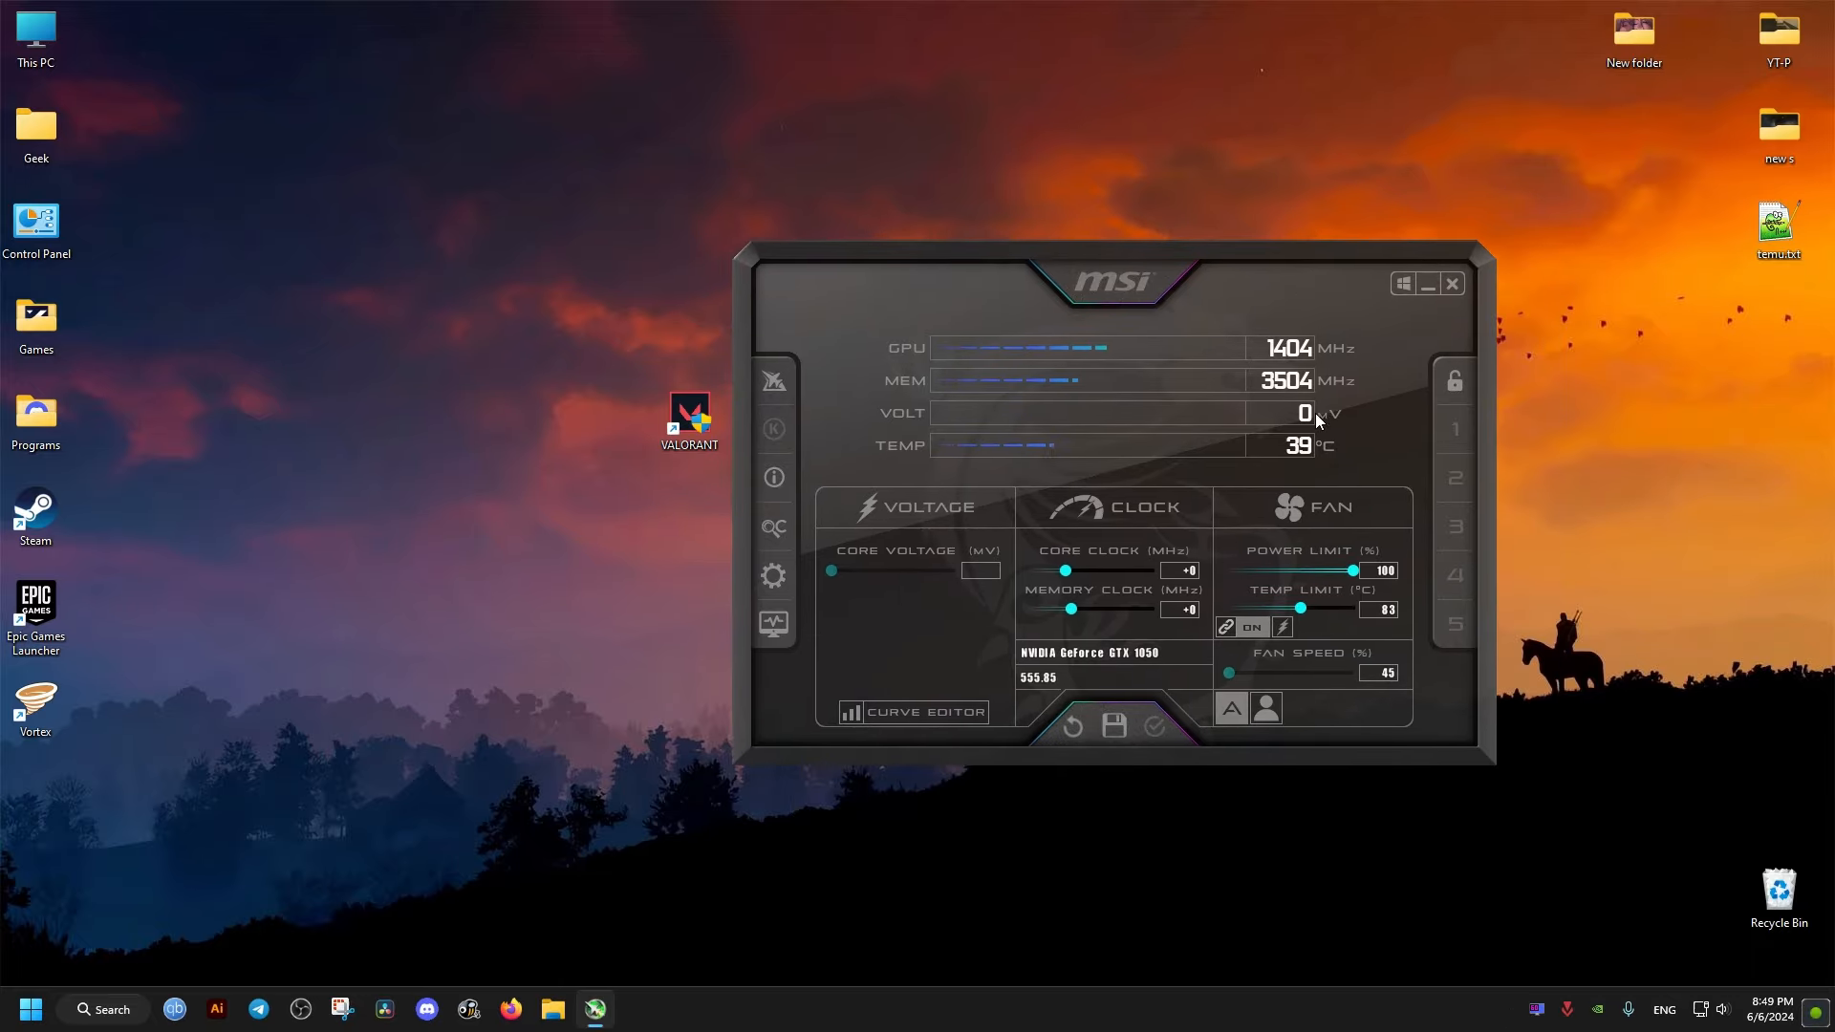
click(774, 575)
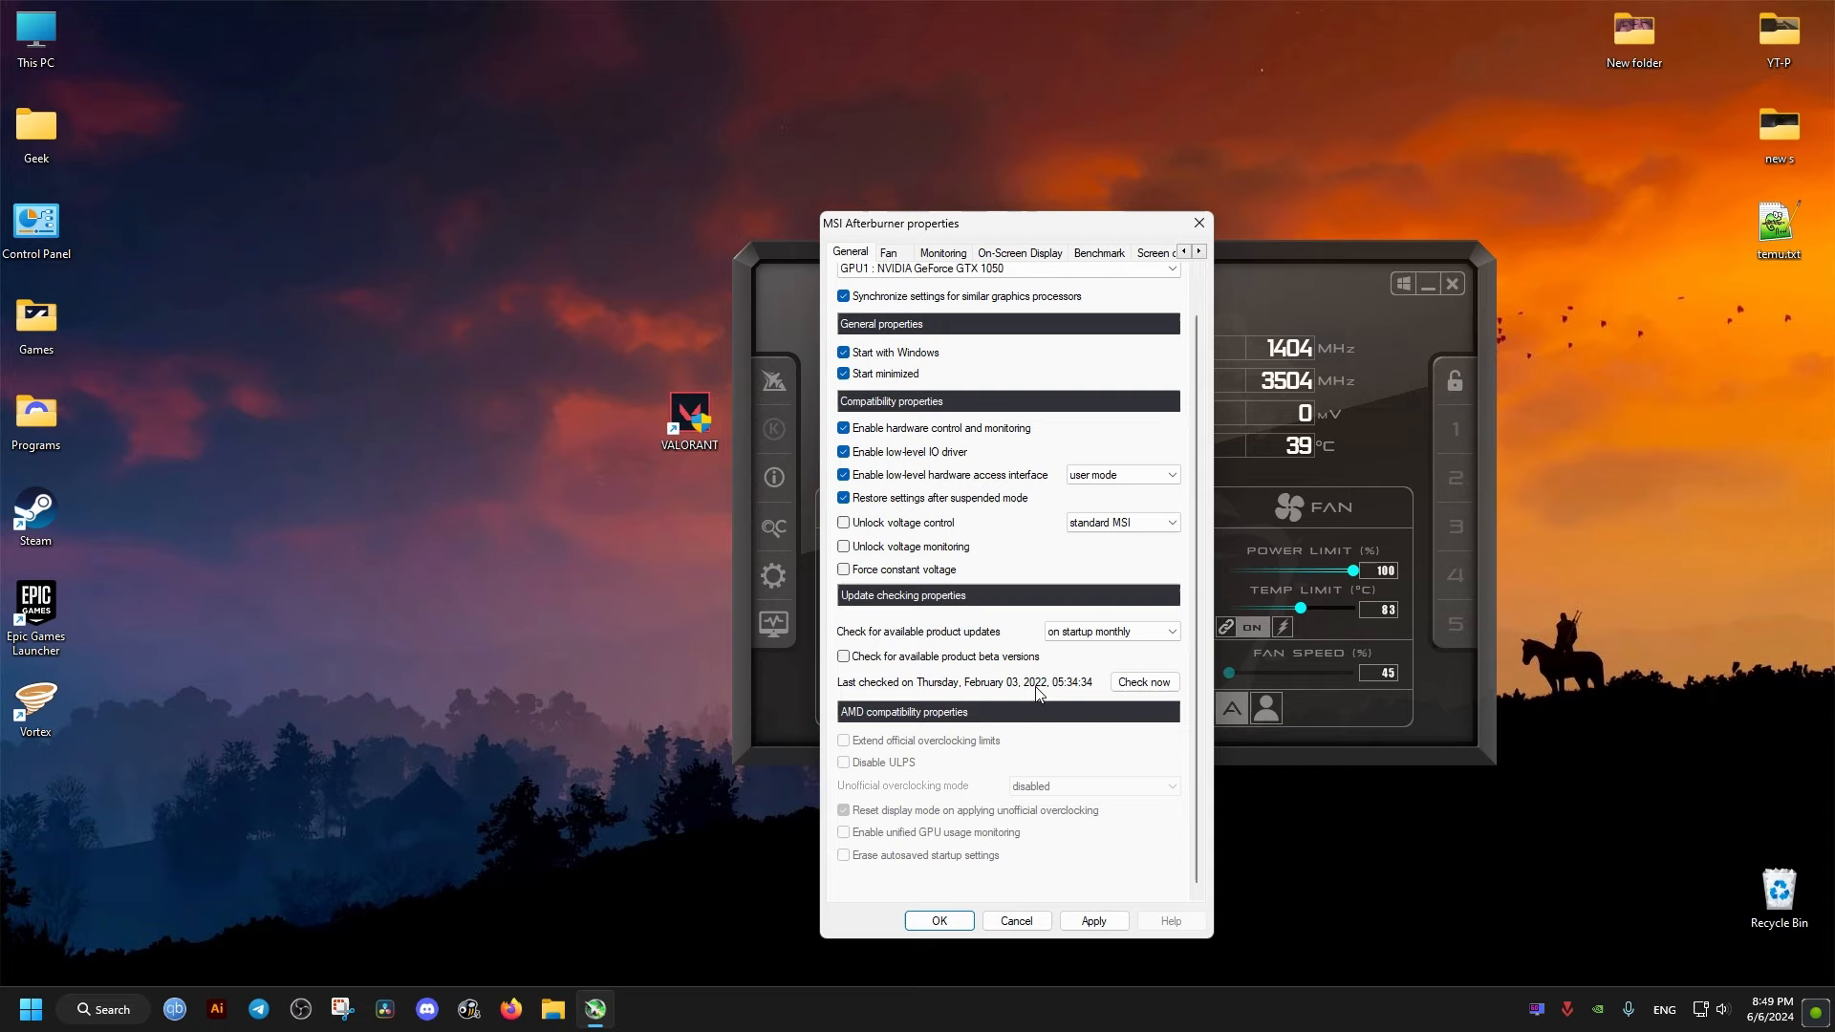
click(1143, 682)
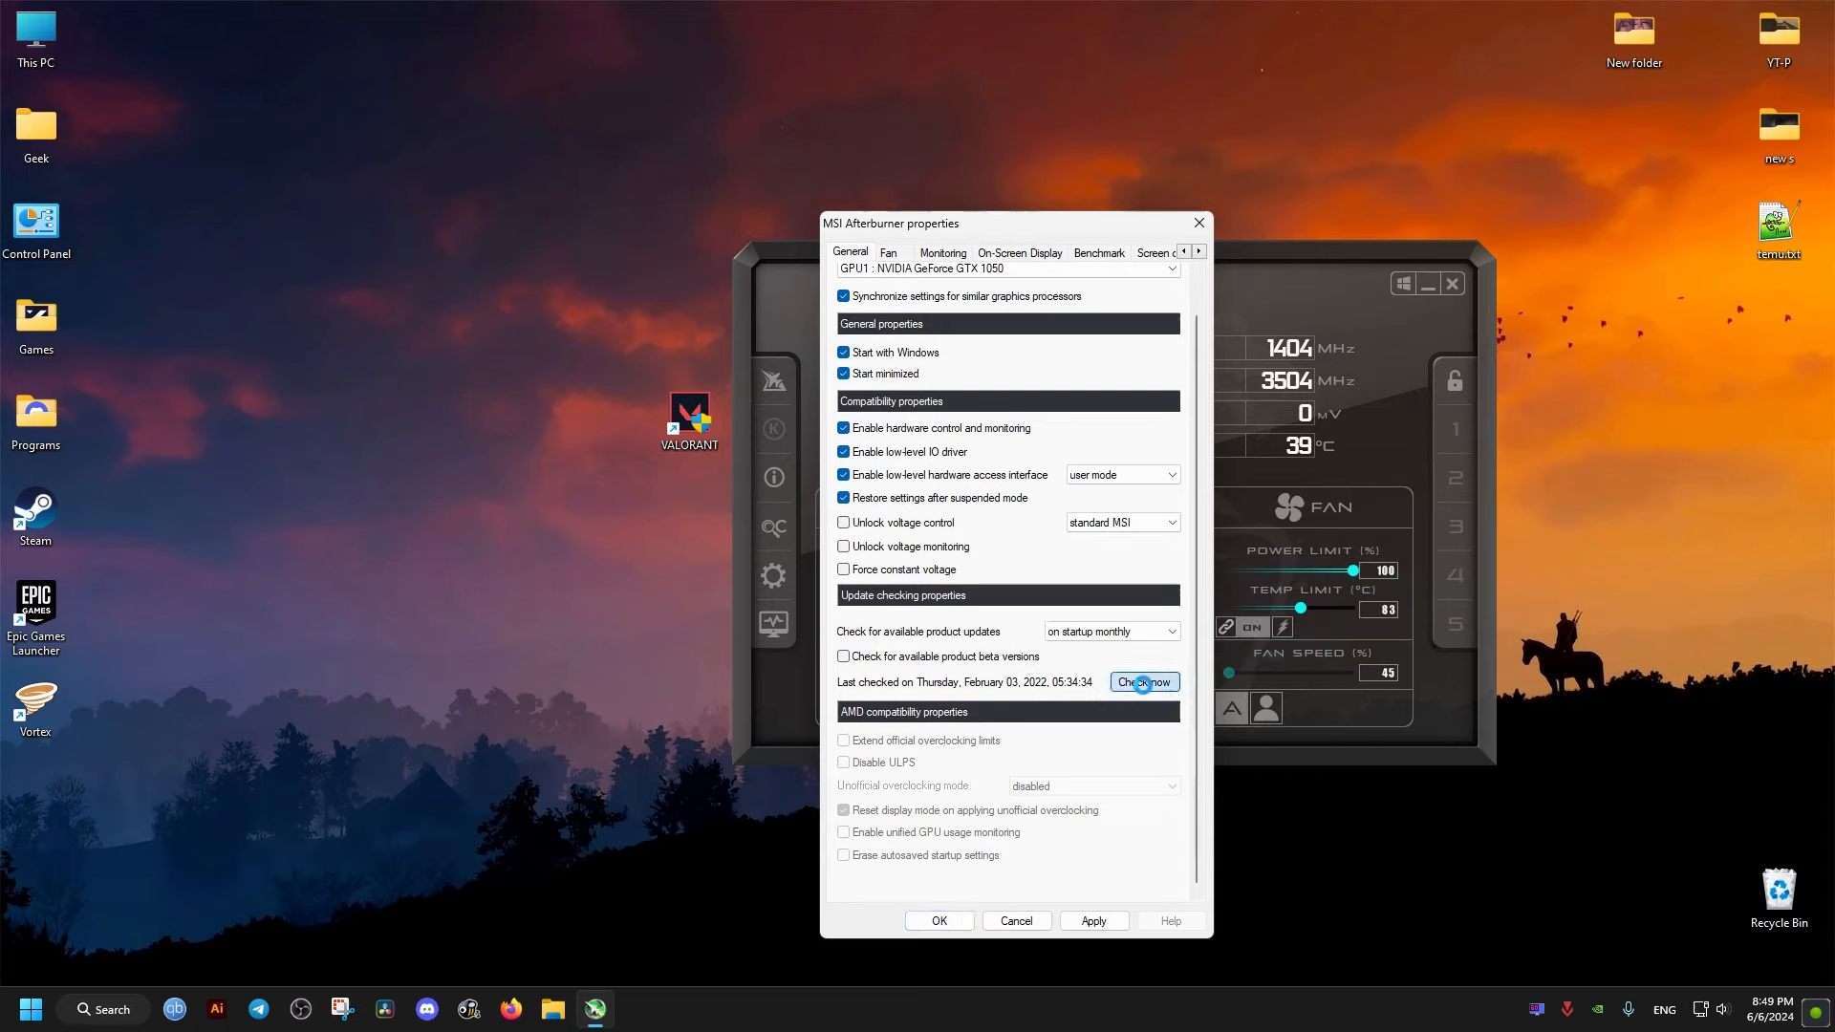
click(1143, 680)
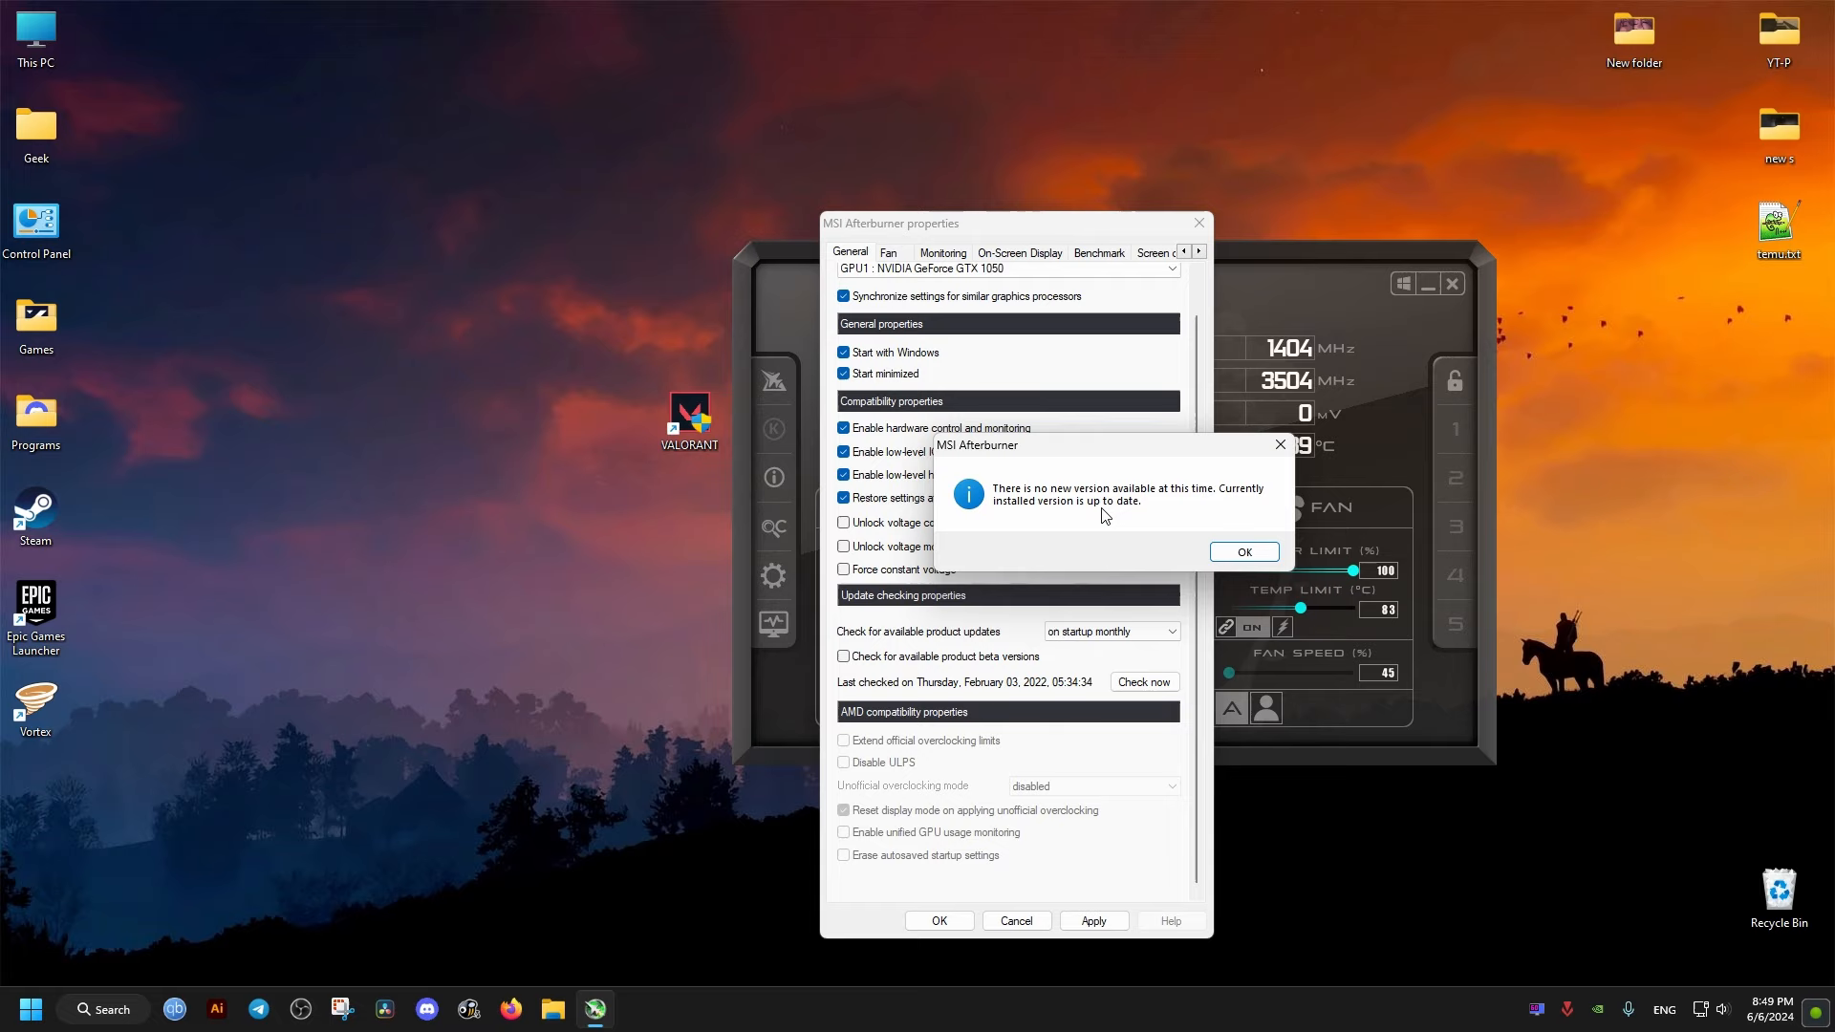
click(1242, 550)
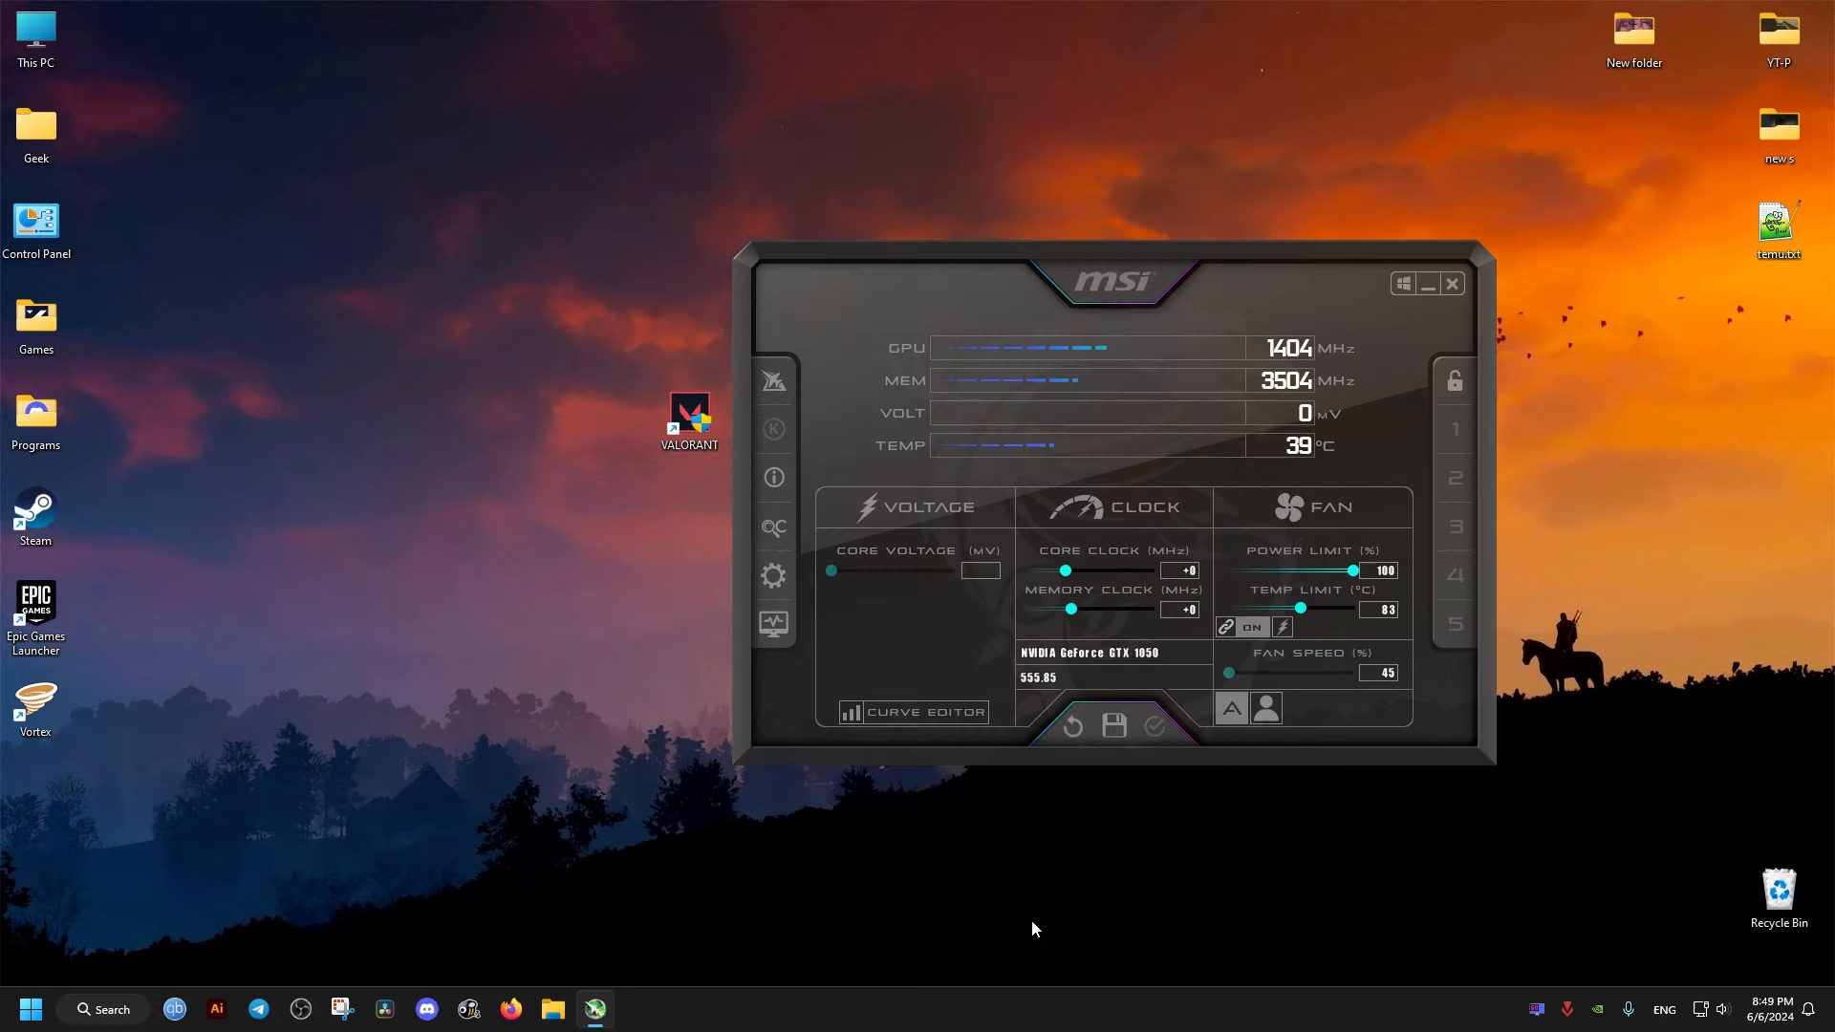
mouse_move(1428, 283)
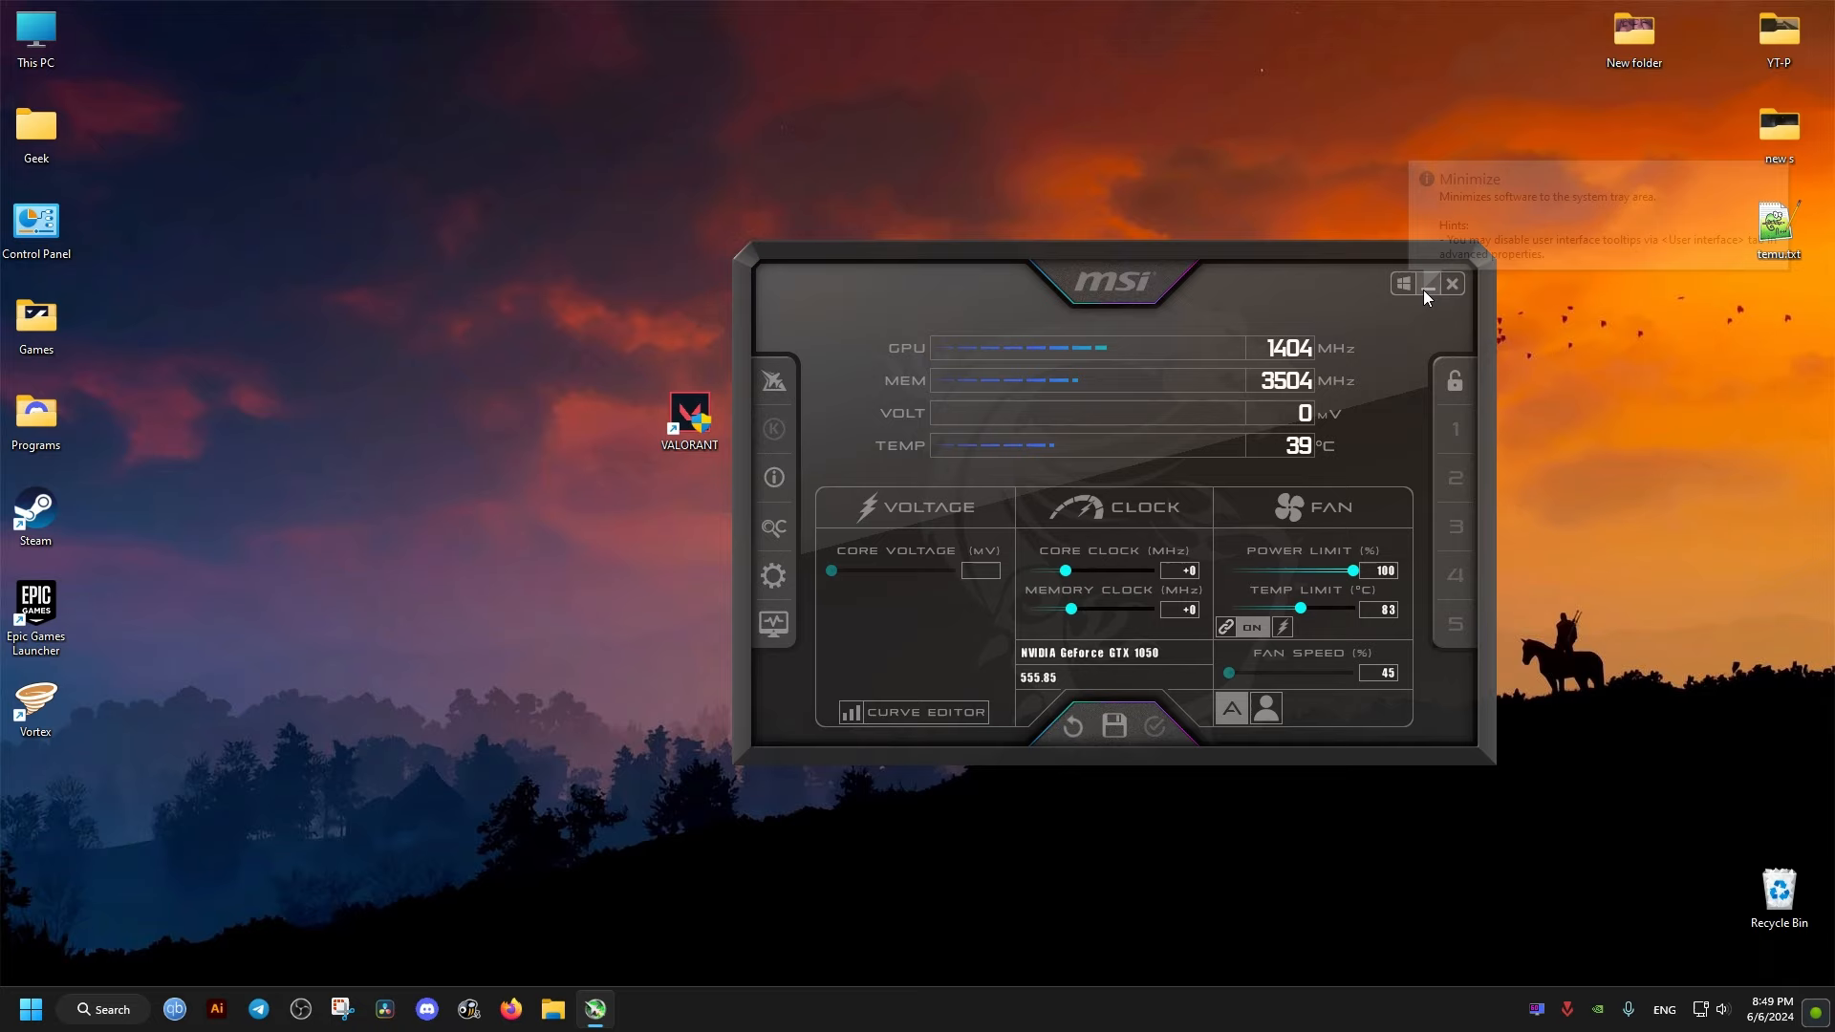
Step: Close MSI Afterburner and the RivaTuner Statistics Server window
click(1426, 283)
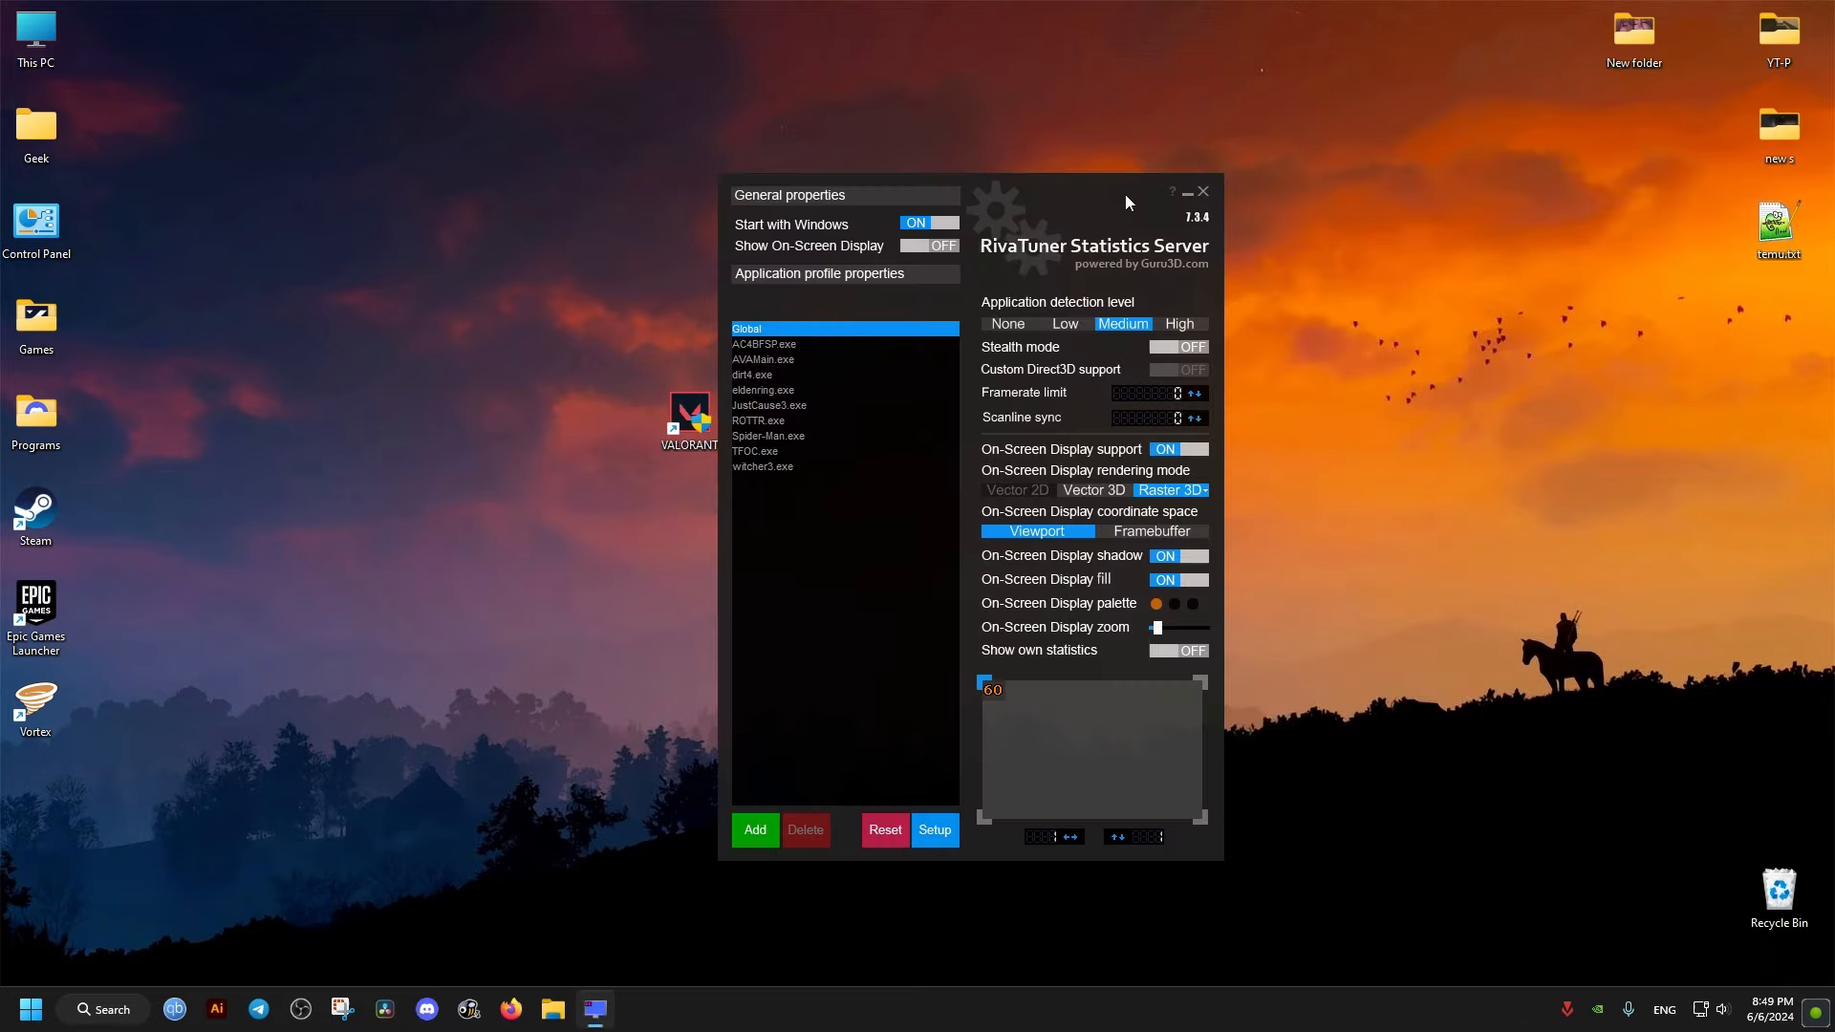
click(1202, 191)
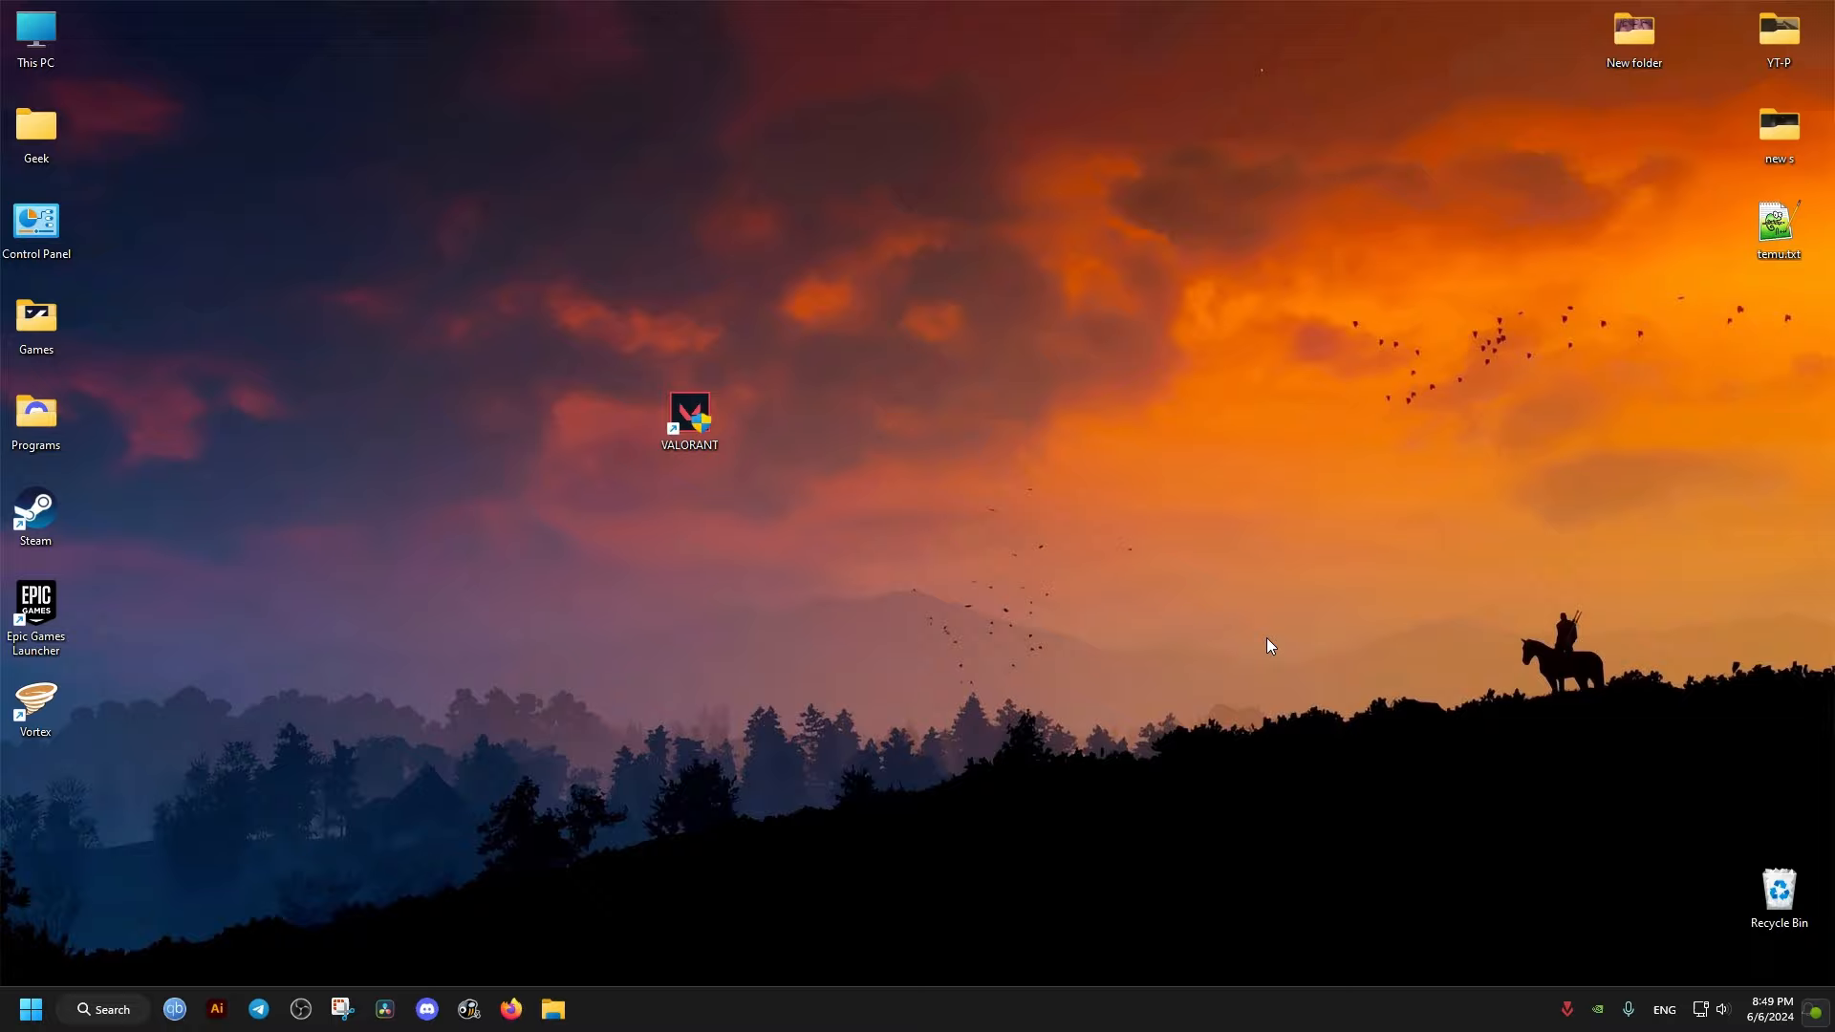